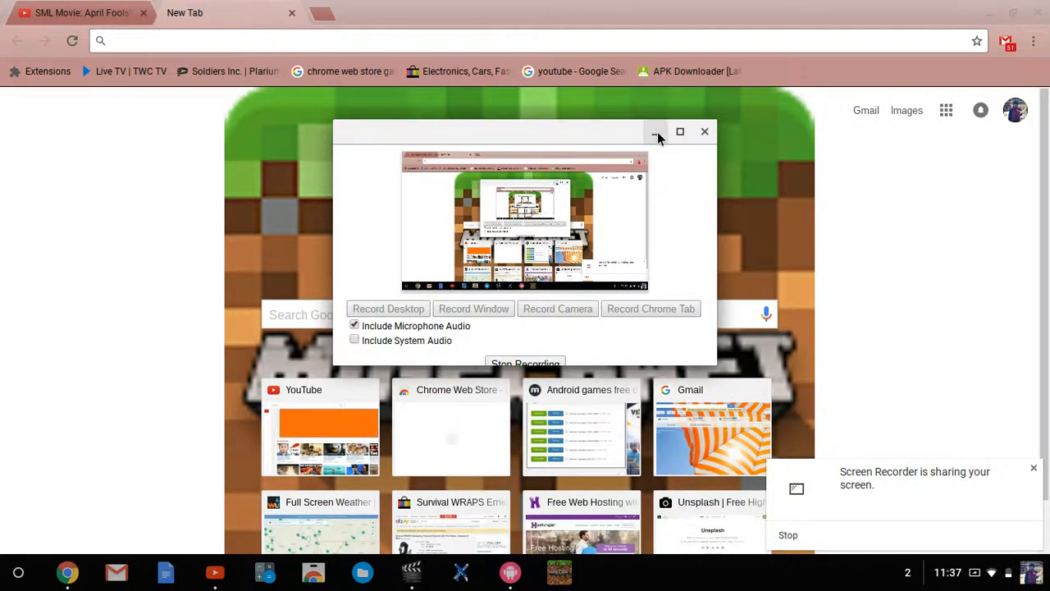
Go to the mob.org free Android games site and scroll to the Most popular sidebar
{"action": "left_click", "coordinate": [656, 131]}
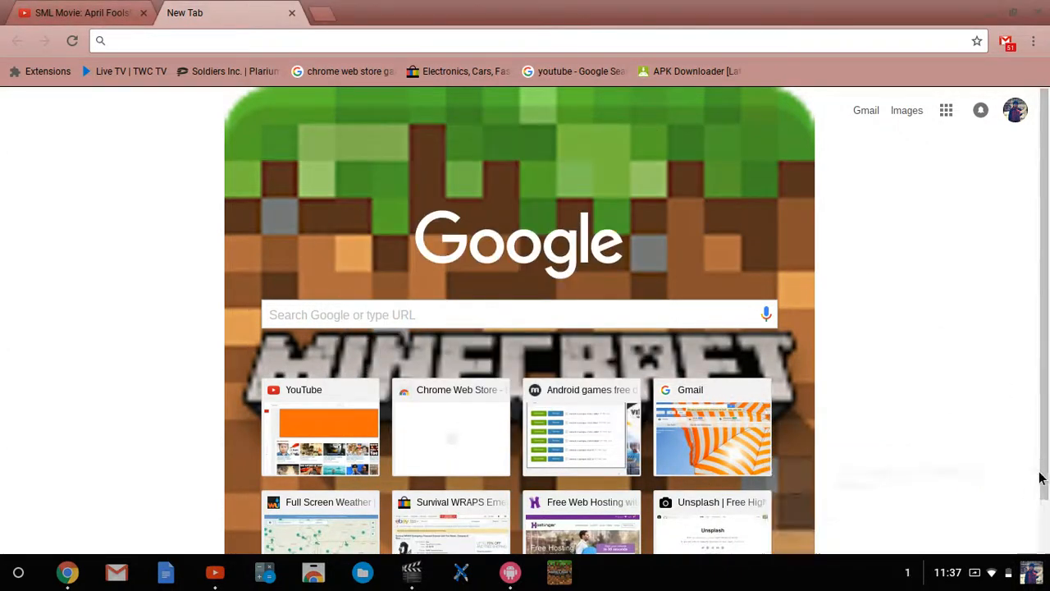
{"action": "mouse_move", "coordinate": [484, 338]}
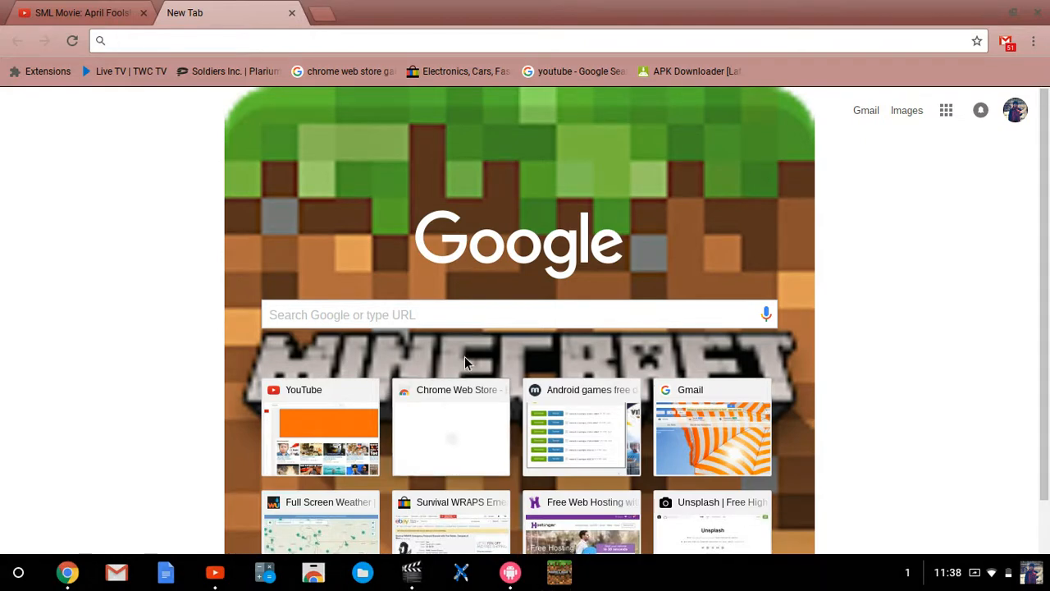
{"action": "mouse_move", "coordinate": [598, 458]}
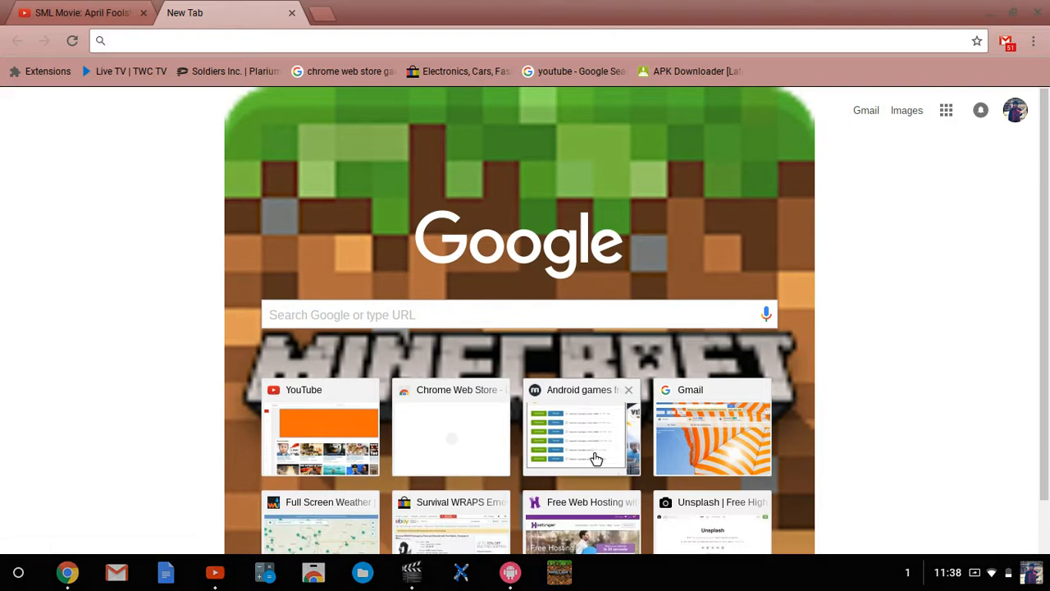
{"action": "left_click", "coordinate": [582, 426]}
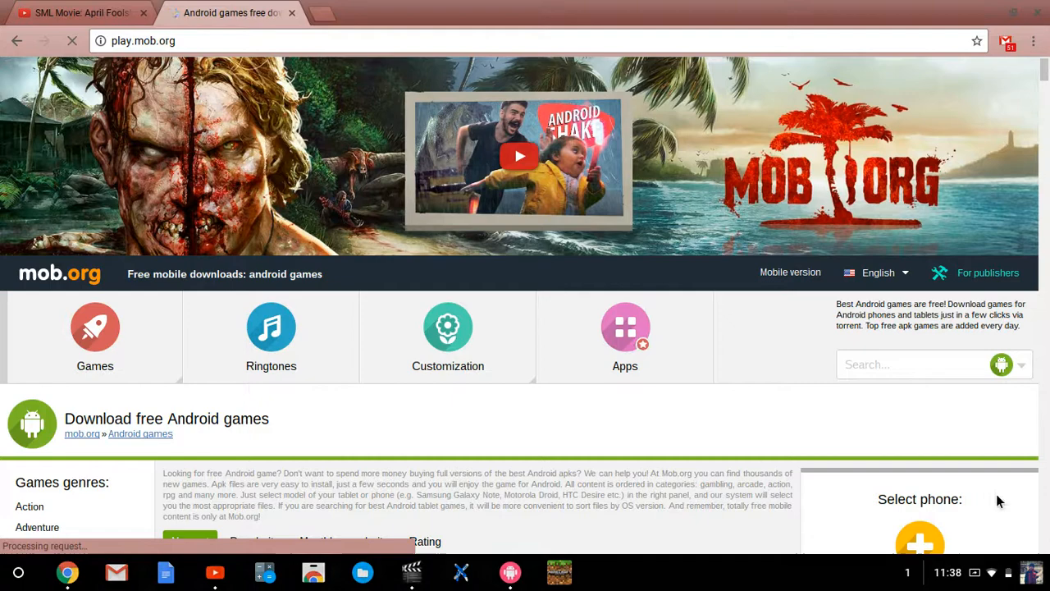
{"action": "mouse_move", "coordinate": [358, 401]}
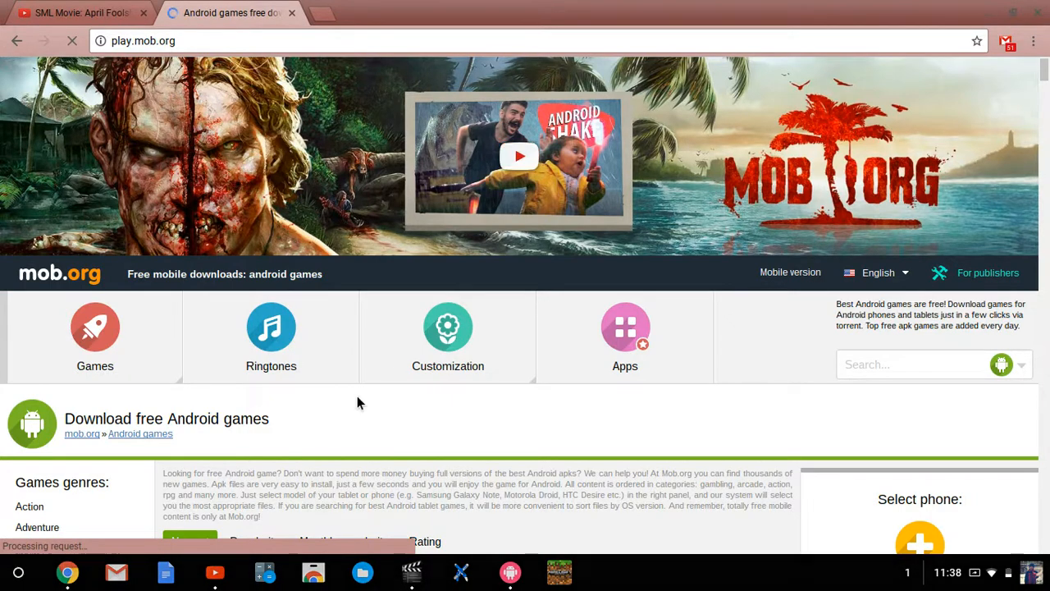
{"action": "scroll", "scroll_direction": "down", "scroll_amount": 3}
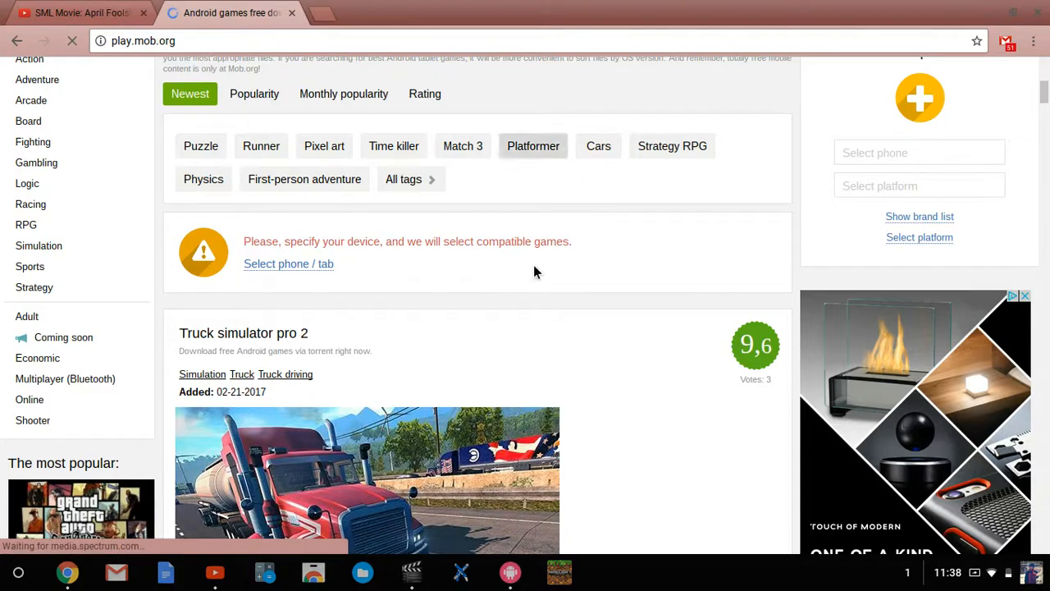
{"action": "scroll", "scroll_direction": "down", "scroll_amount": 3}
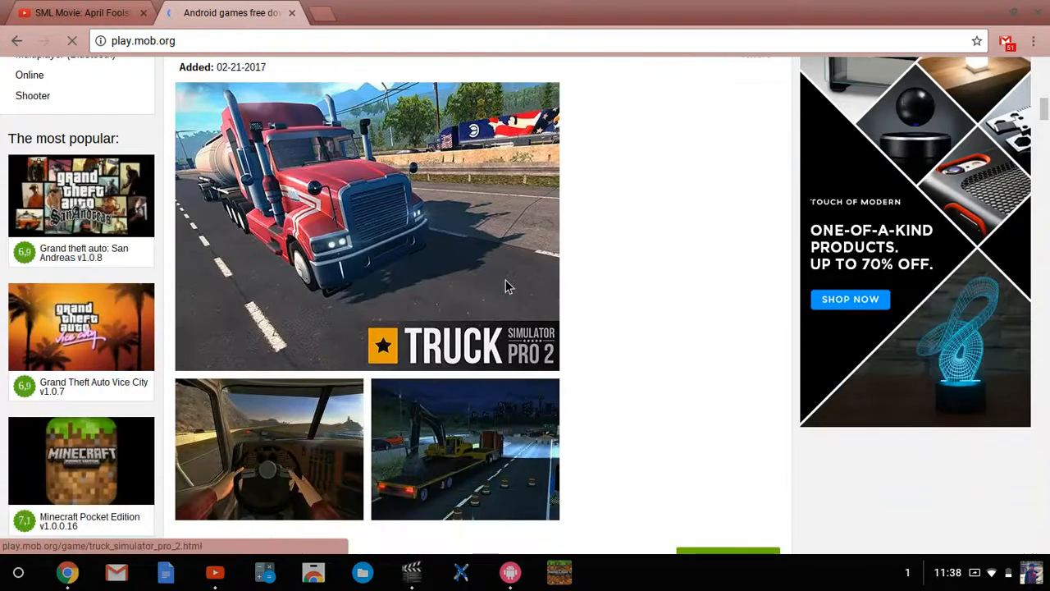
{"action": "scroll", "scroll_direction": "down", "scroll_amount": 3}
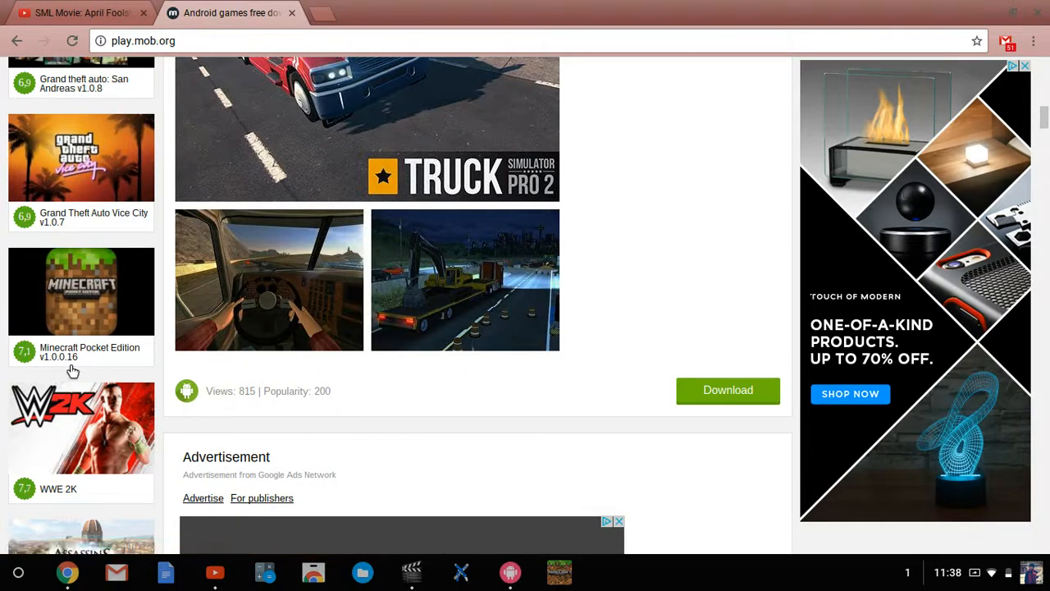
{"action": "mouse_move", "coordinate": [82, 312]}
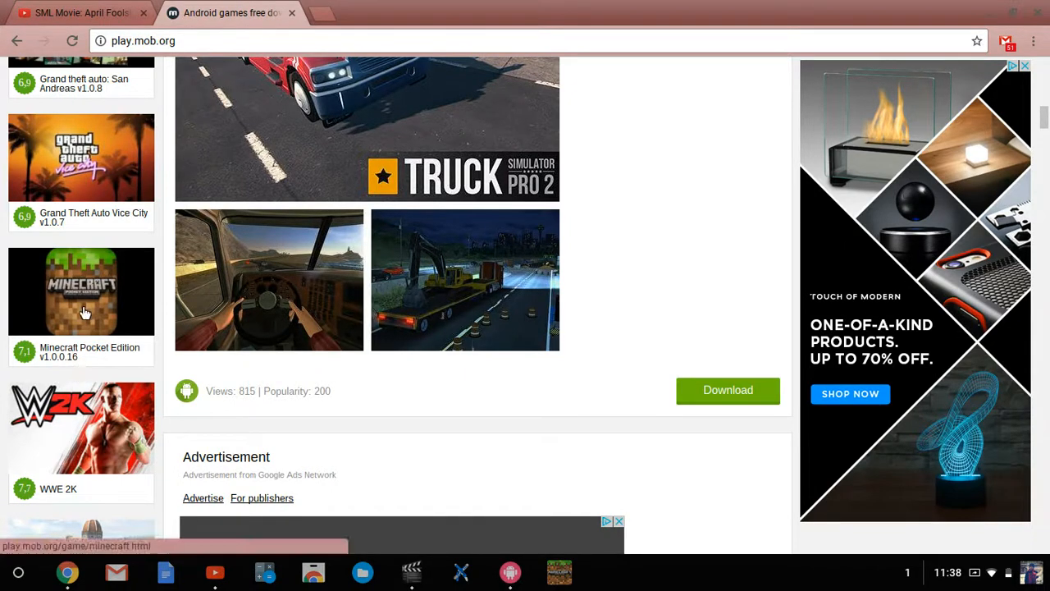
View the Minecraft Pocket Edition v1.0.0.16 page and its list of downloadable APK versions
{"action": "left_click", "coordinate": [80, 292]}
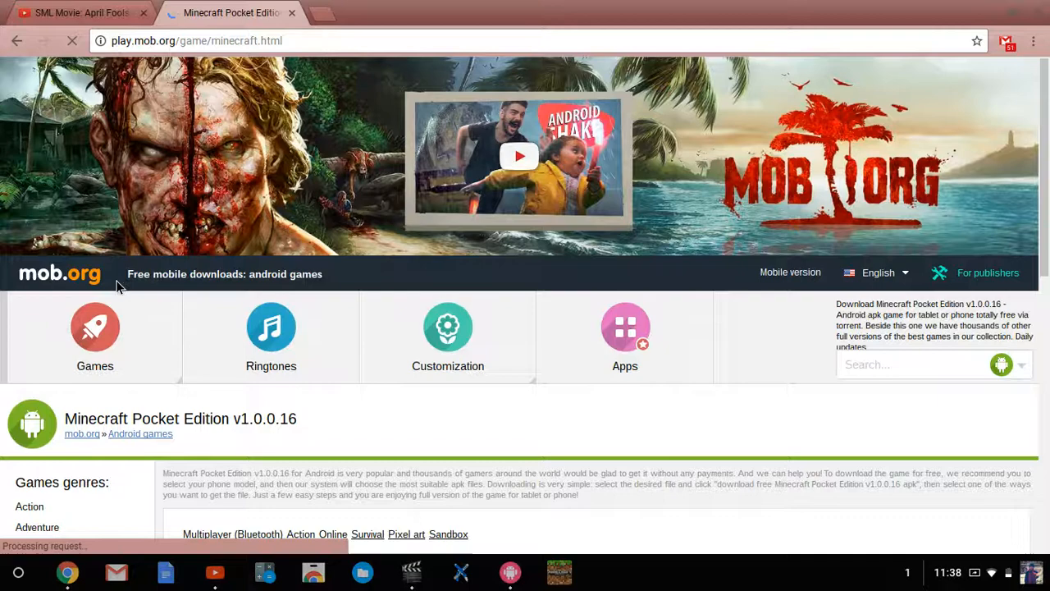
{"action": "scroll", "scroll_direction": "down", "scroll_amount": 3}
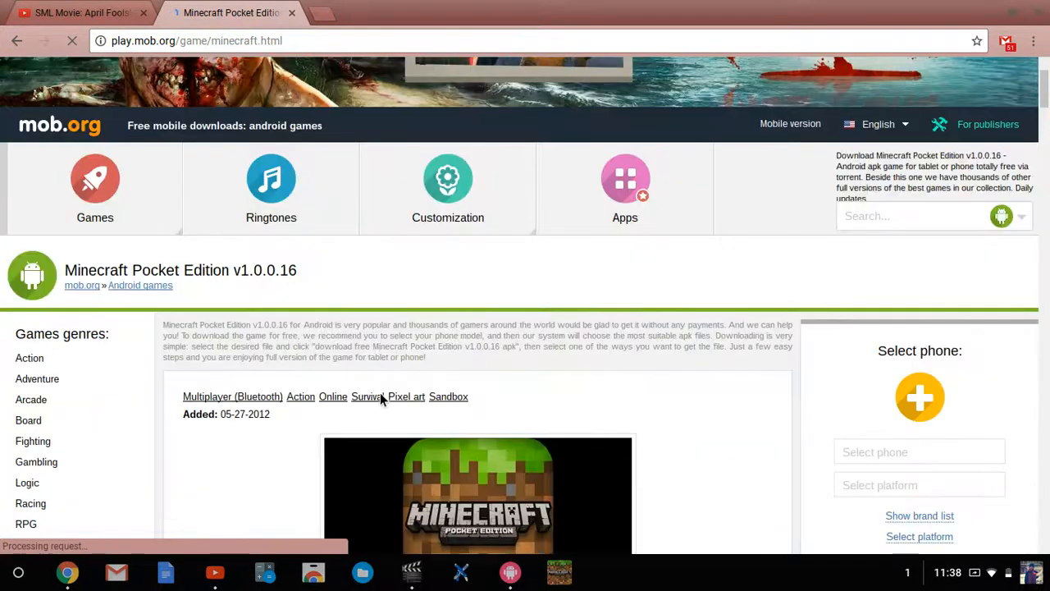
{"action": "scroll", "scroll_direction": "down", "scroll_amount": 3}
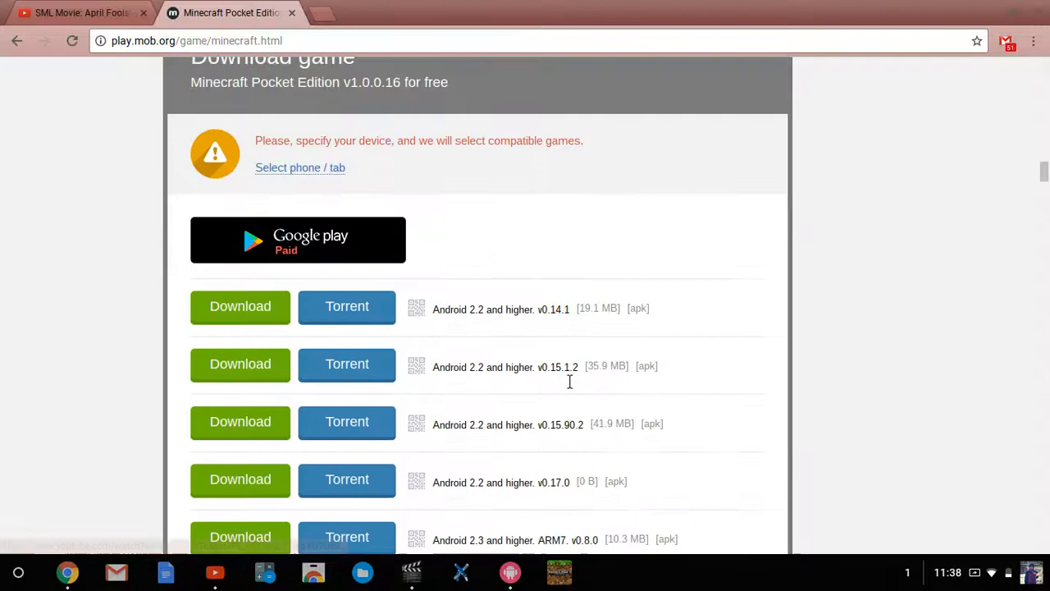
{"action": "scroll", "scroll_direction": "down", "scroll_amount": 3}
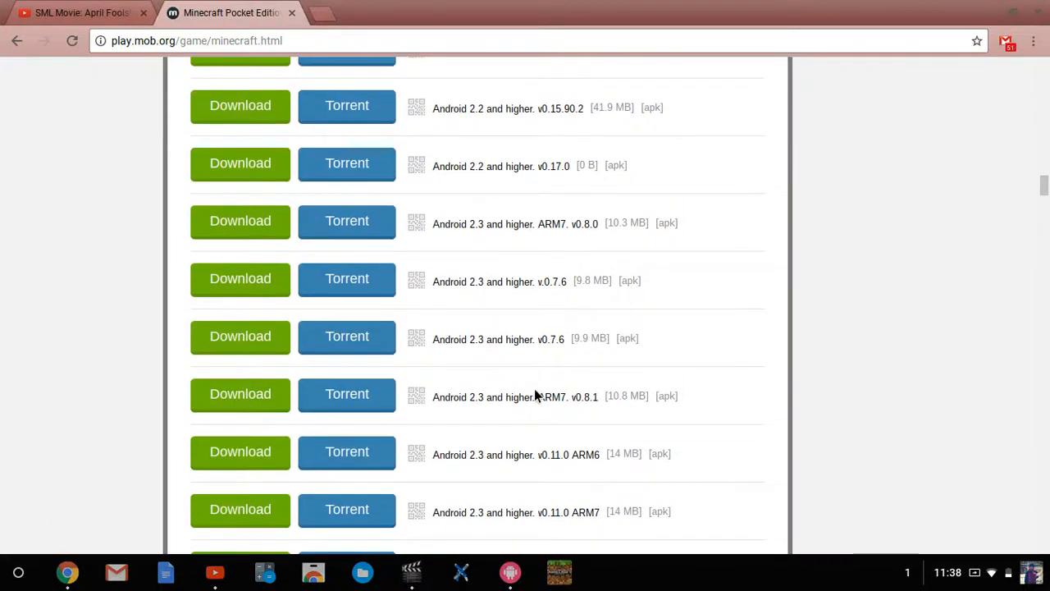
{"action": "scroll", "scroll_direction": "up", "scroll_amount": 3}
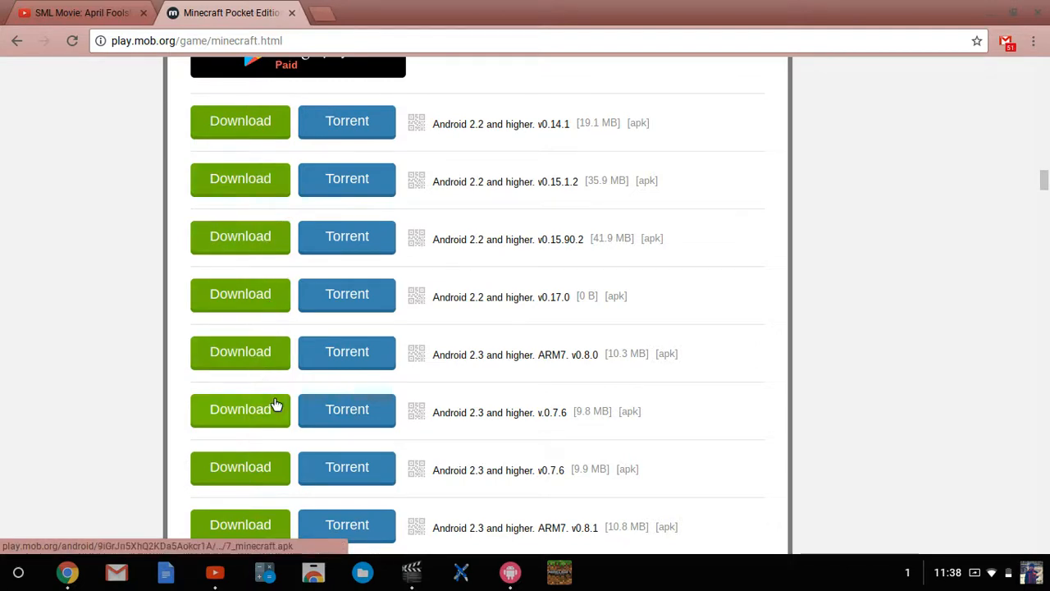
{"action": "mouse_move", "coordinate": [556, 433]}
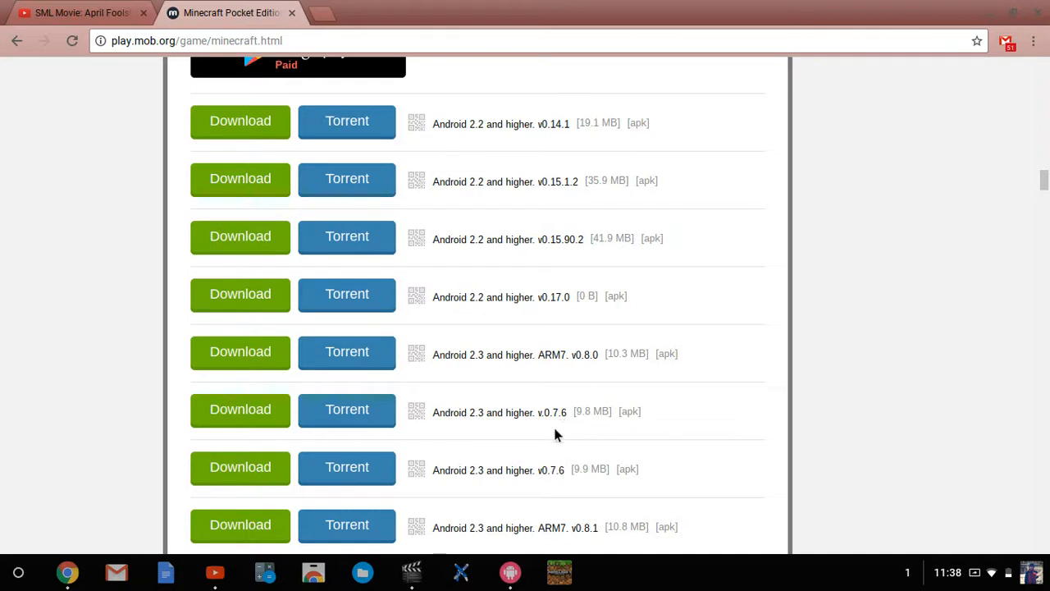
{"action": "mouse_move", "coordinate": [561, 433]}
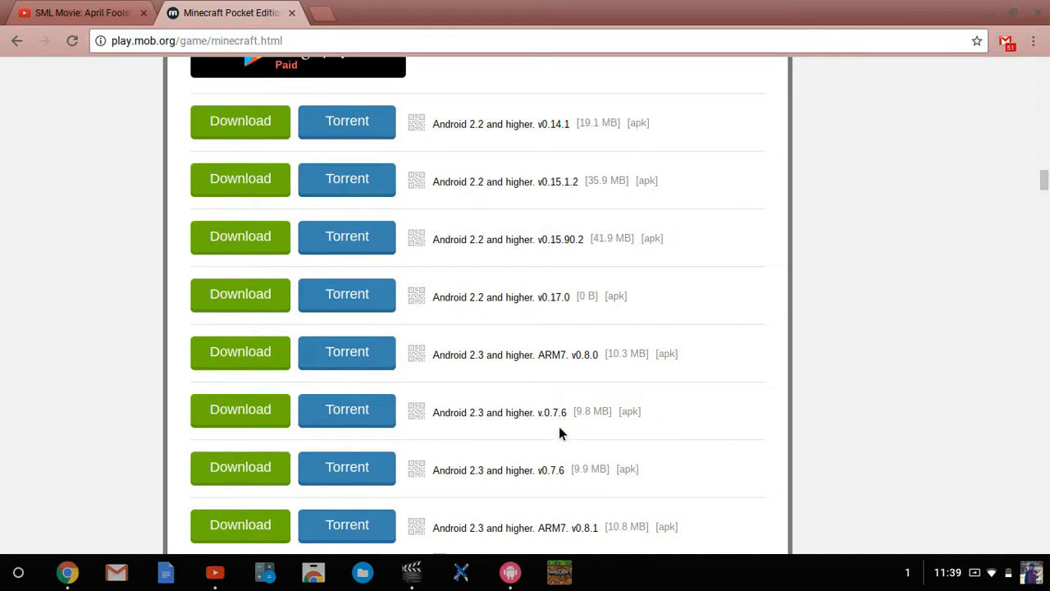
{"action": "mouse_move", "coordinate": [242, 444]}
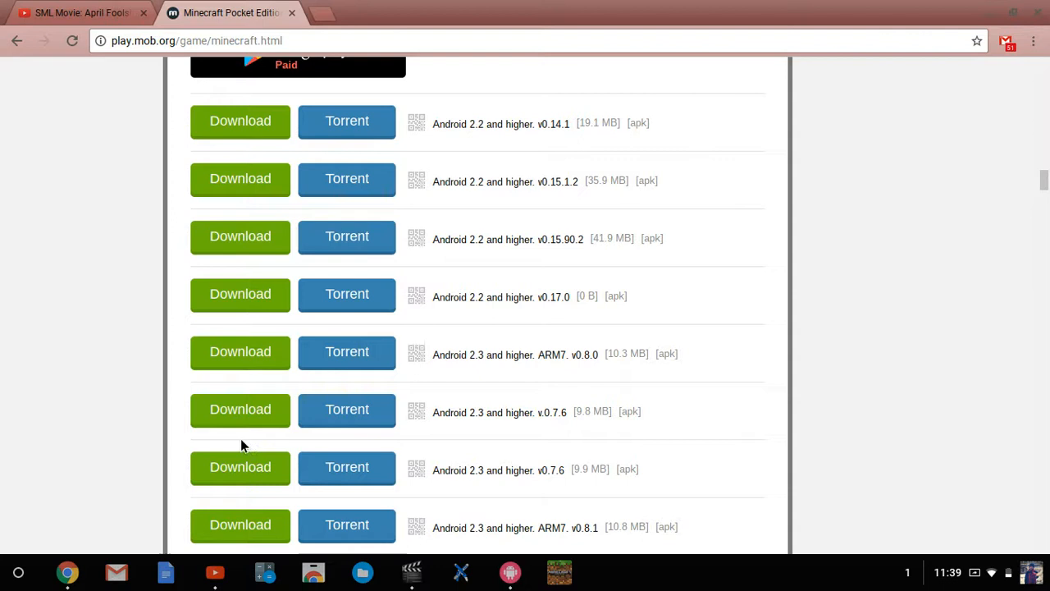
{"action": "mouse_move", "coordinate": [300, 434]}
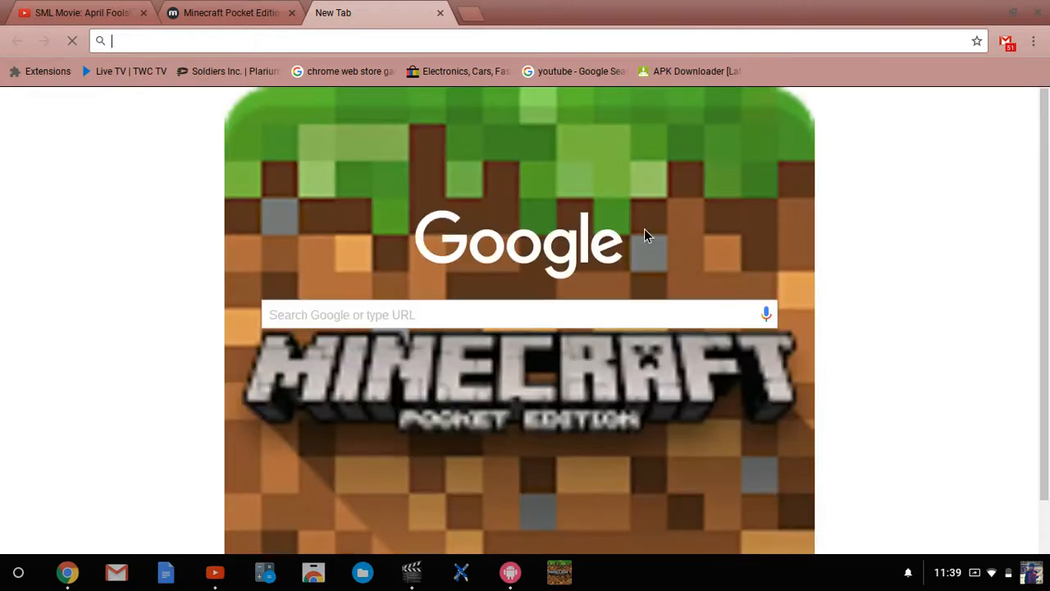
Navigate to google.com, search 'google play' and go to the Google Play store homepage
{"action": "type", "text": "google.com"}
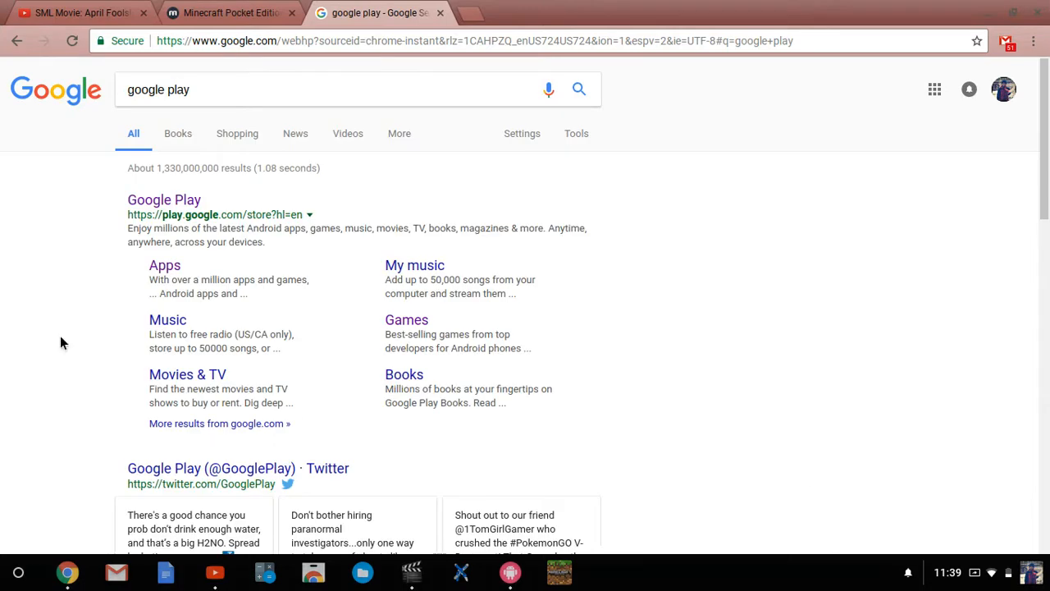
{"action": "left_click", "coordinate": [164, 200]}
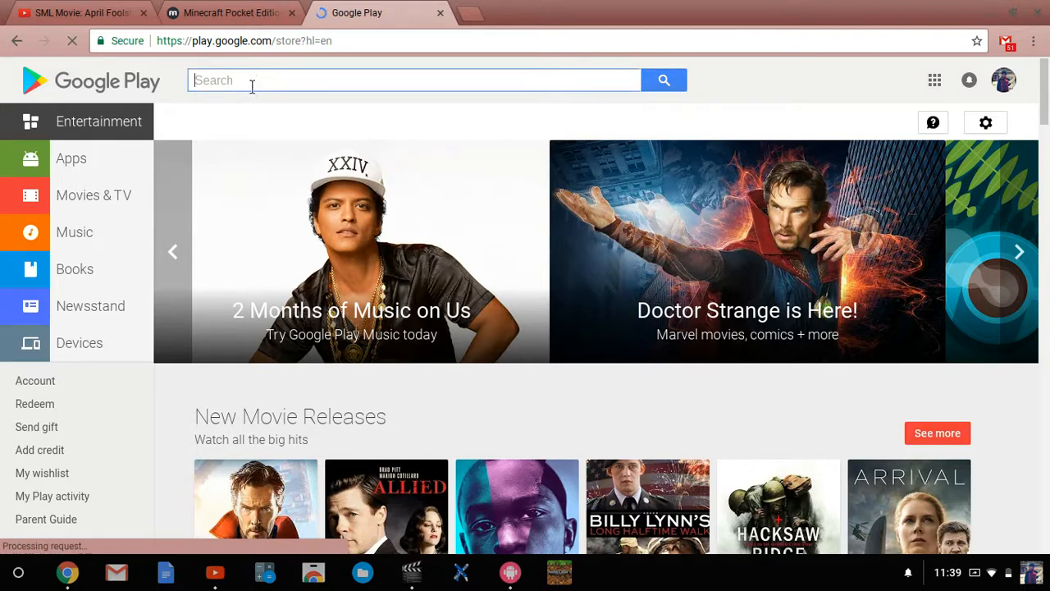
Search Google Play for 'minecraft' and go to the Minecraft: Pocket Edition listing ($6.99)
{"action": "type", "text": "m"}
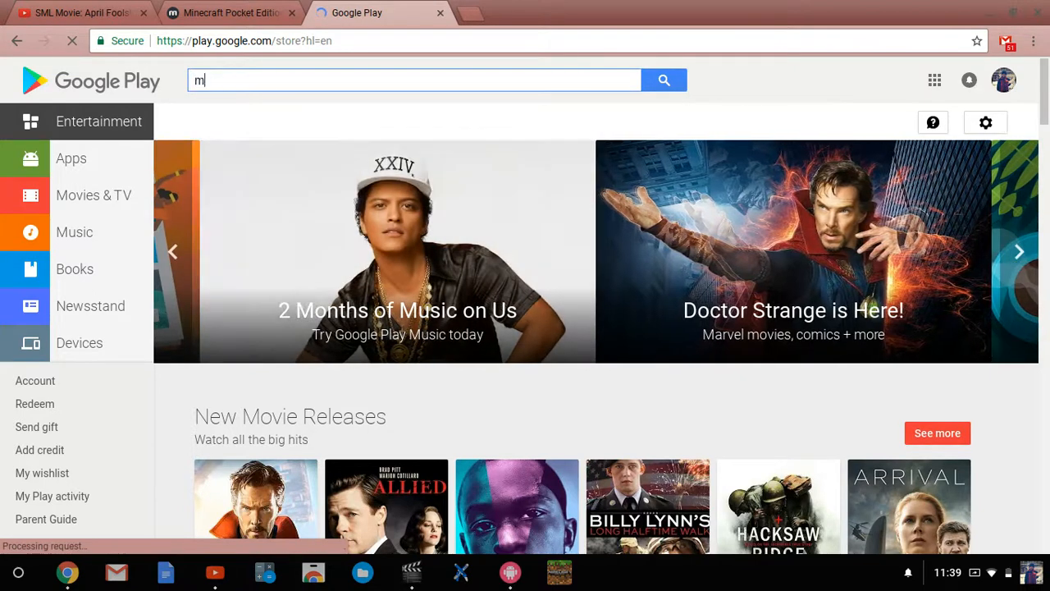
{"action": "type", "text": "inecra"}
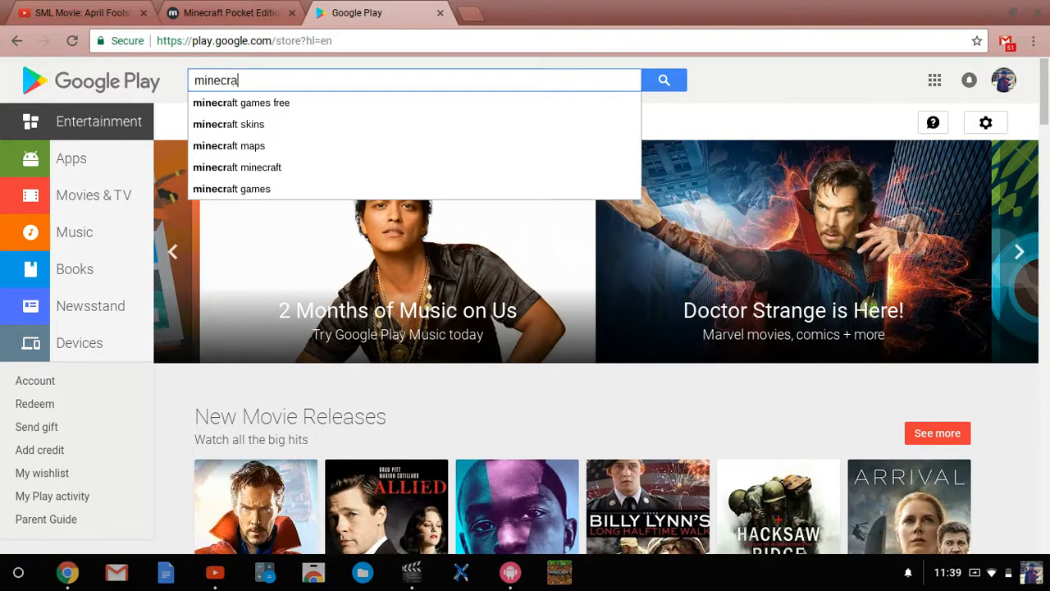
{"action": "type", "text": "ft"}
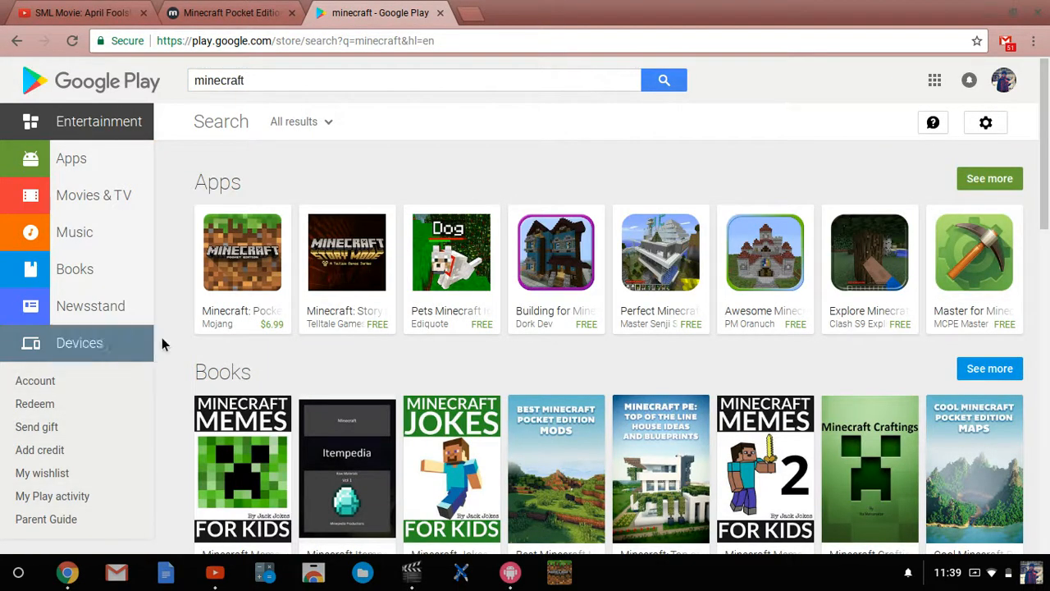
{"action": "mouse_move", "coordinate": [243, 252]}
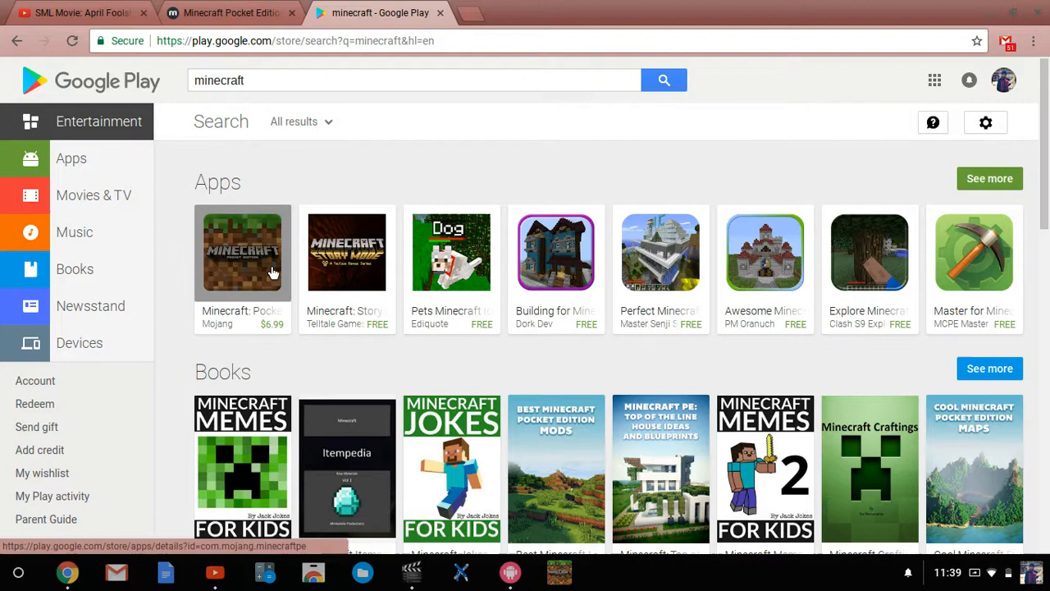
{"action": "left_click", "coordinate": [243, 252]}
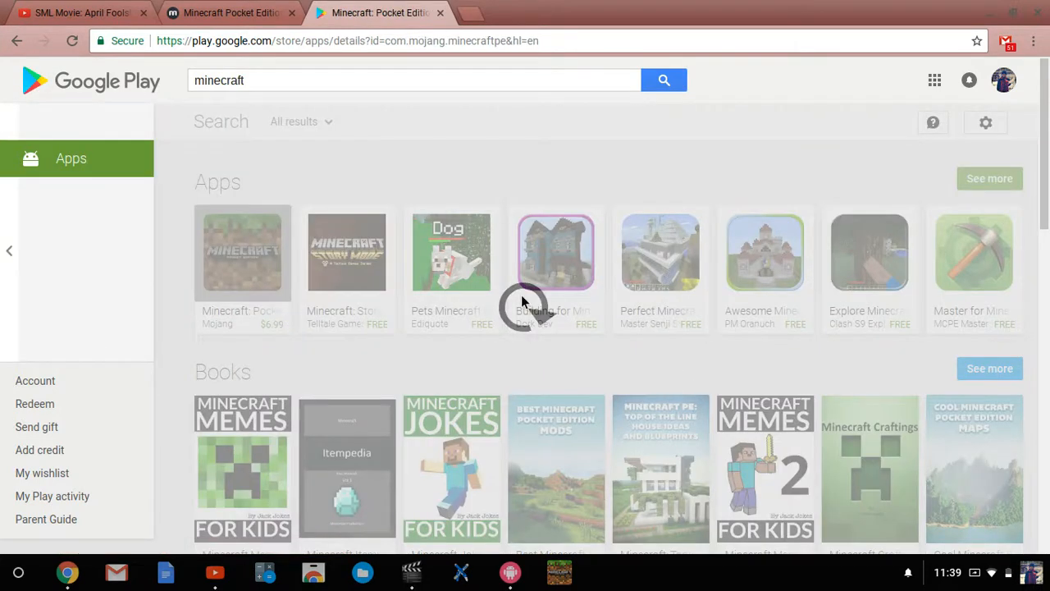
{"action": "left_click", "coordinate": [556, 253]}
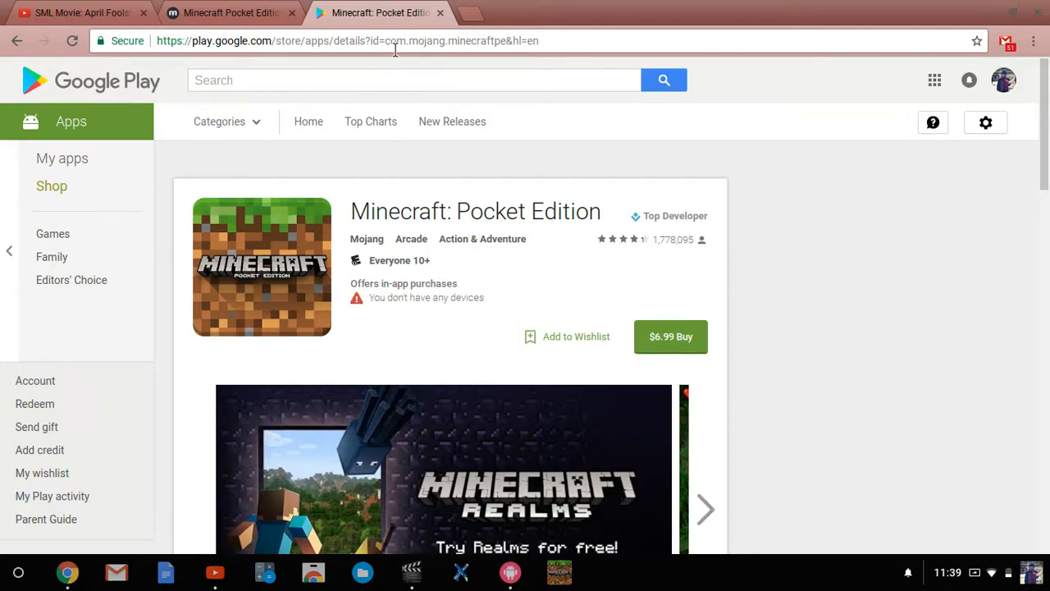
Copy the package name com.mojang.minecraftpe from the listing's page address
{"action": "double_click", "coordinate": [426, 39]}
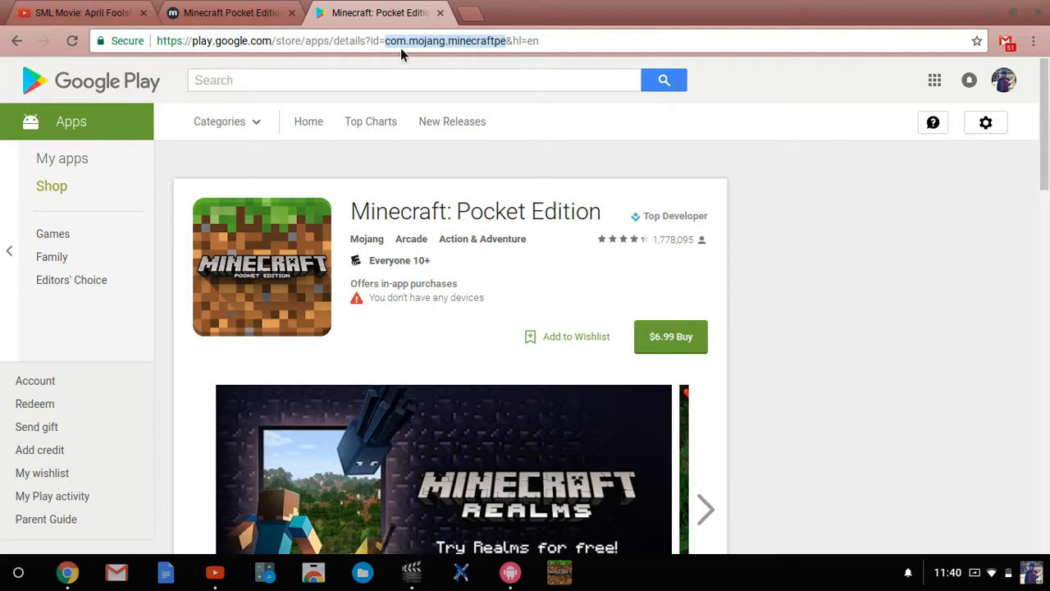
{"action": "mouse_move", "coordinate": [505, 56]}
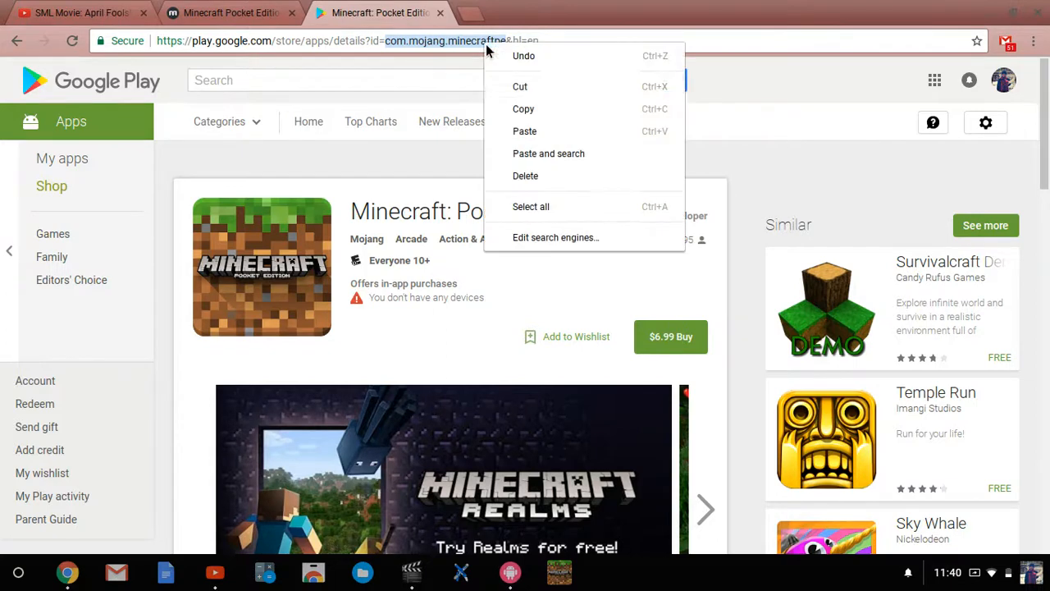
{"action": "left_click", "coordinate": [549, 121]}
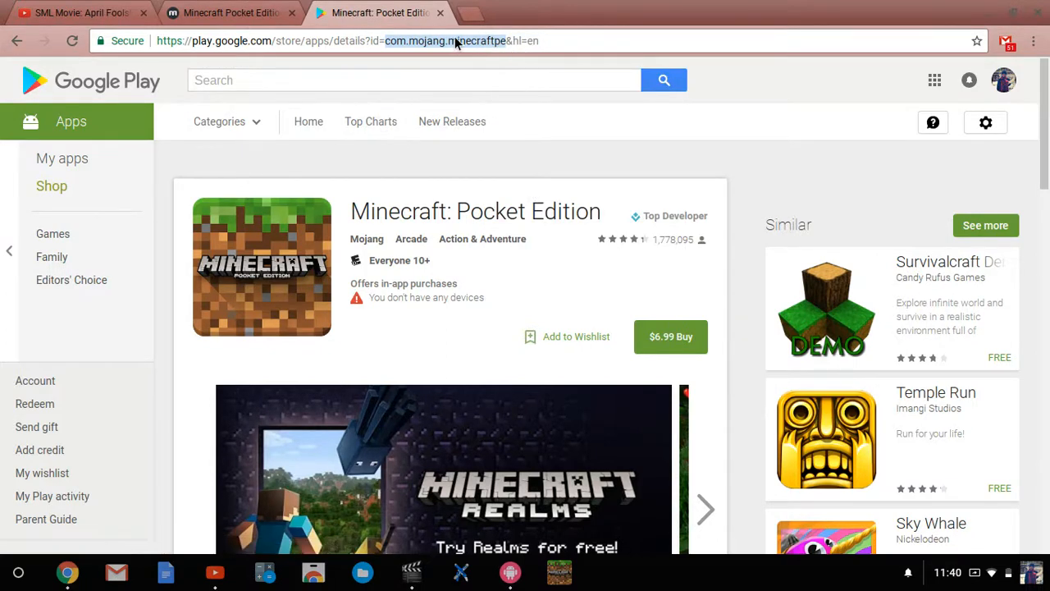
{"action": "mouse_move", "coordinate": [338, 441]}
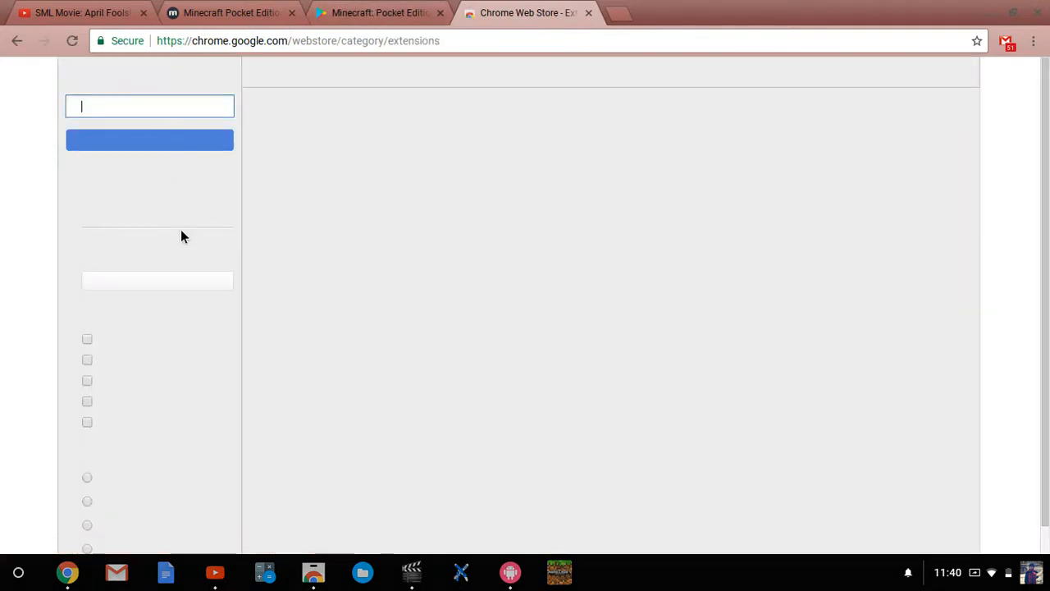
Search the Chrome Web Store for 'twerk' and confirm the twerk APK packager is already installed
{"action": "type", "text": "evernote"}
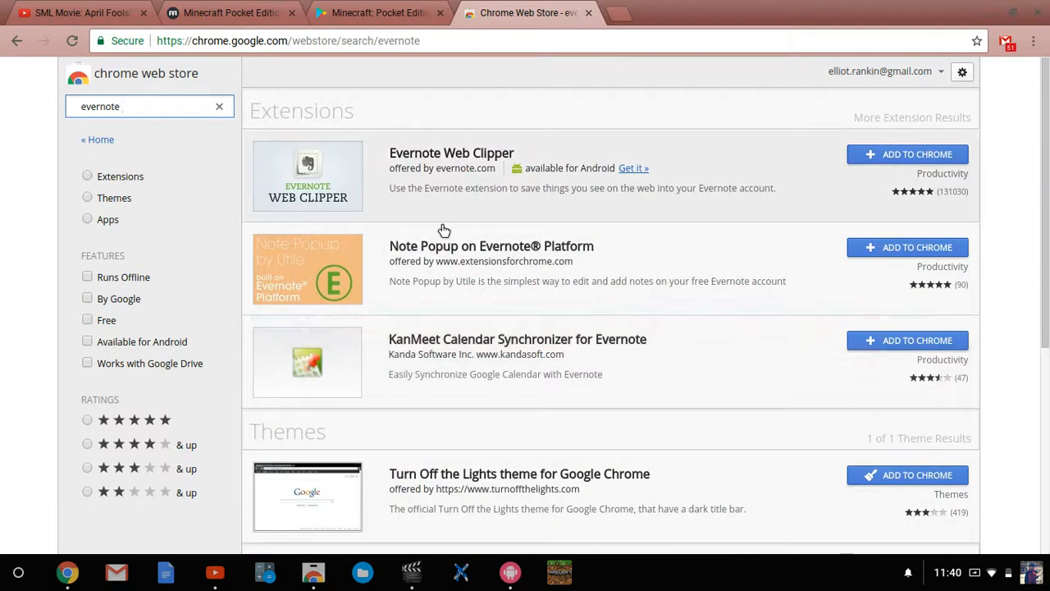
{"action": "scroll", "scroll_direction": "down", "scroll_amount": 3}
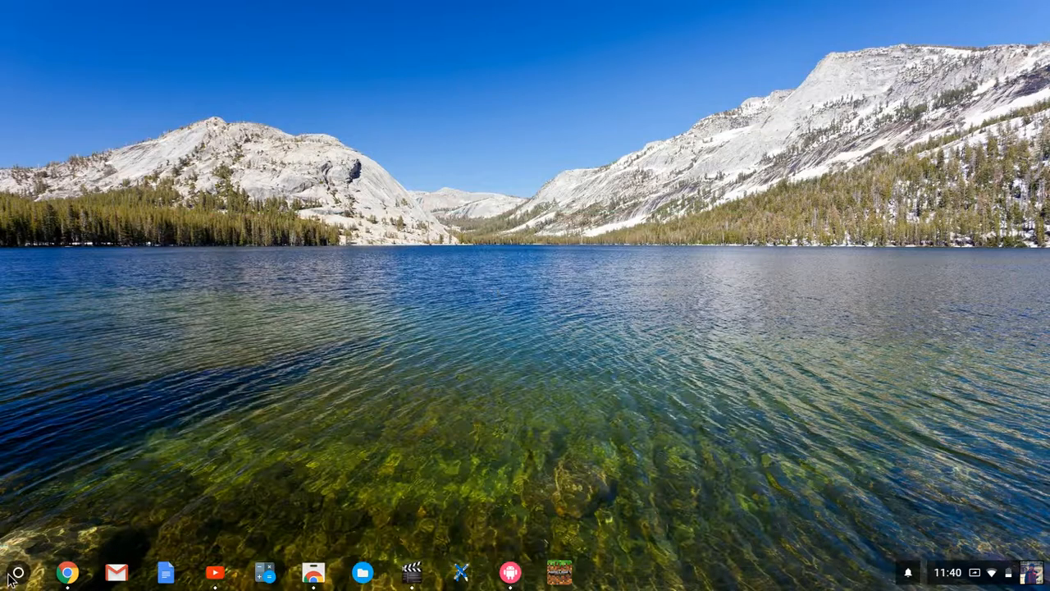
{"action": "left_click", "coordinate": [67, 570]}
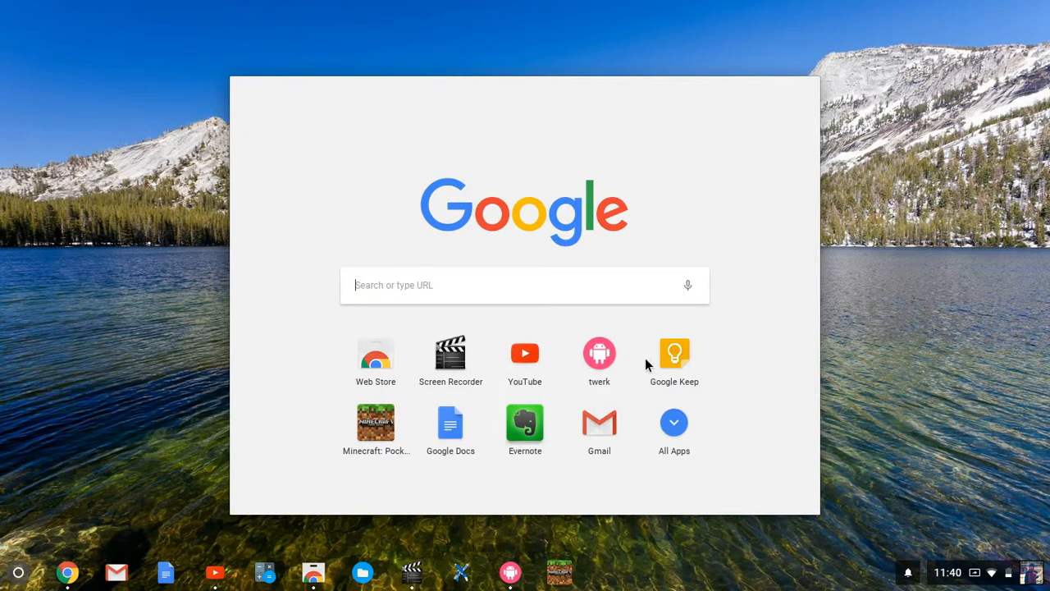
{"action": "mouse_move", "coordinate": [555, 387]}
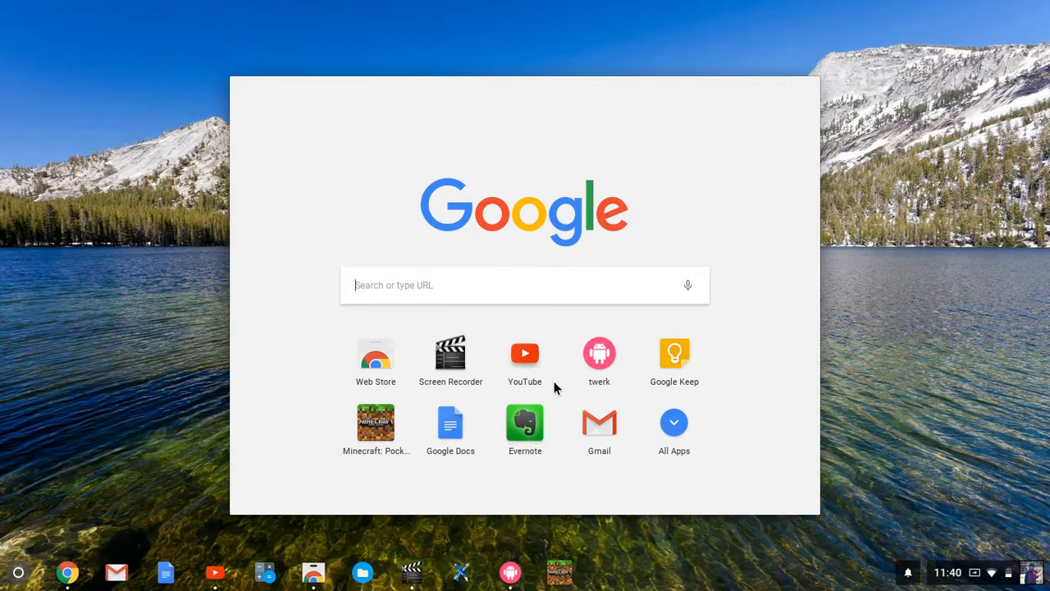
{"action": "mouse_move", "coordinate": [479, 394]}
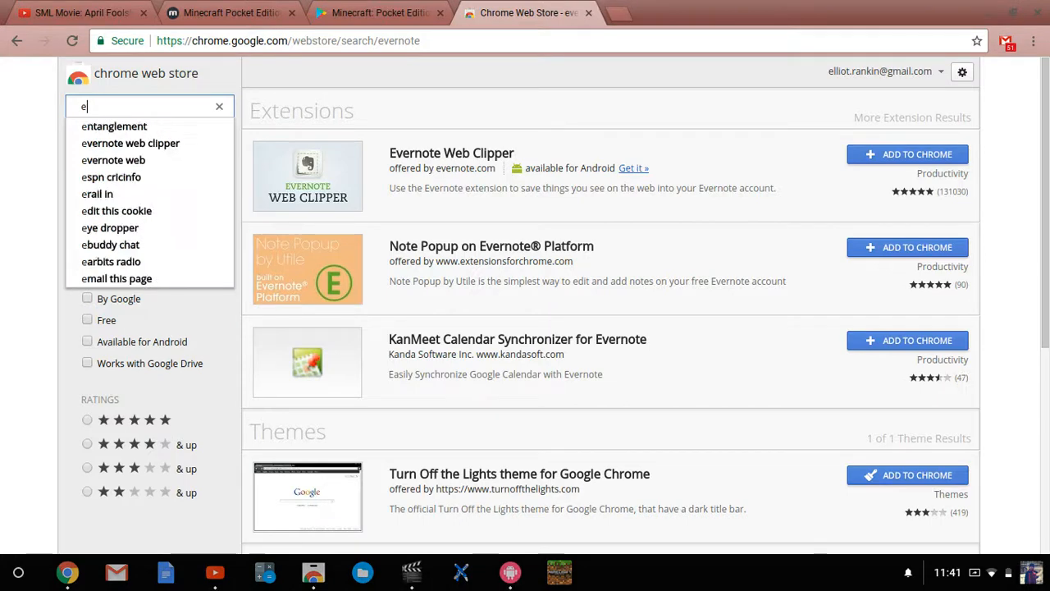
{"action": "left_click", "coordinate": [220, 106]}
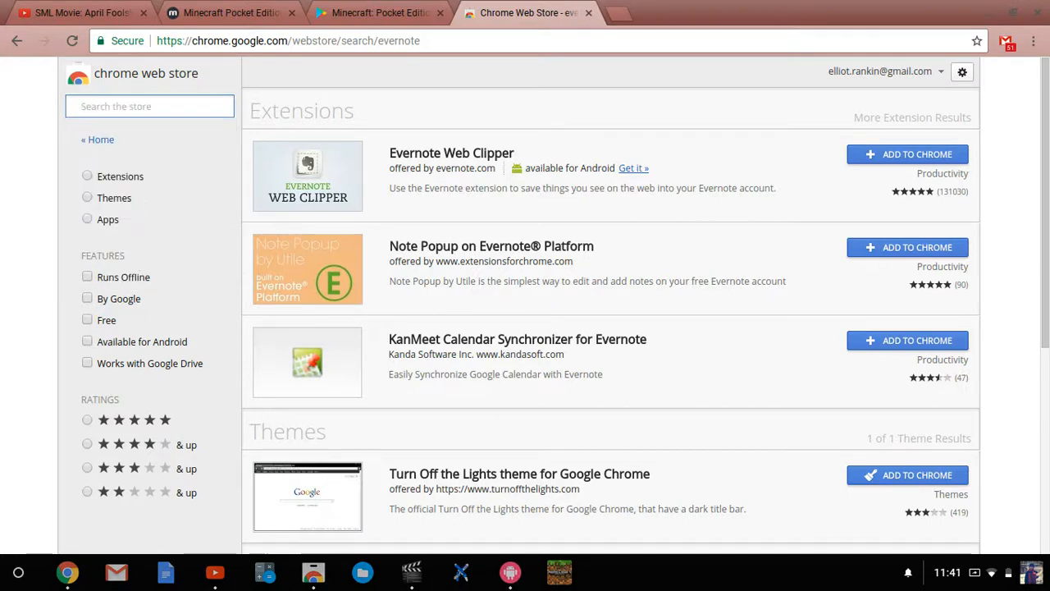
{"action": "type", "text": "twerk"}
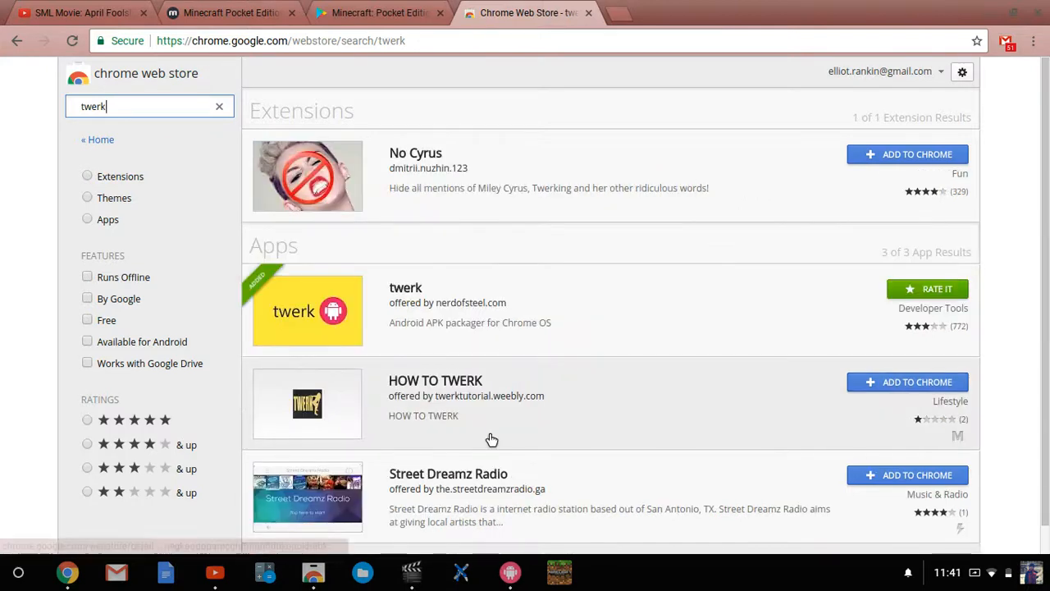
{"action": "scroll", "scroll_direction": "down", "scroll_amount": 3}
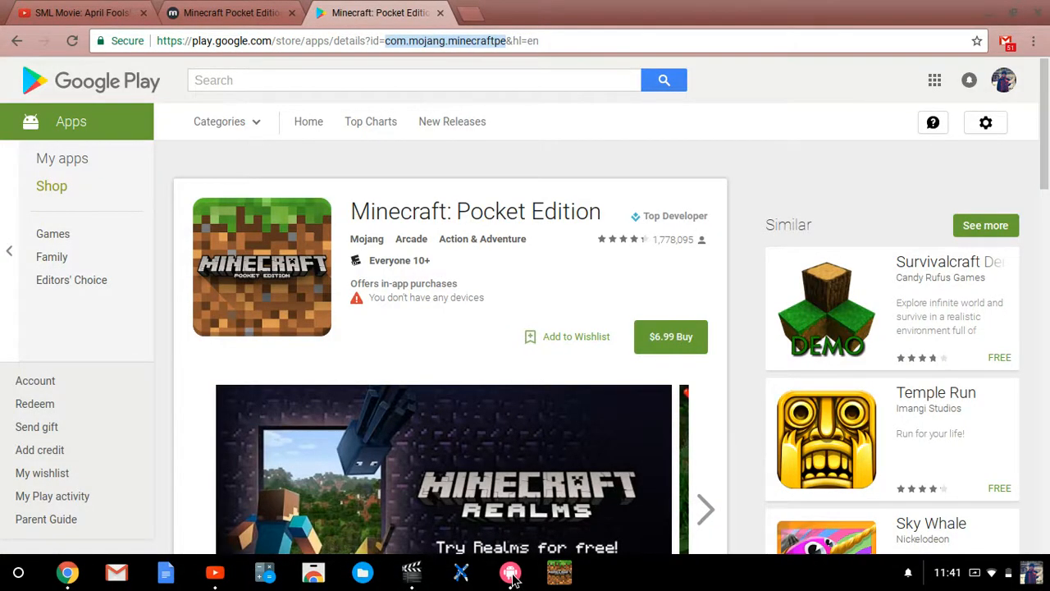
Launch twerk, erase the leftover package name and go back to the start screen's APK chooser
{"action": "left_click", "coordinate": [510, 571]}
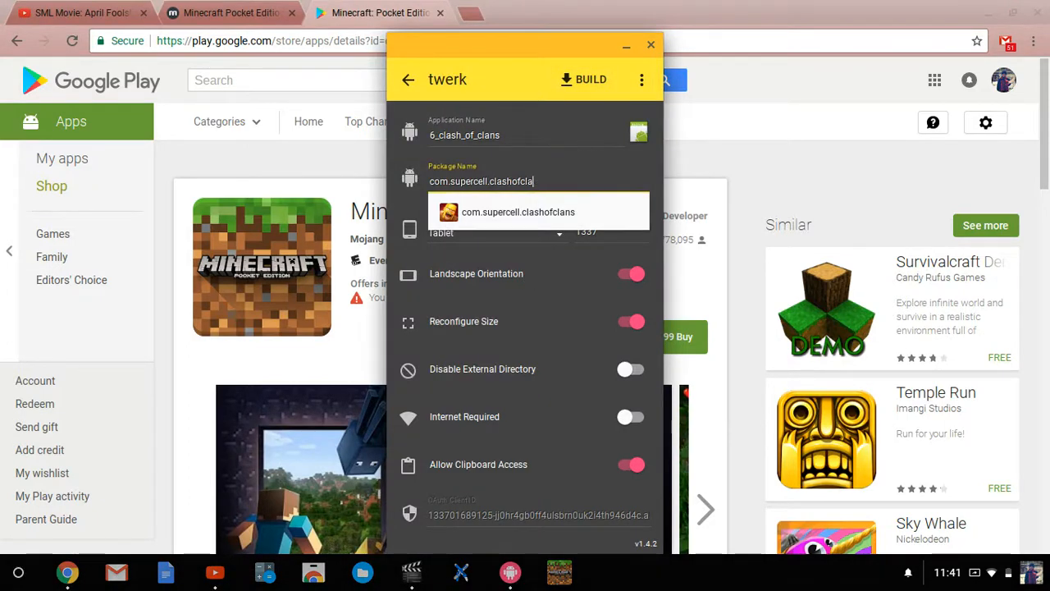
{"action": "key", "text": "Backspace"}
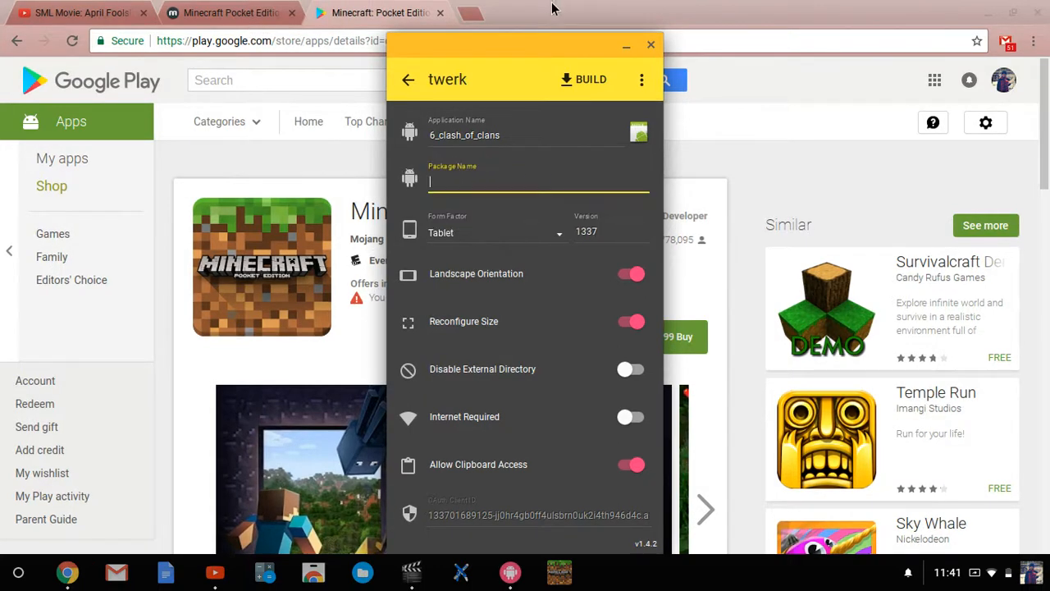
{"action": "left_click", "coordinate": [650, 44]}
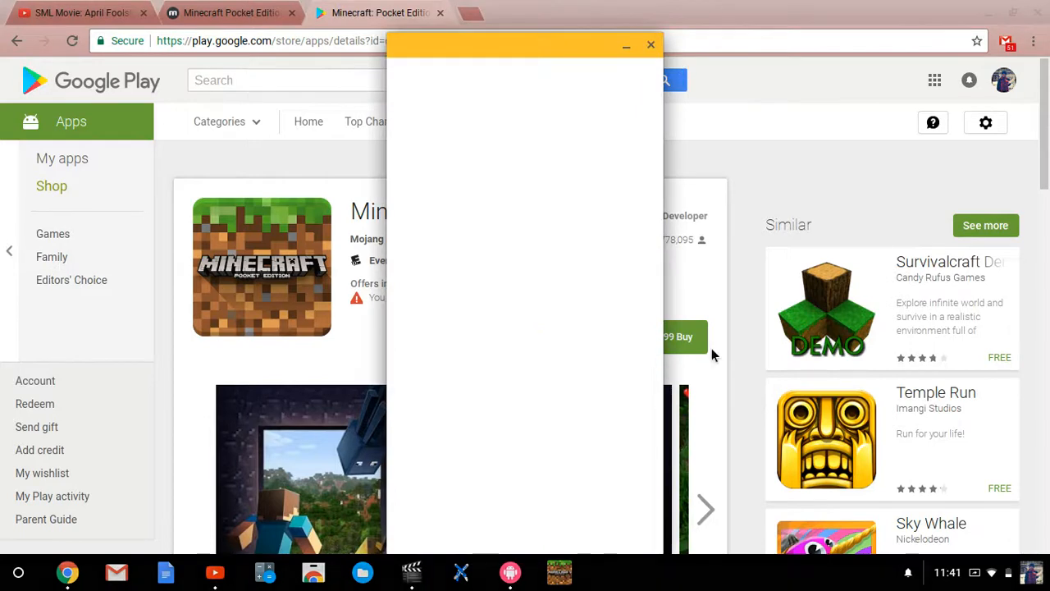
{"action": "mouse_move", "coordinate": [457, 458]}
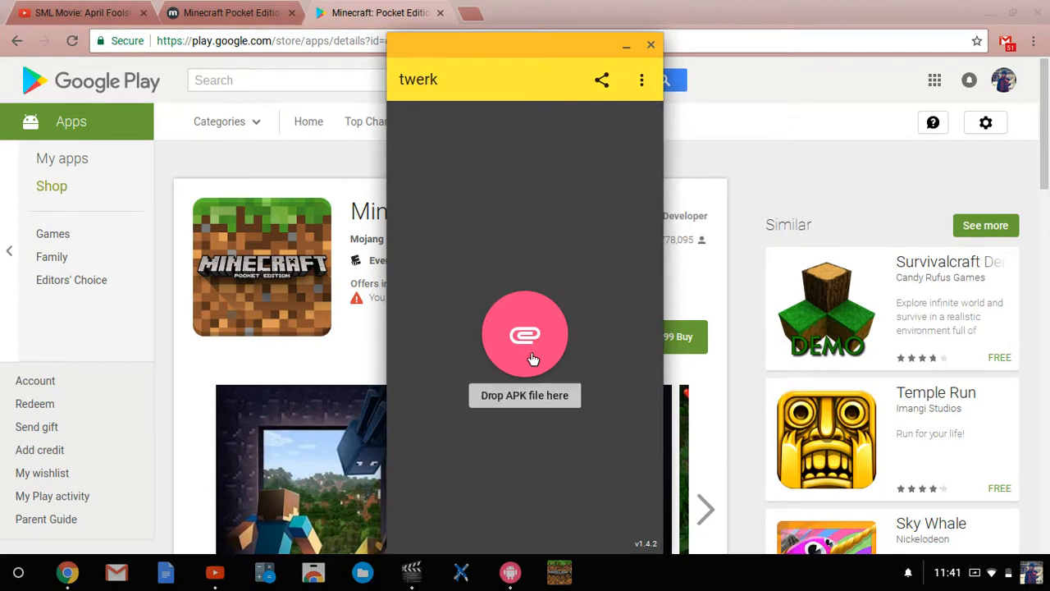
{"action": "left_click", "coordinate": [525, 334]}
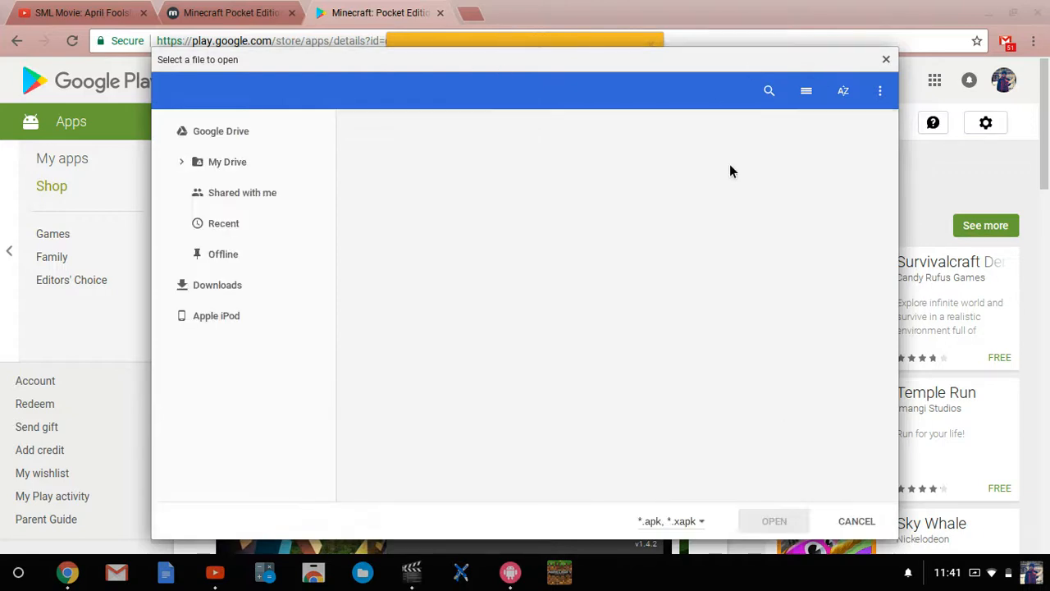
Load 8_minecraft.apk from the Downloads folder into twerk
{"action": "left_click", "coordinate": [217, 285]}
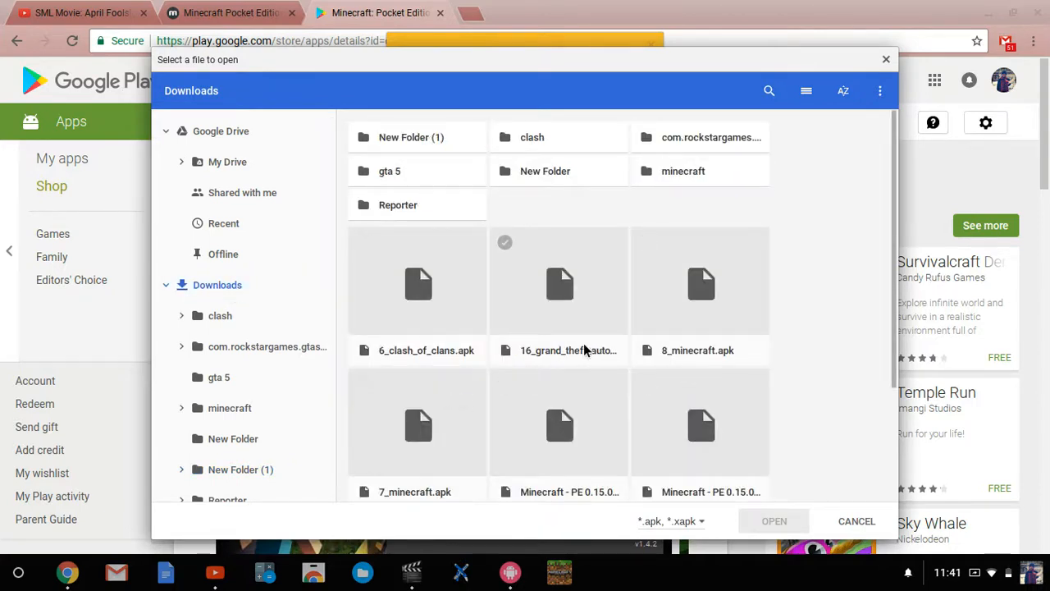
{"action": "left_click", "coordinate": [700, 424]}
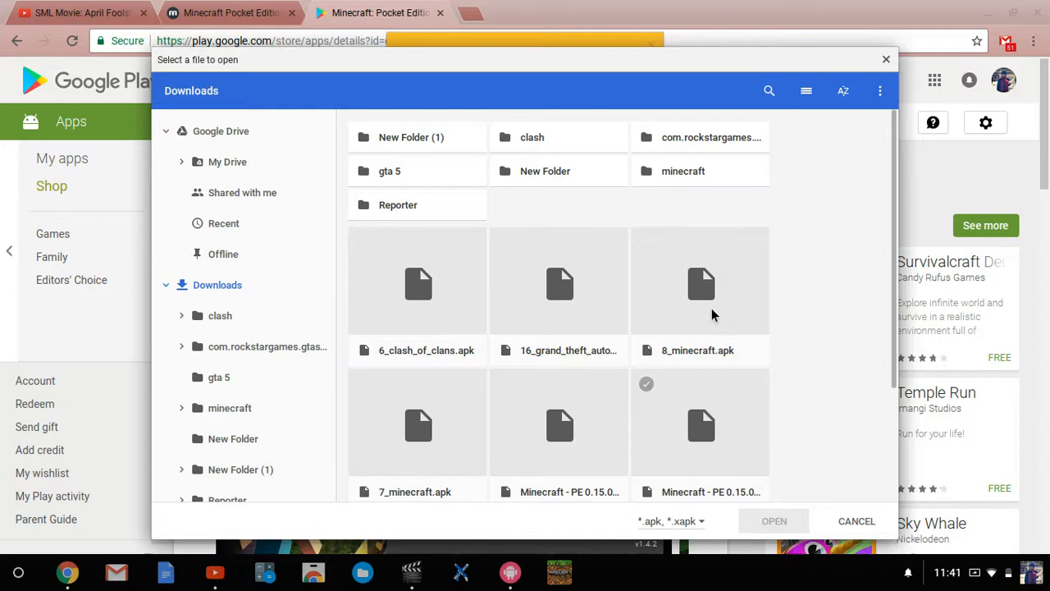
{"action": "left_click", "coordinate": [701, 282]}
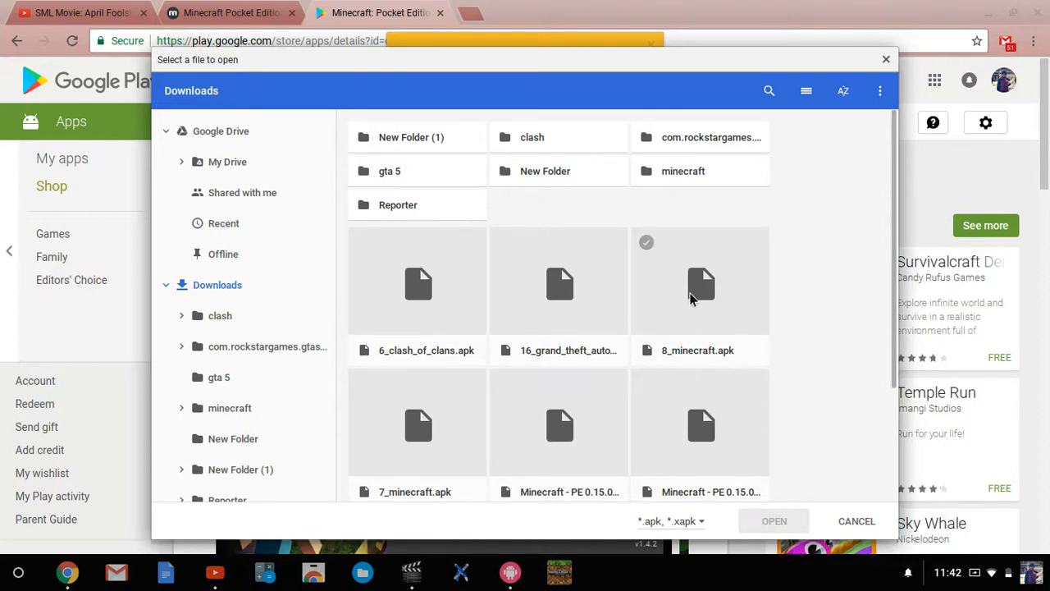
{"action": "mouse_move", "coordinate": [678, 239]}
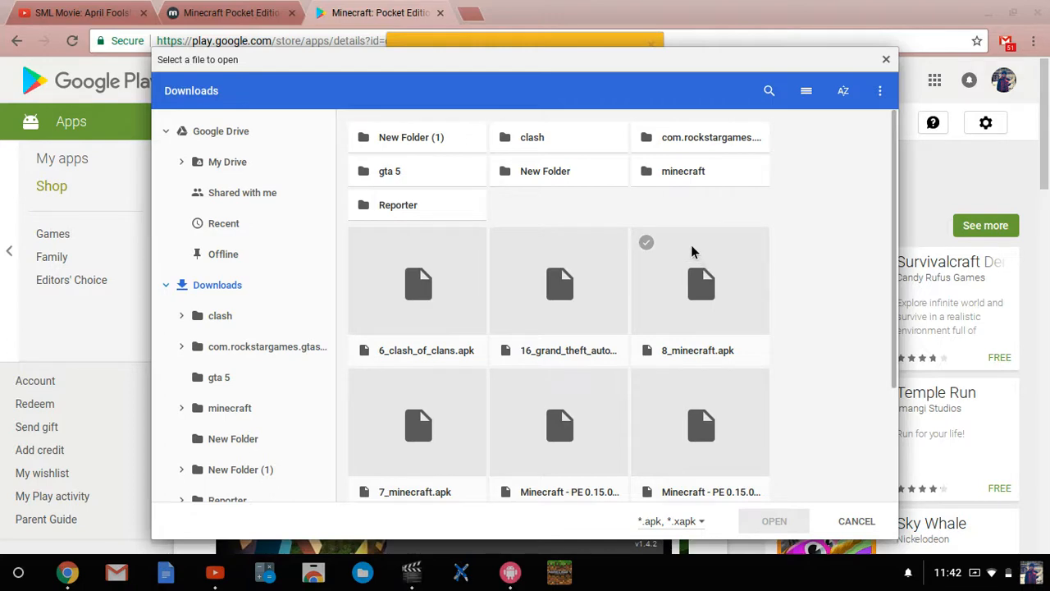
{"action": "left_click", "coordinate": [700, 281]}
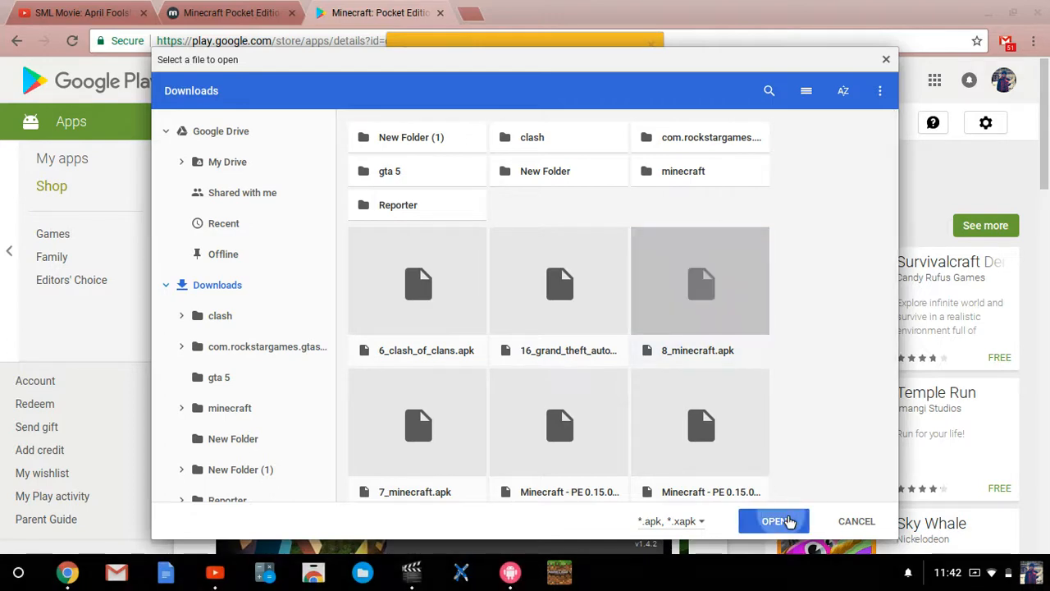
{"action": "left_click", "coordinate": [771, 522]}
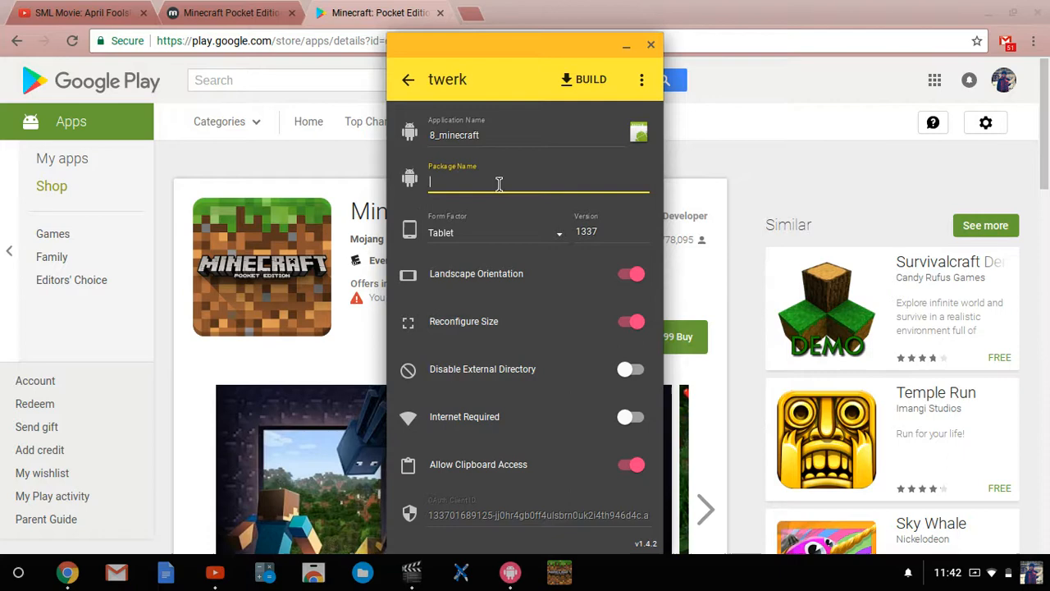
Paste com.mojang.minecraftpe as the package name and set Internet Not Required
{"action": "right_click", "coordinate": [498, 182]}
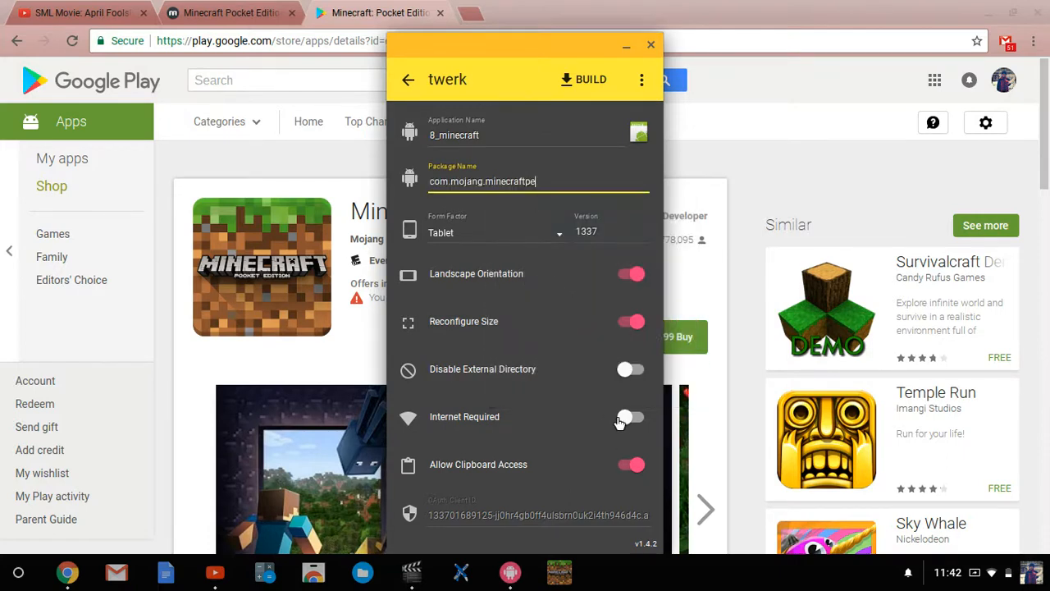
{"action": "left_click", "coordinate": [630, 417]}
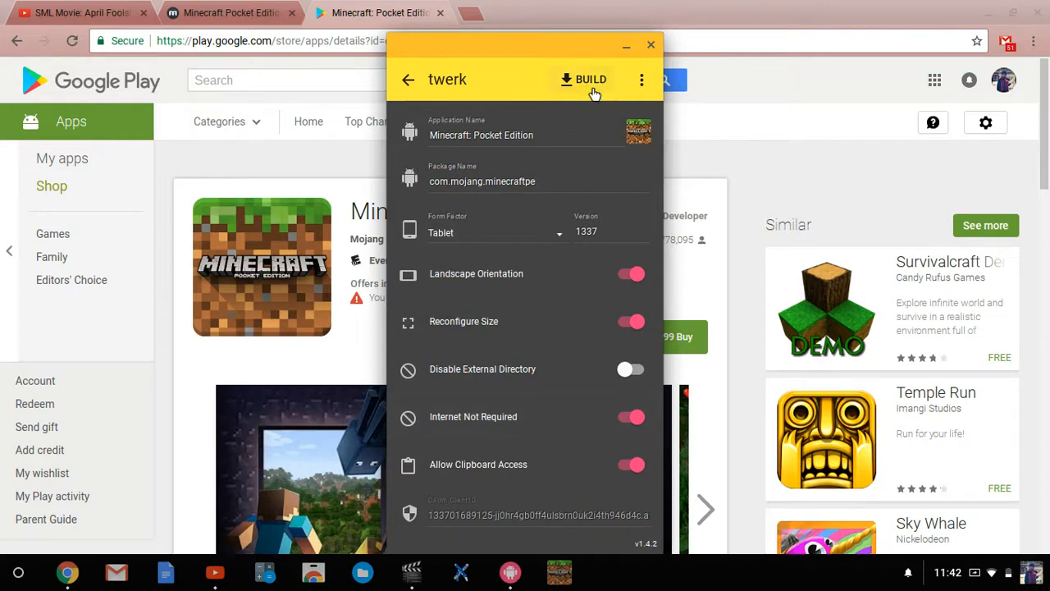
Start the build and rename the new folder in Downloads to 'youtube test'
{"action": "left_click", "coordinate": [589, 79]}
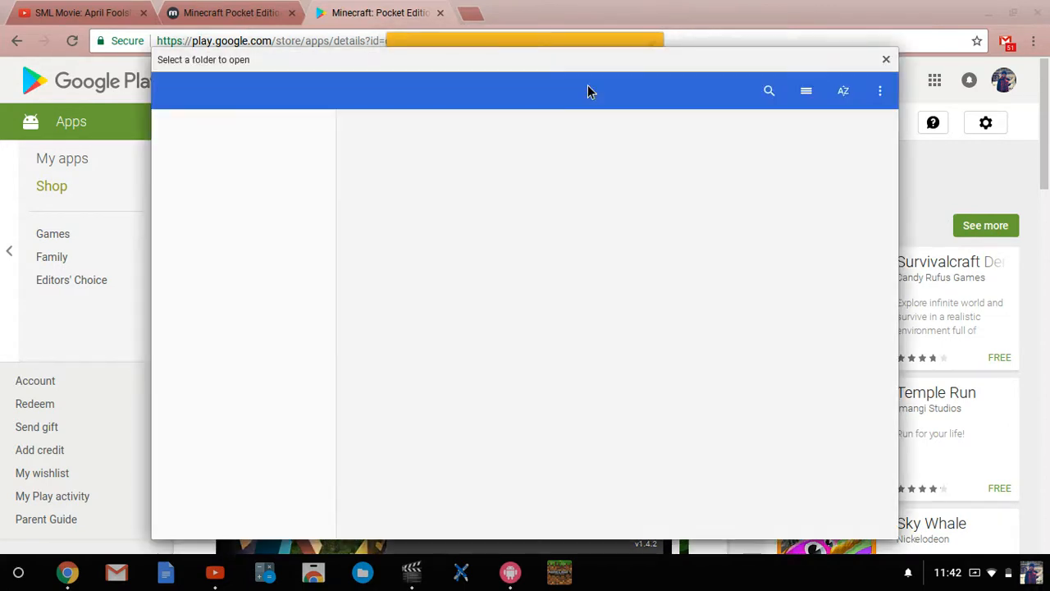
{"action": "mouse_move", "coordinate": [229, 328]}
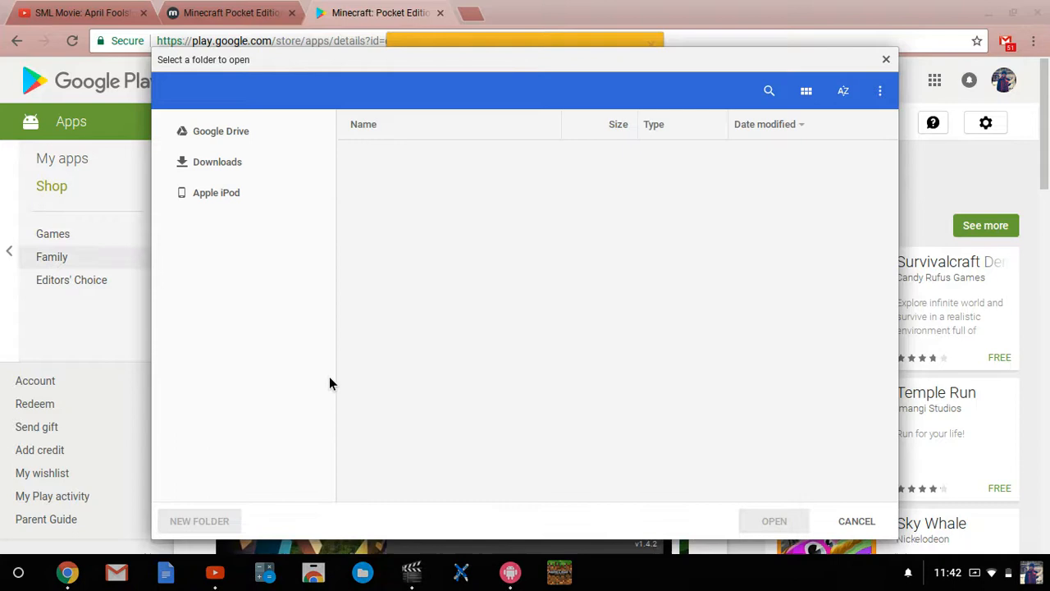
{"action": "left_click", "coordinate": [220, 132]}
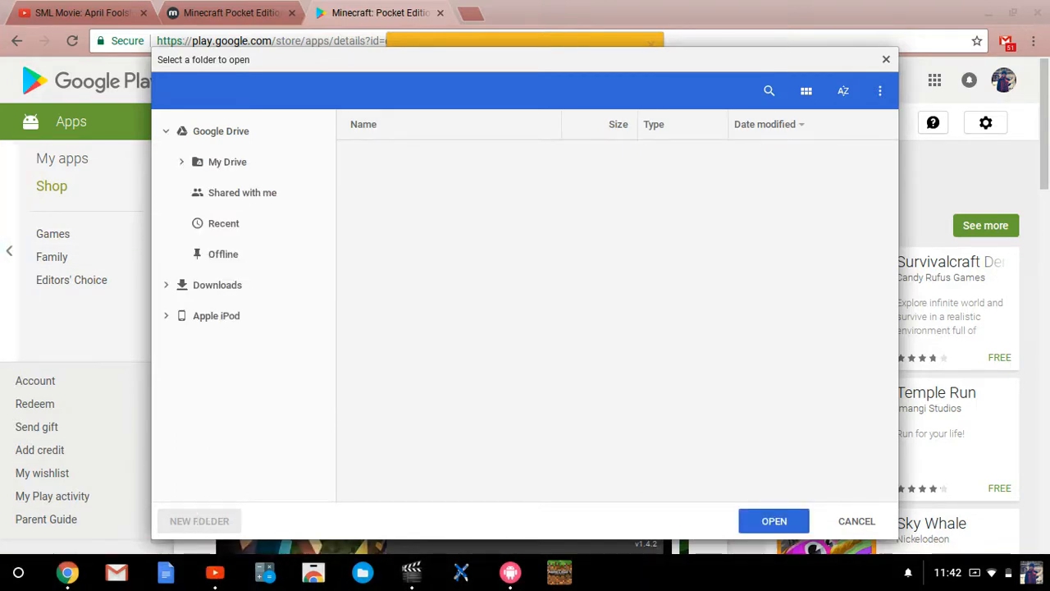
{"action": "left_click", "coordinate": [217, 286]}
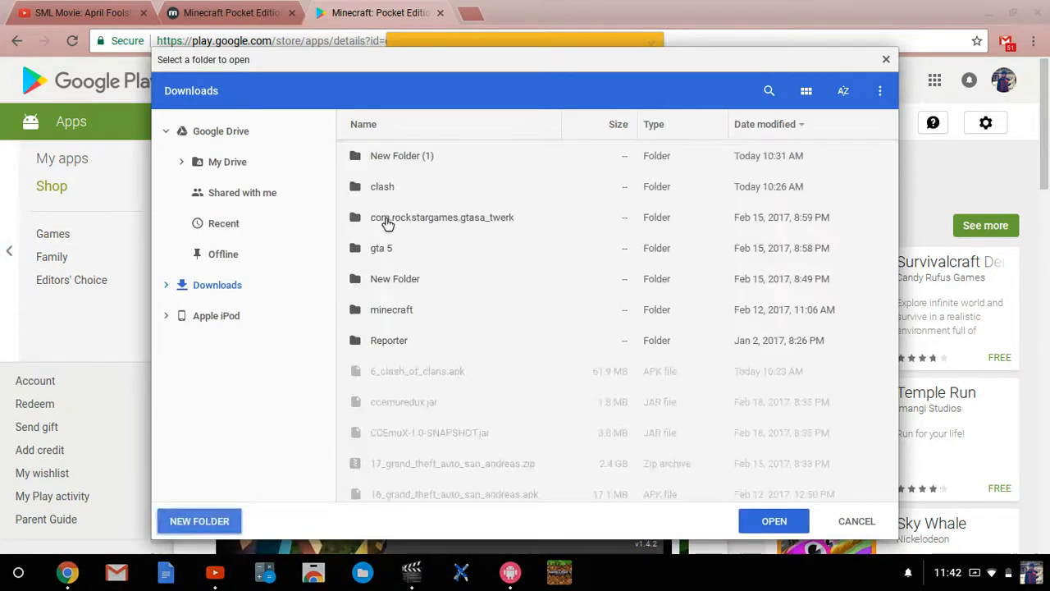
{"action": "left_click", "coordinate": [200, 521]}
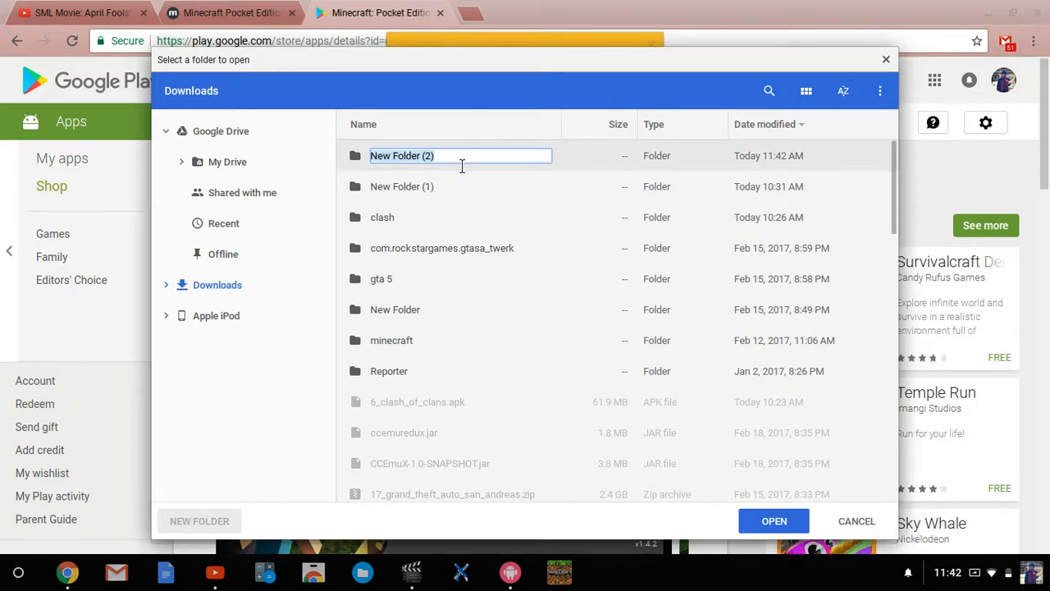
{"action": "key", "text": "Backspace"}
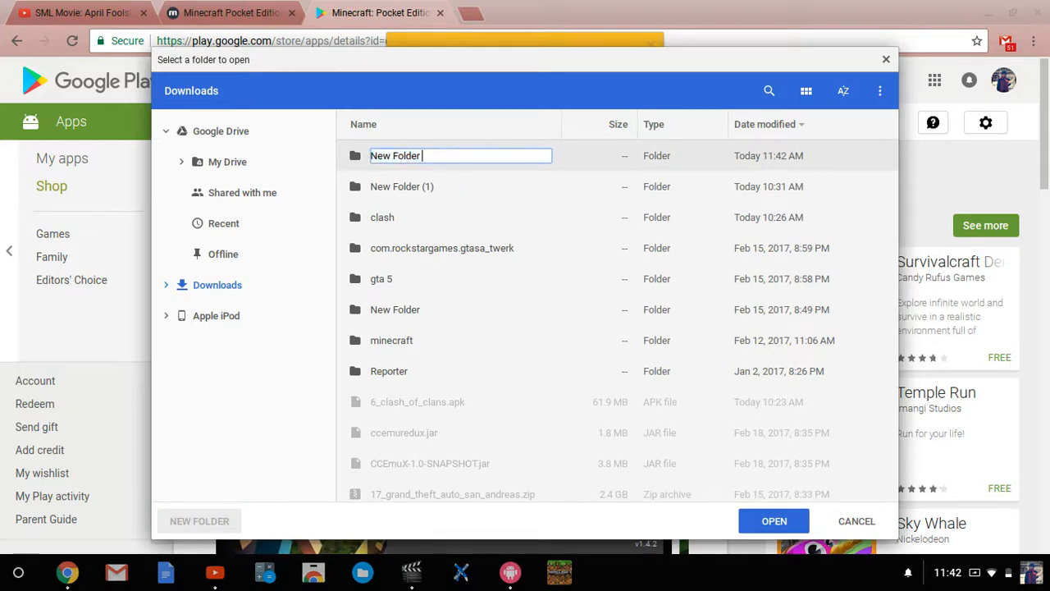
{"action": "key", "text": "ctrl+a"}
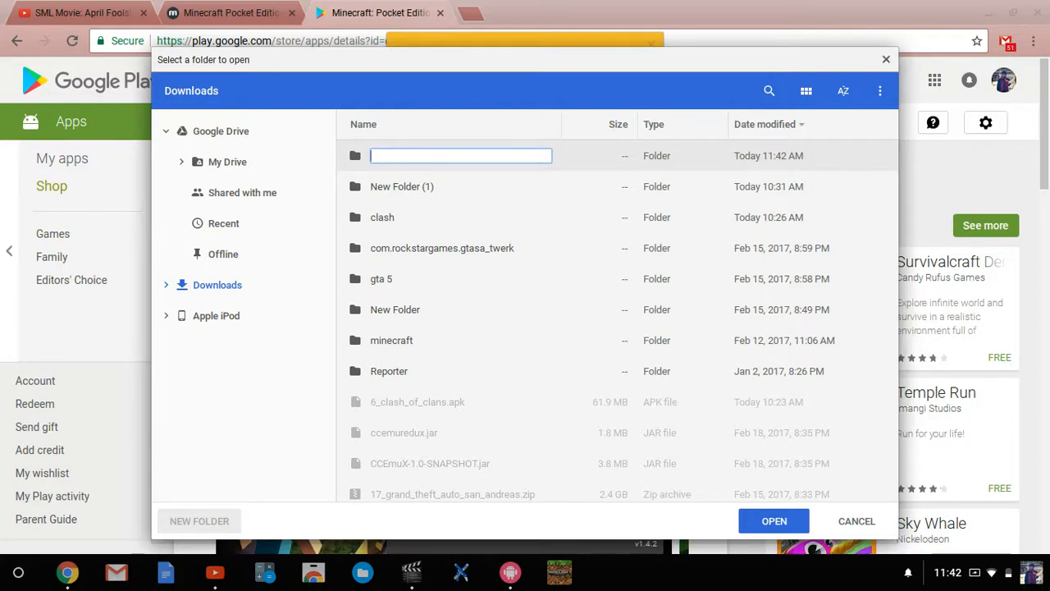
{"action": "type", "text": "youtube te"}
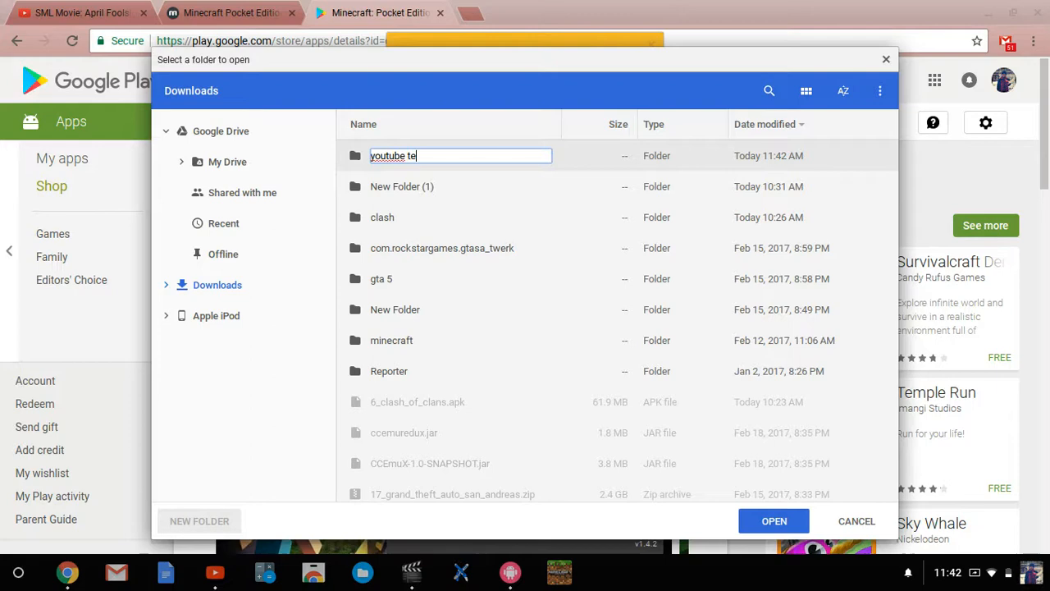
{"action": "type", "text": "st"}
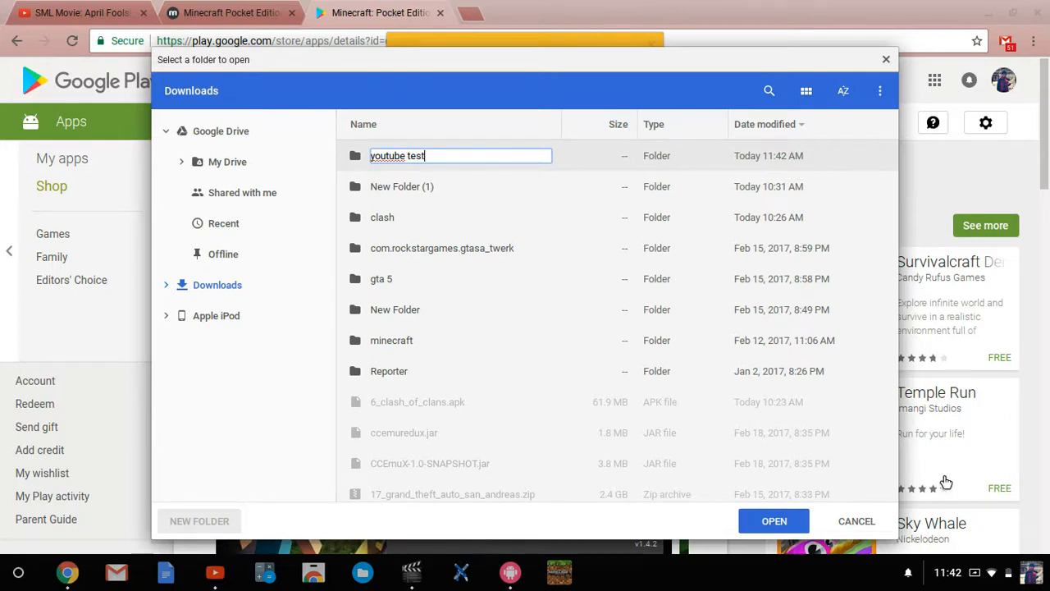
{"action": "mouse_move", "coordinate": [774, 522]}
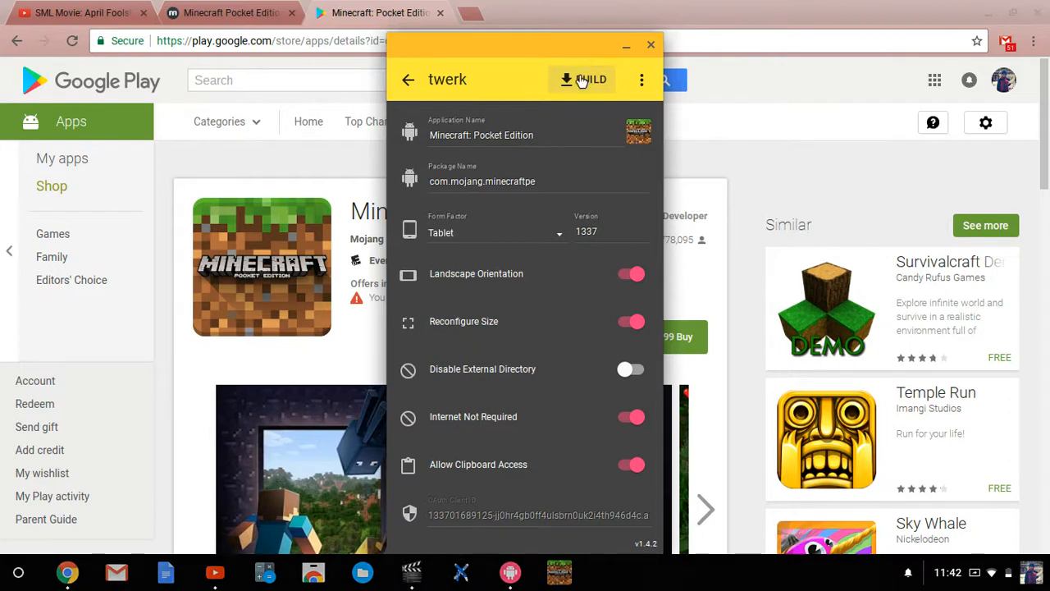
Build the Minecraft: Pocket Edition app package into the youtube test folder
{"action": "left_click", "coordinate": [582, 78]}
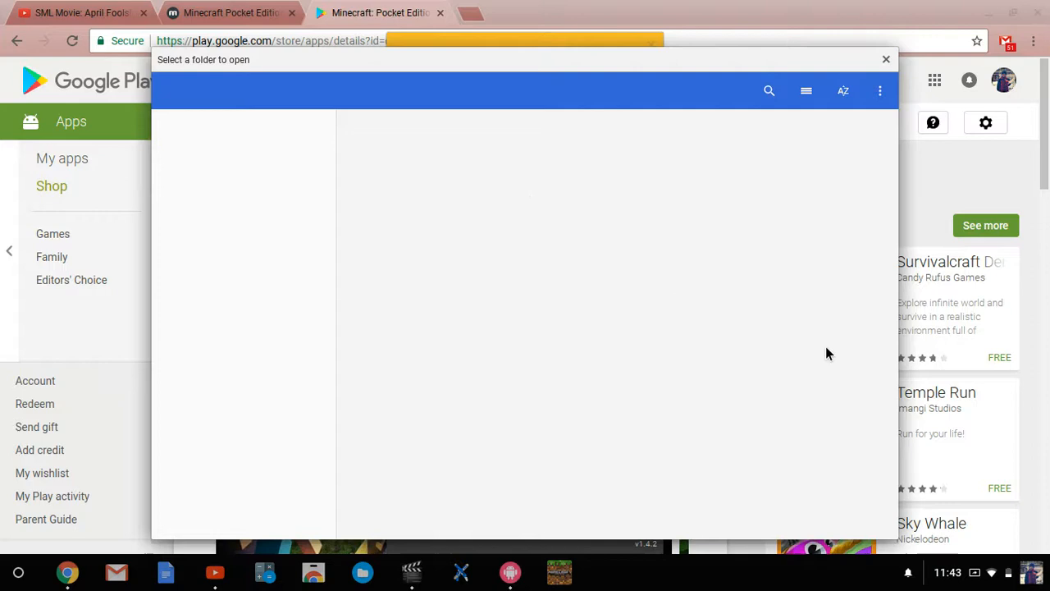
{"action": "mouse_move", "coordinate": [571, 252]}
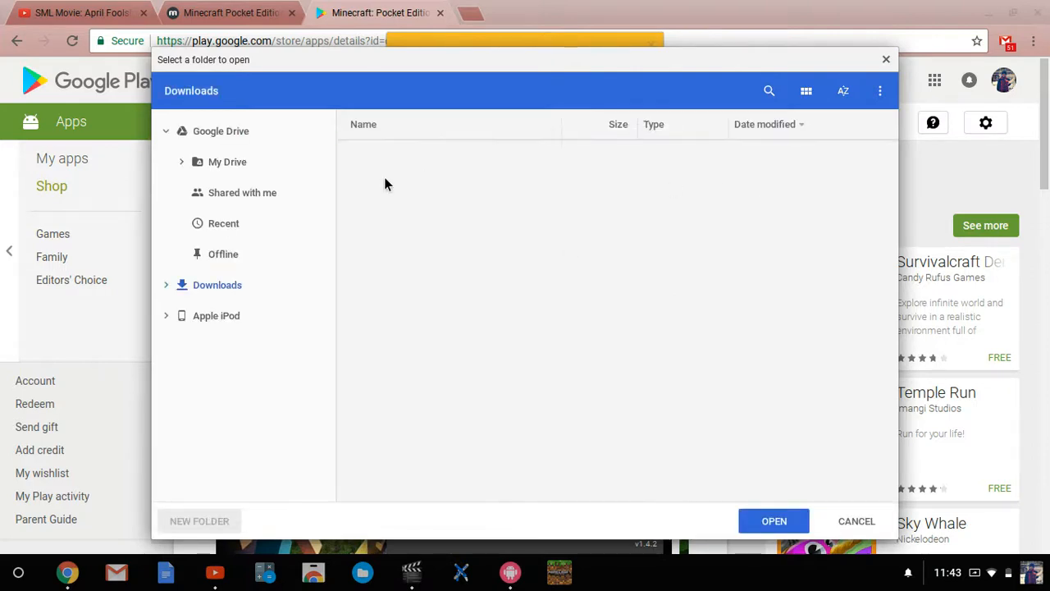
{"action": "left_click", "coordinate": [217, 286]}
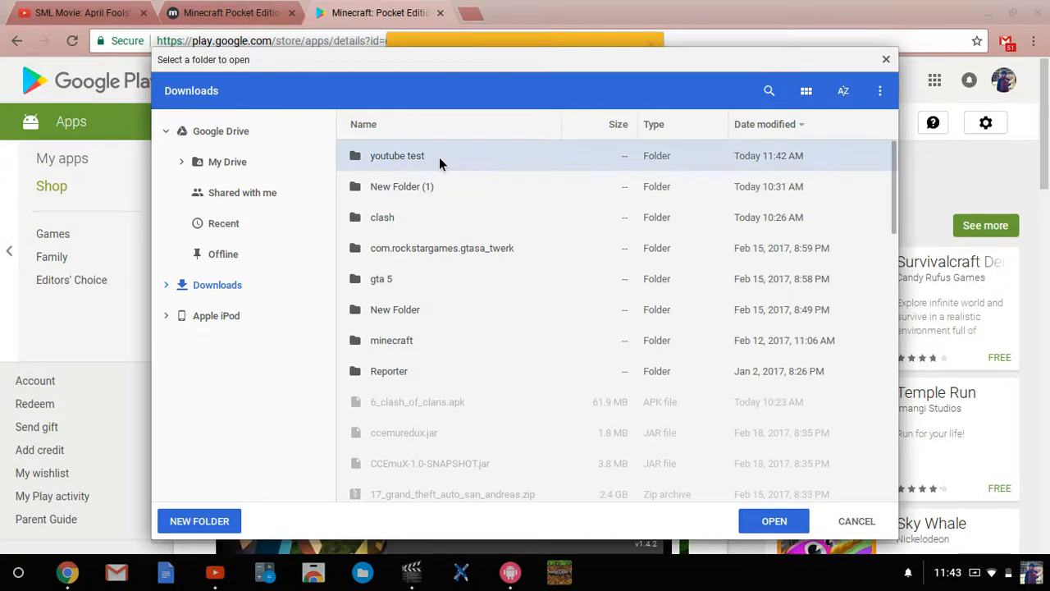
{"action": "double_click", "coordinate": [397, 154]}
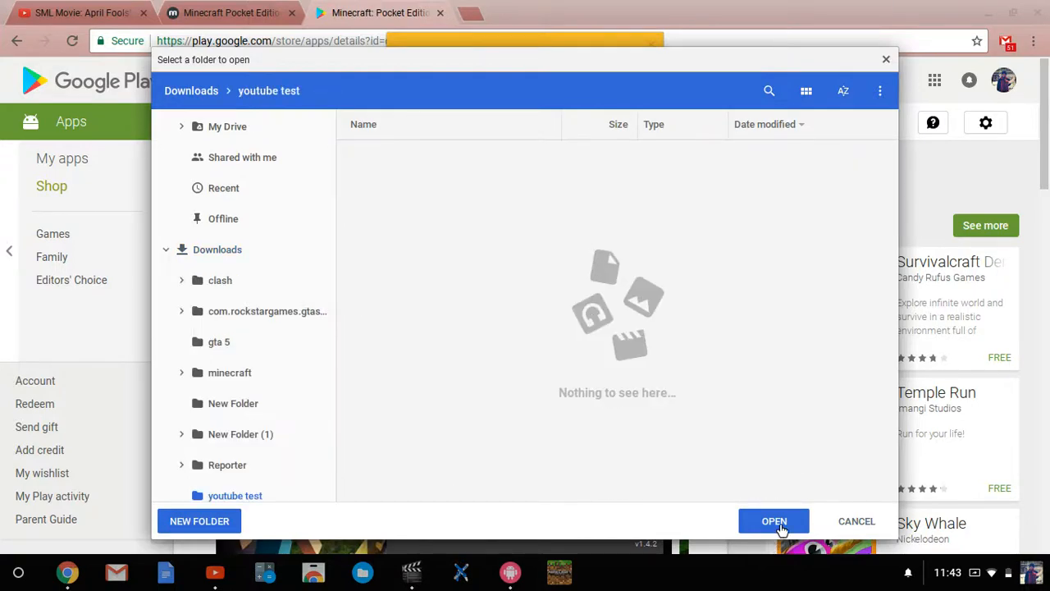
{"action": "left_click", "coordinate": [774, 521]}
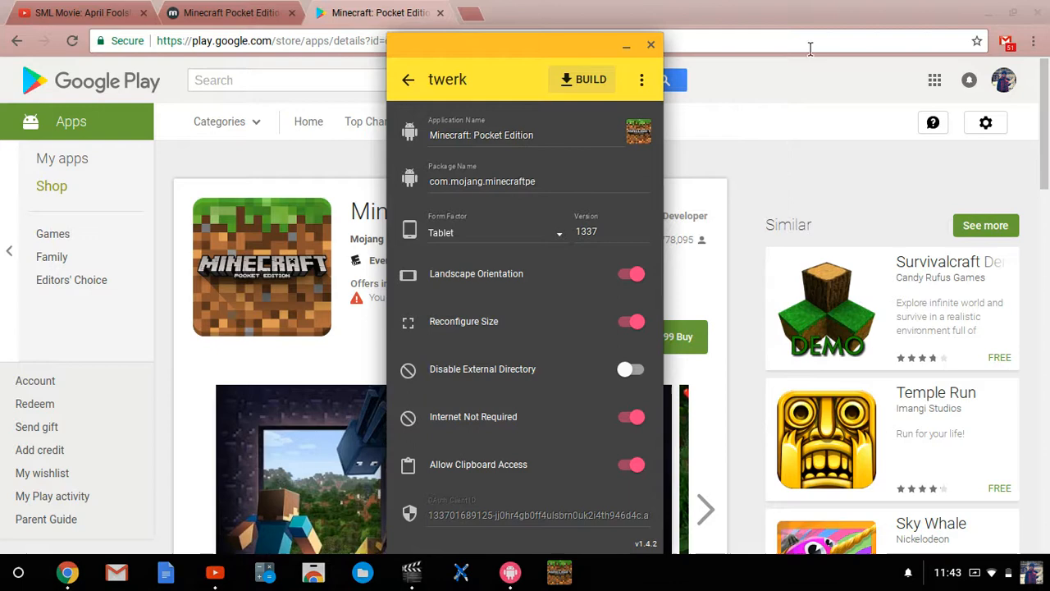
Return to the Google Play tab, close the History tab and go to Chrome's Extensions page
{"action": "left_click", "coordinate": [649, 44]}
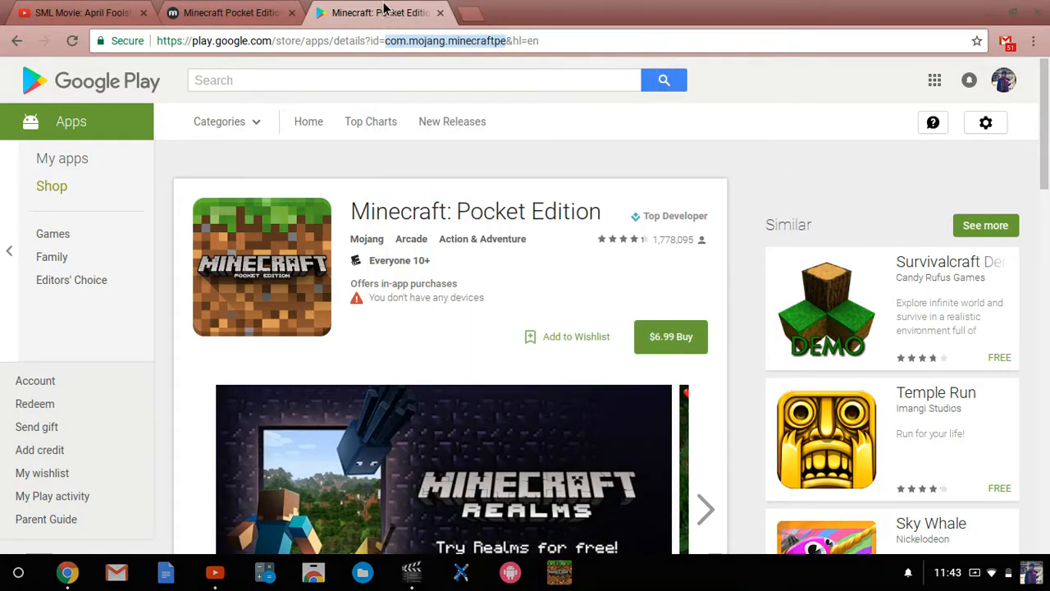
{"action": "mouse_move", "coordinate": [735, 197]}
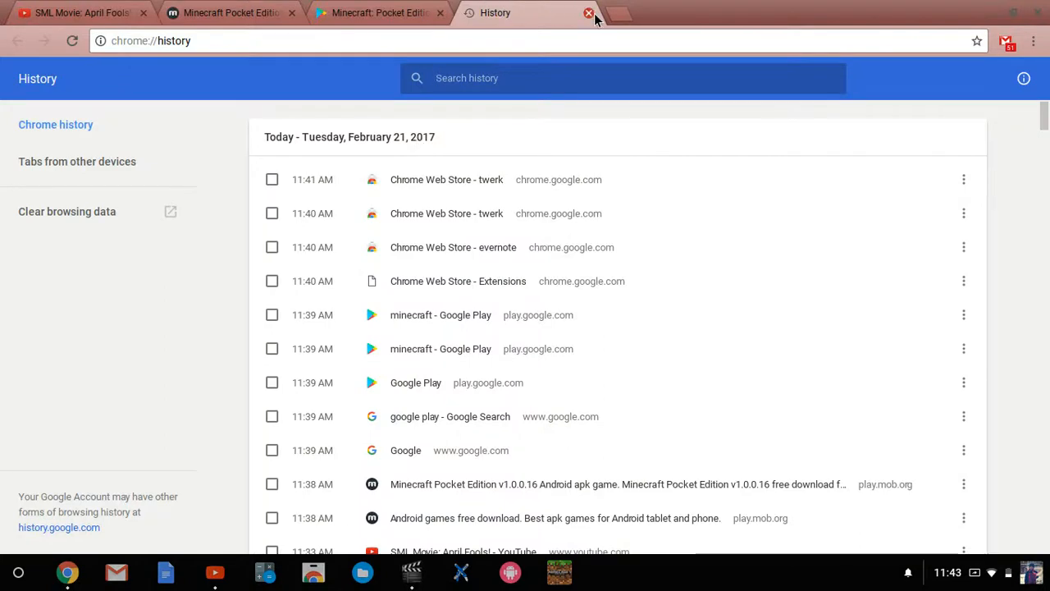
{"action": "left_click", "coordinate": [587, 13]}
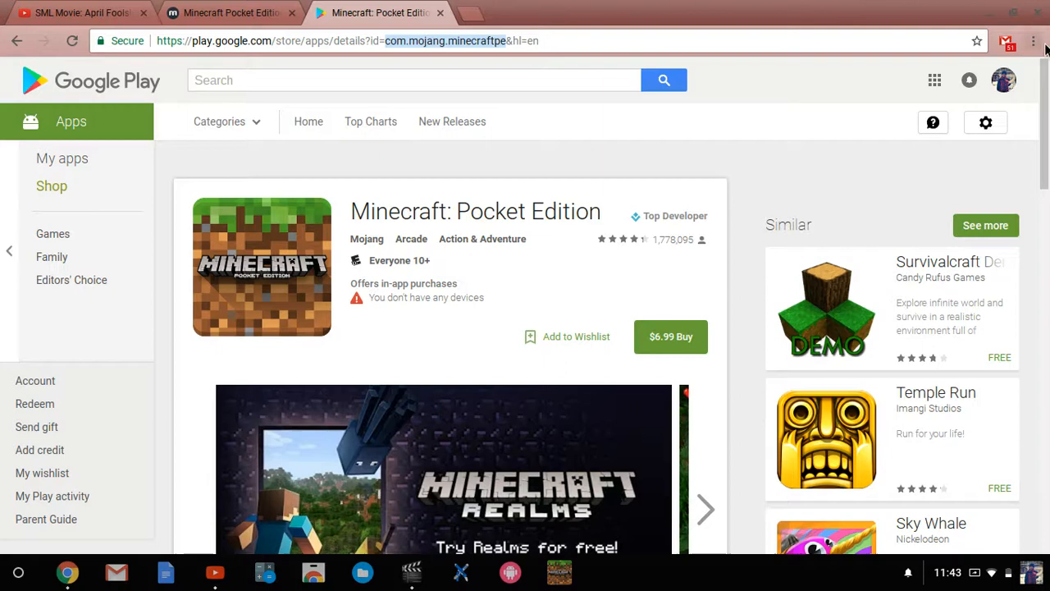
{"action": "left_click", "coordinate": [1033, 41]}
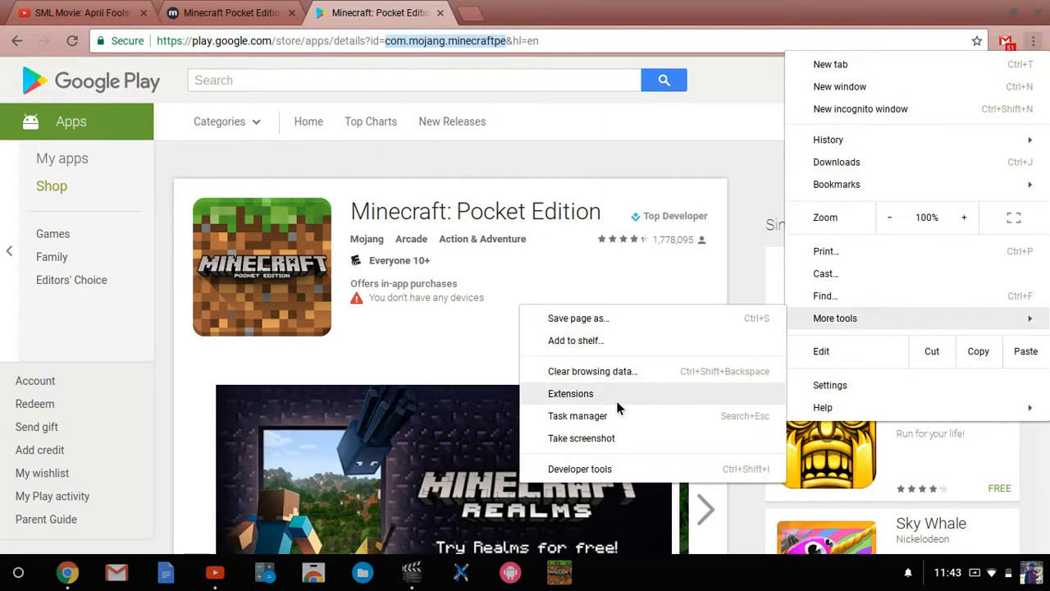
{"action": "left_click", "coordinate": [571, 394]}
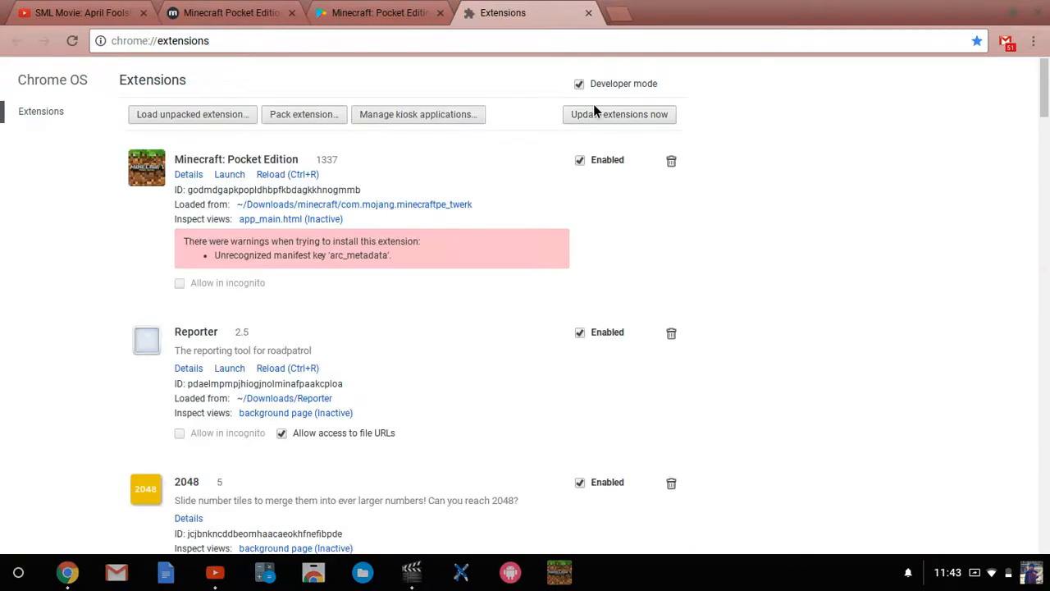
Toggle Developer mode off and on, then start loading an unpacked extension
{"action": "left_click", "coordinate": [579, 84]}
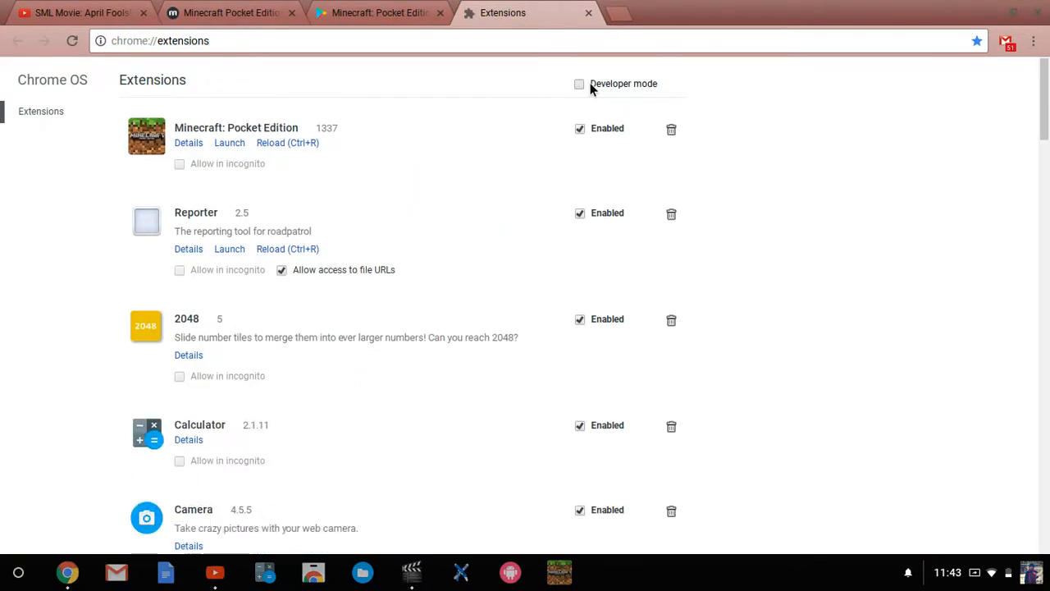
{"action": "left_click", "coordinate": [579, 82]}
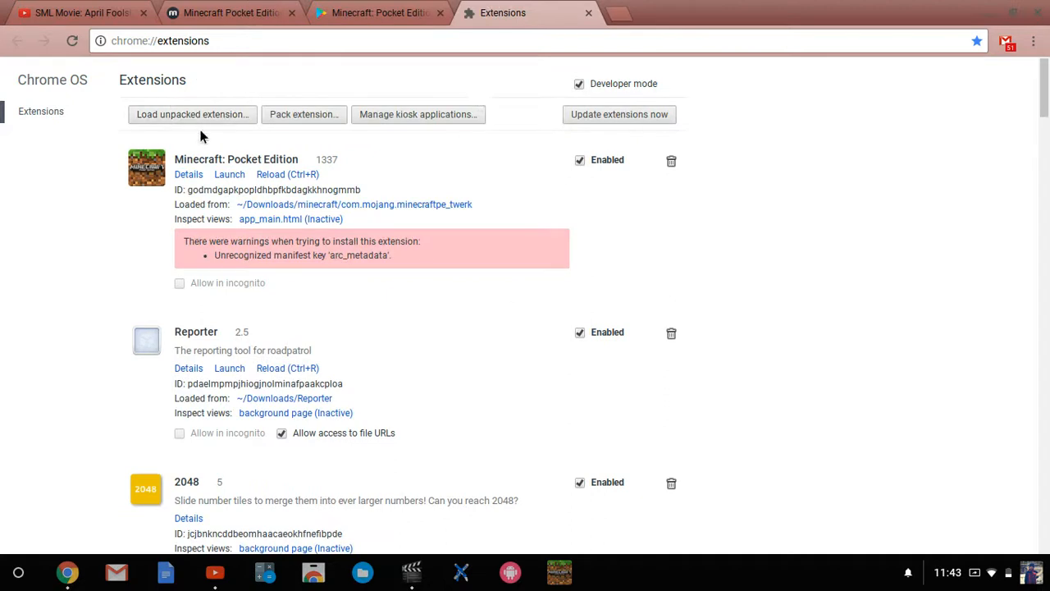
{"action": "left_click", "coordinate": [192, 115]}
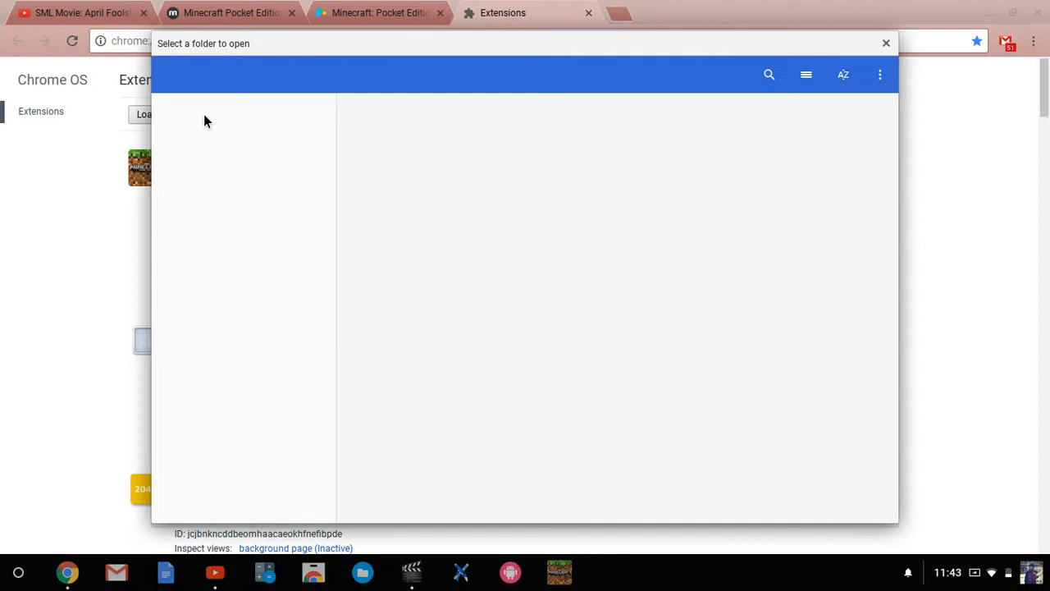
{"action": "mouse_move", "coordinate": [425, 296]}
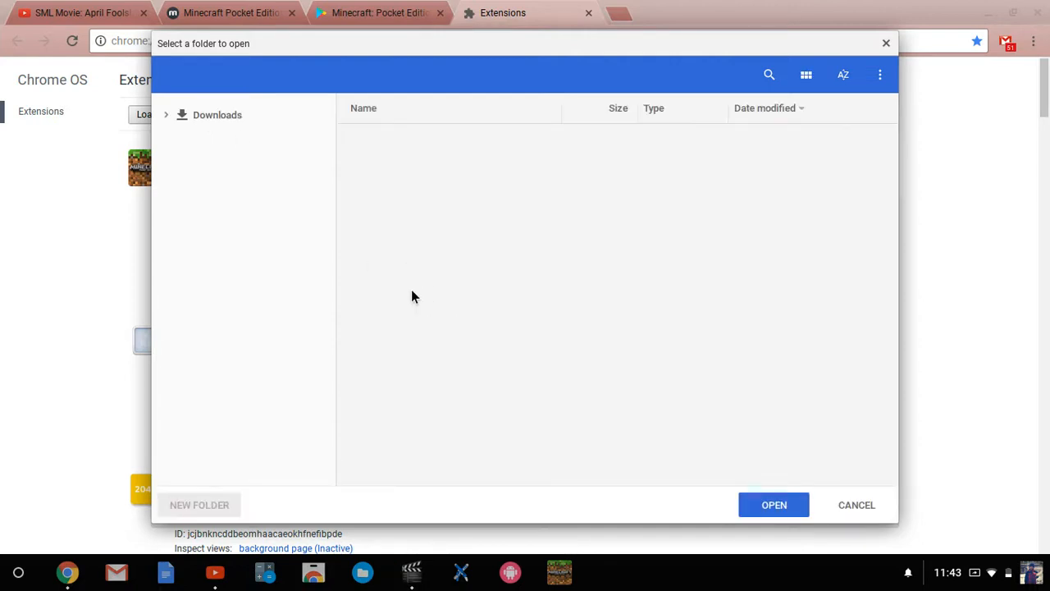
Load the com.mojang.minecraftpe_twerk folder from Downloads/youtube test as an extension
{"action": "left_click", "coordinate": [240, 299]}
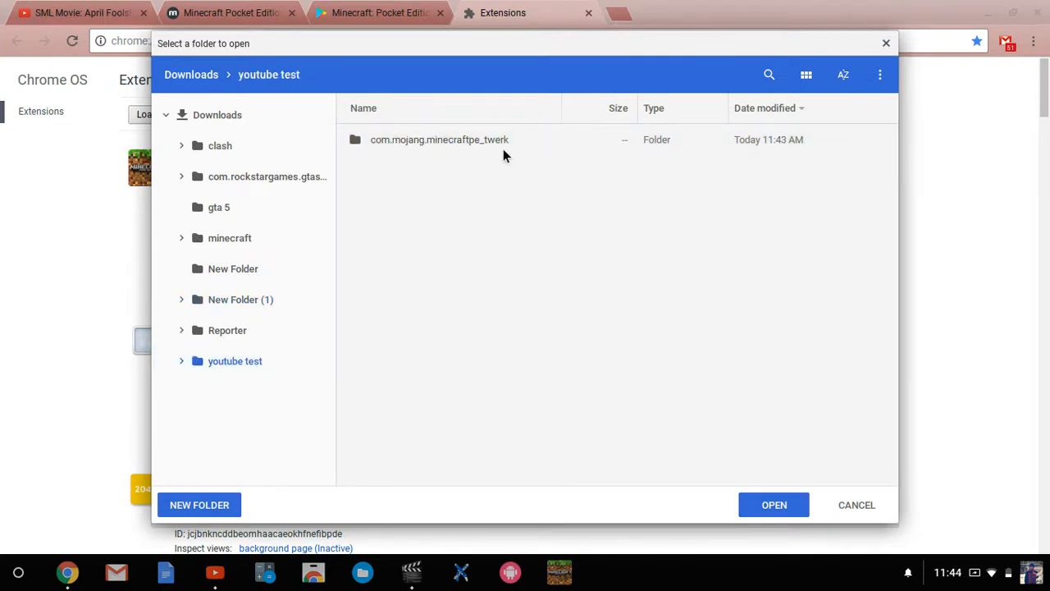
{"action": "double_click", "coordinate": [439, 140]}
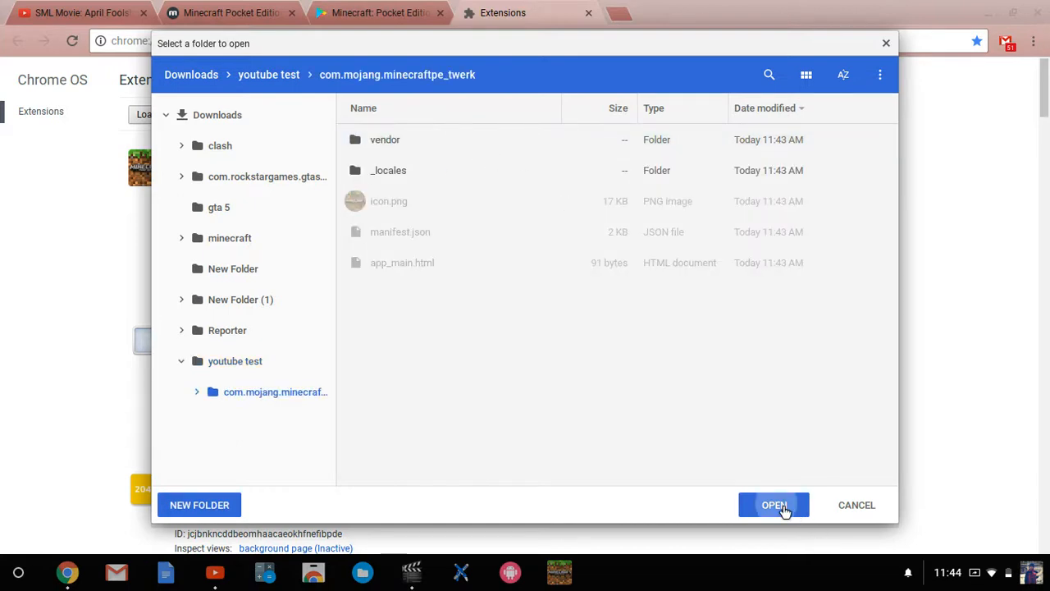
{"action": "left_click", "coordinate": [774, 505]}
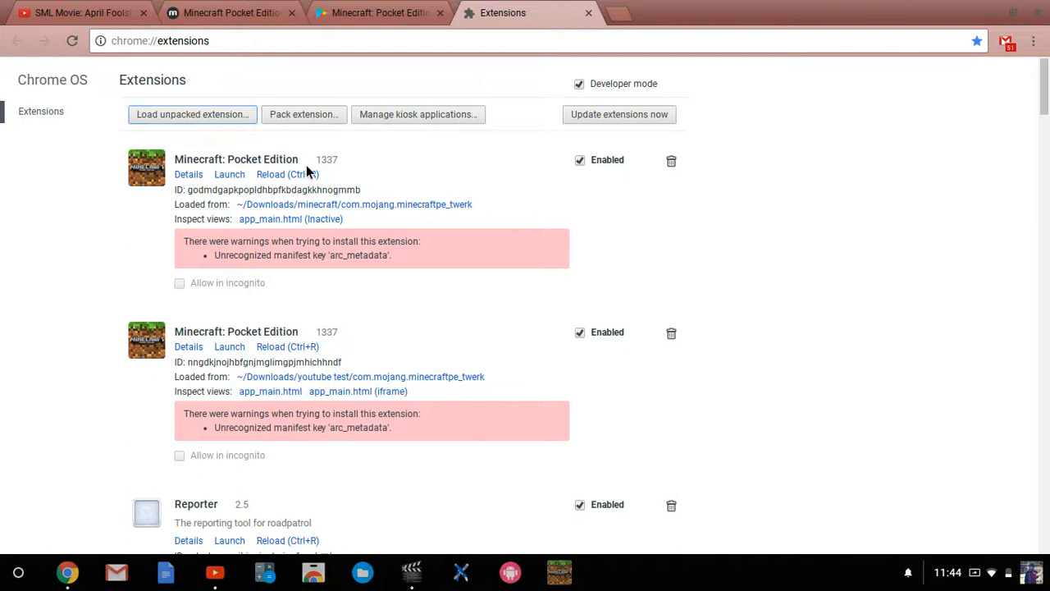
{"action": "mouse_move", "coordinate": [302, 145]}
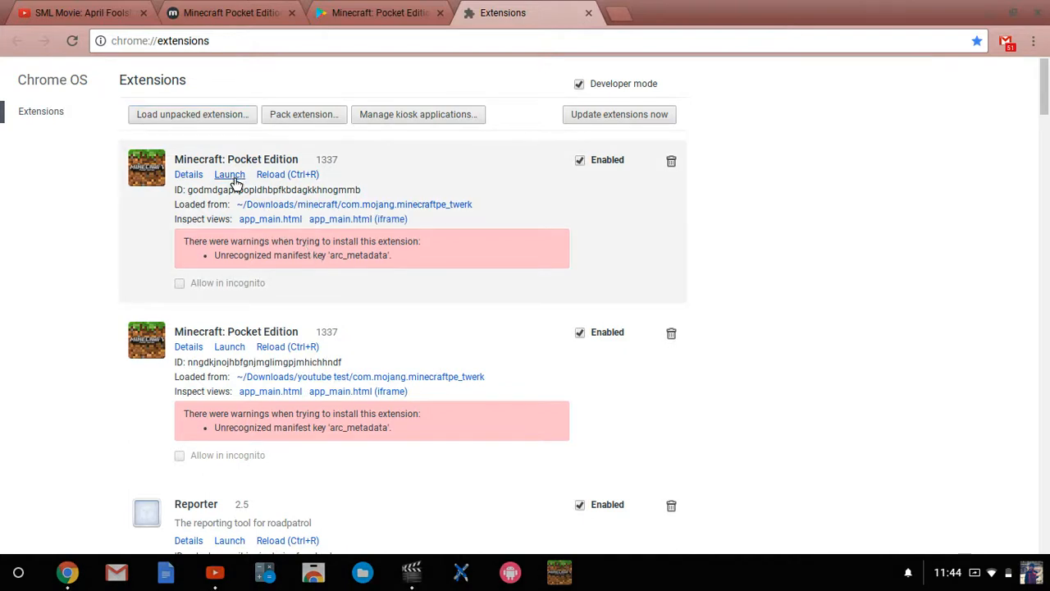
Start Minecraft: Pocket Edition and close it when it stops responding
{"action": "left_click", "coordinate": [229, 174]}
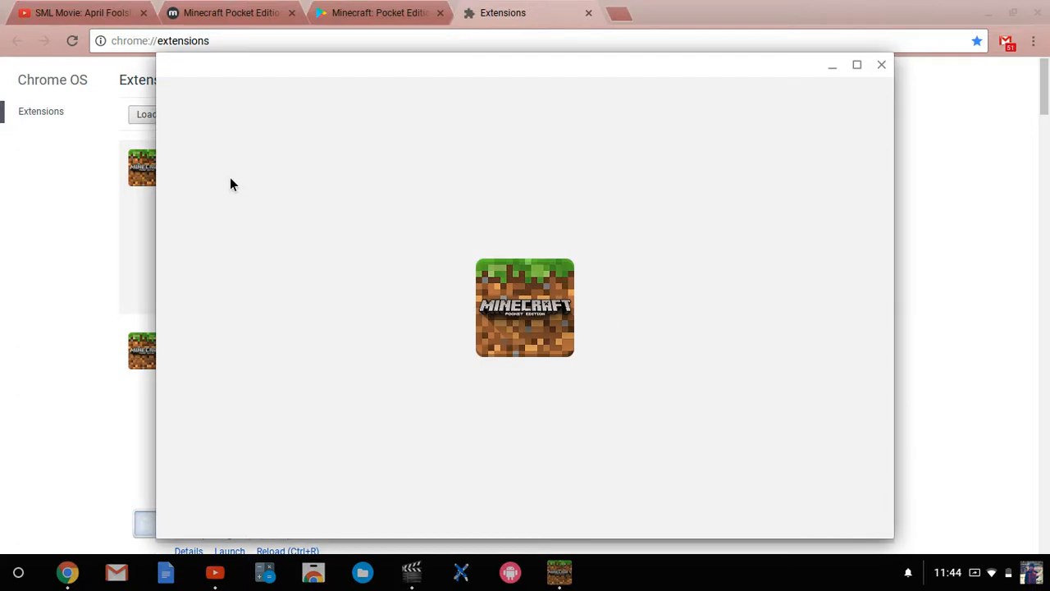
{"action": "mouse_move", "coordinate": [528, 332]}
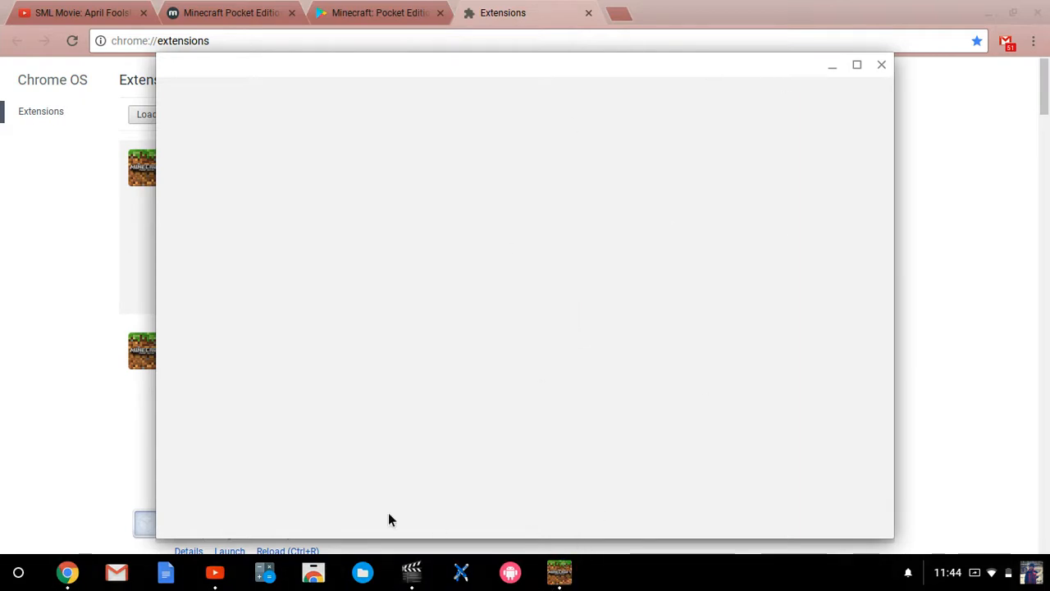
{"action": "mouse_move", "coordinate": [517, 249]}
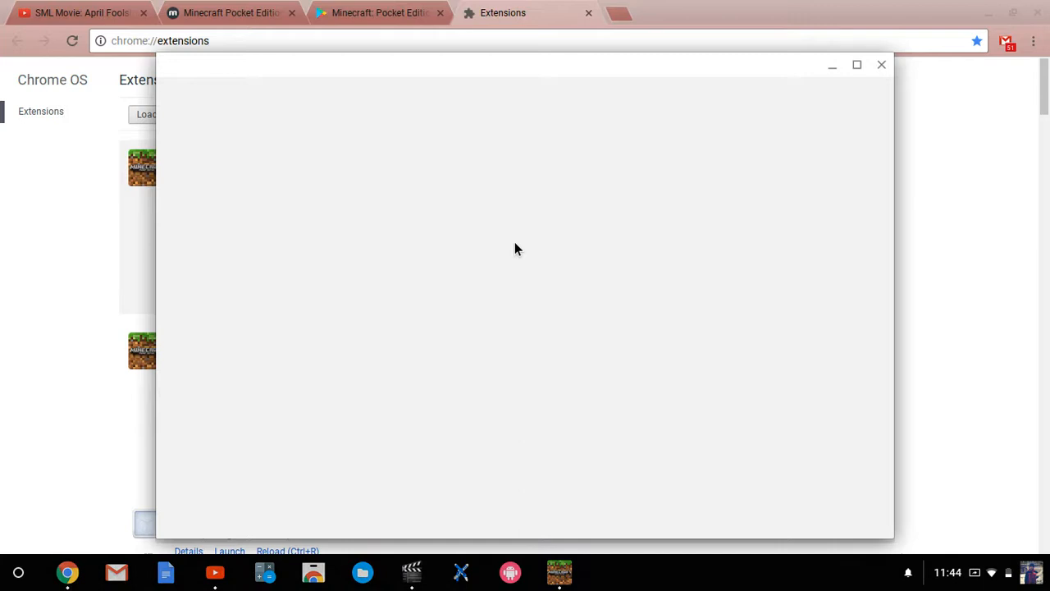
{"action": "mouse_move", "coordinate": [929, 259]}
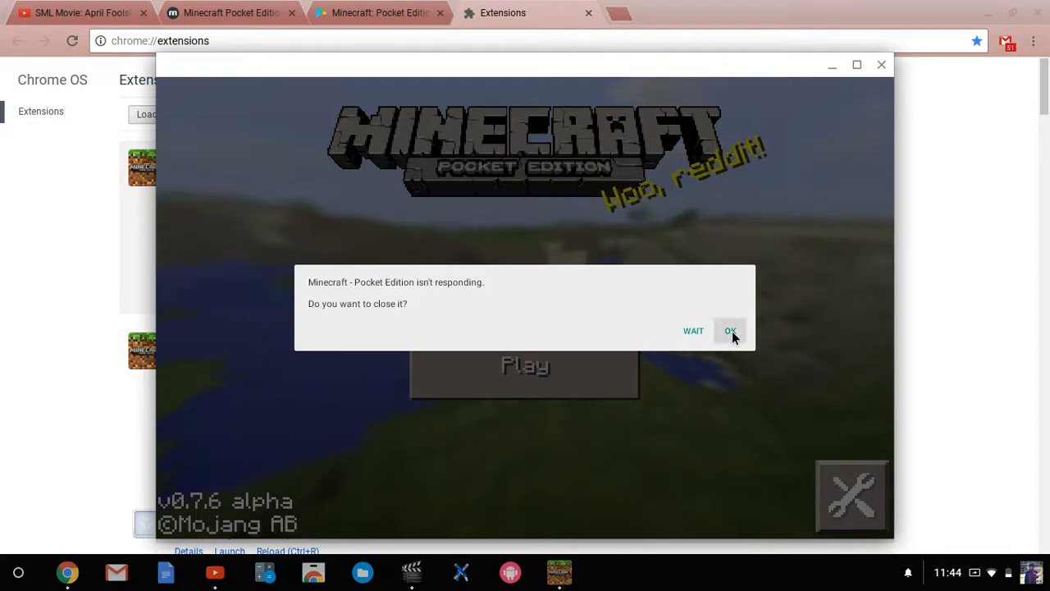
{"action": "left_click", "coordinate": [730, 332]}
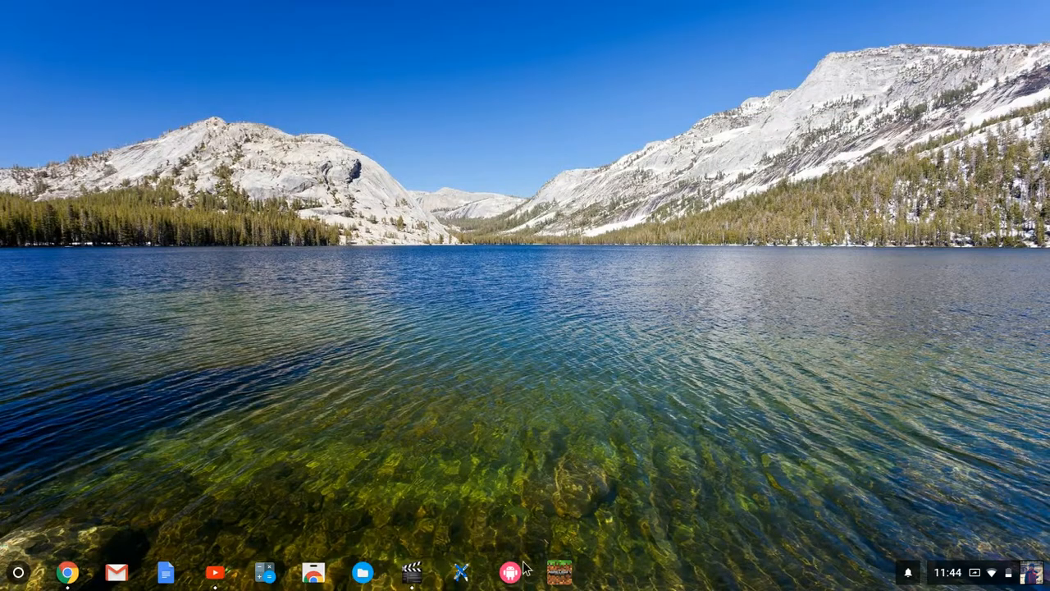
Relaunch Minecraft PE v0.7.6 alpha from the shelf and enter a world via Play
{"action": "left_click", "coordinate": [559, 571]}
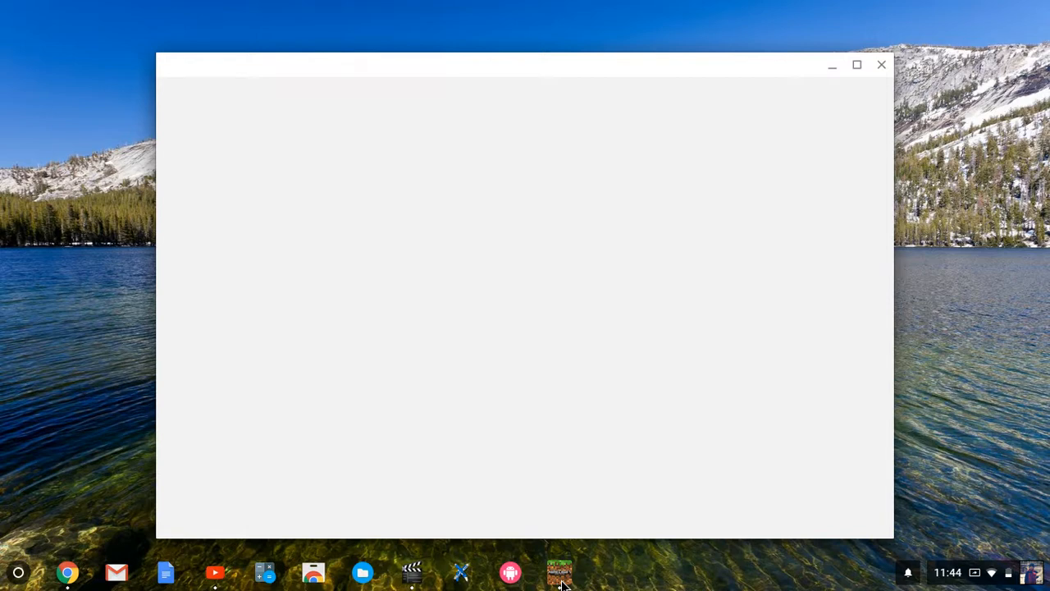
{"action": "left_click", "coordinate": [558, 571]}
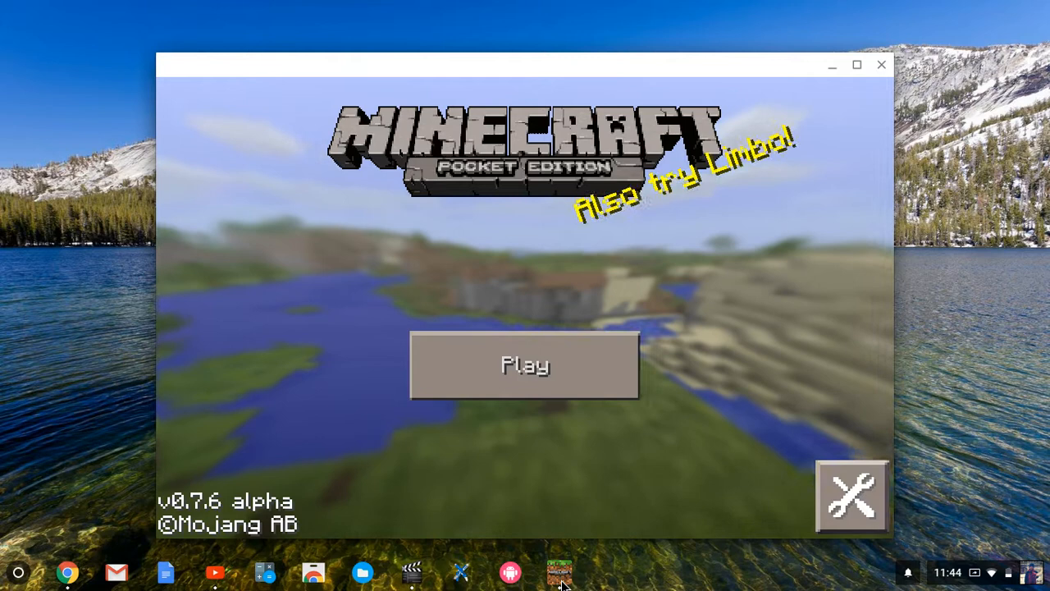
{"action": "left_click", "coordinate": [525, 364]}
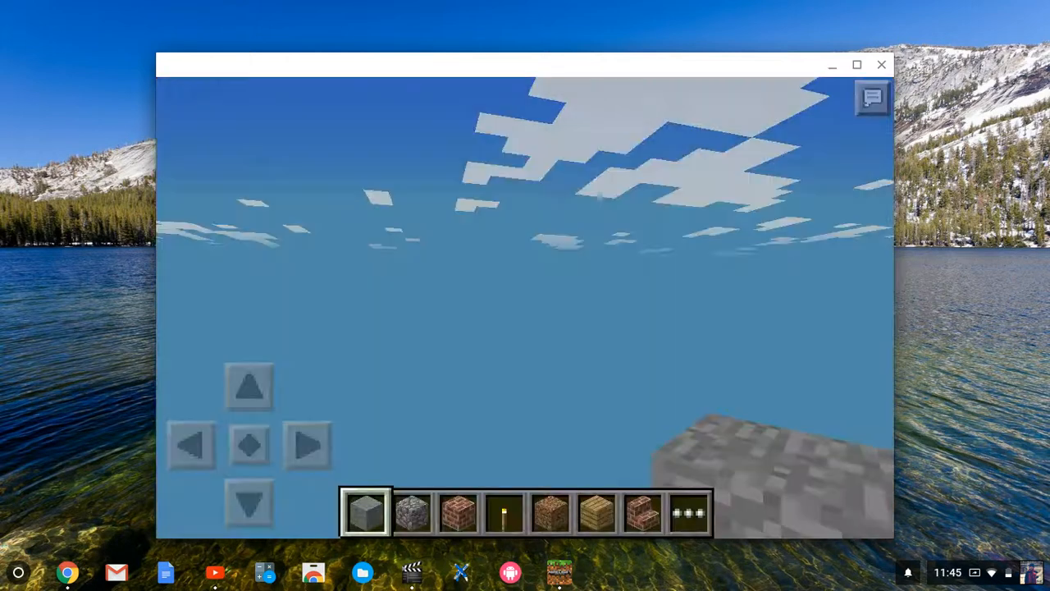
{"action": "left_click", "coordinate": [67, 571]}
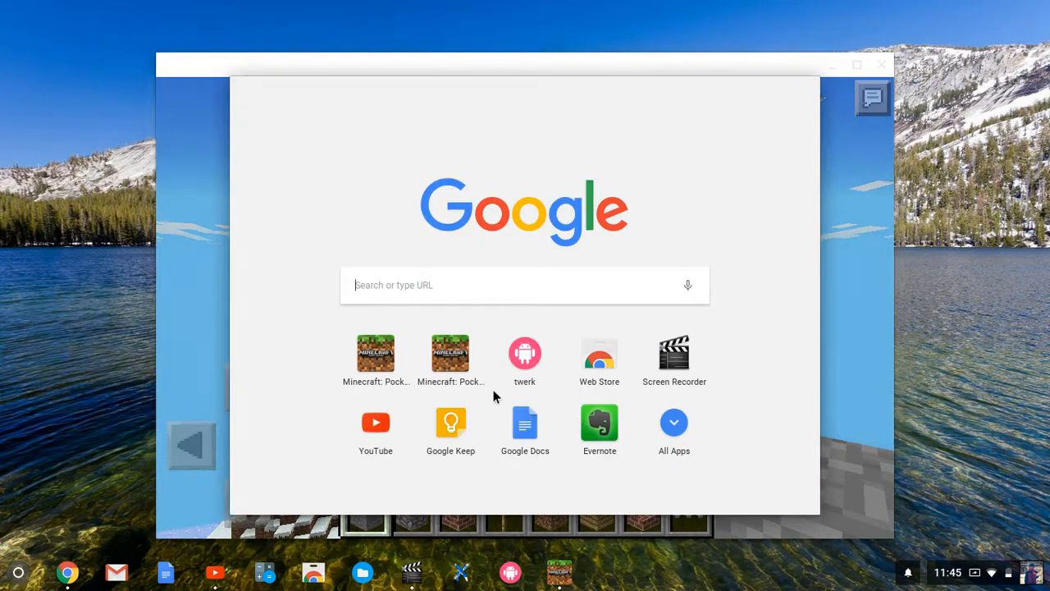
Launch the other Minecraft: Pocket Edition (v0.8.0 alpha) from All Apps to its title screen
{"action": "left_click", "coordinate": [673, 421]}
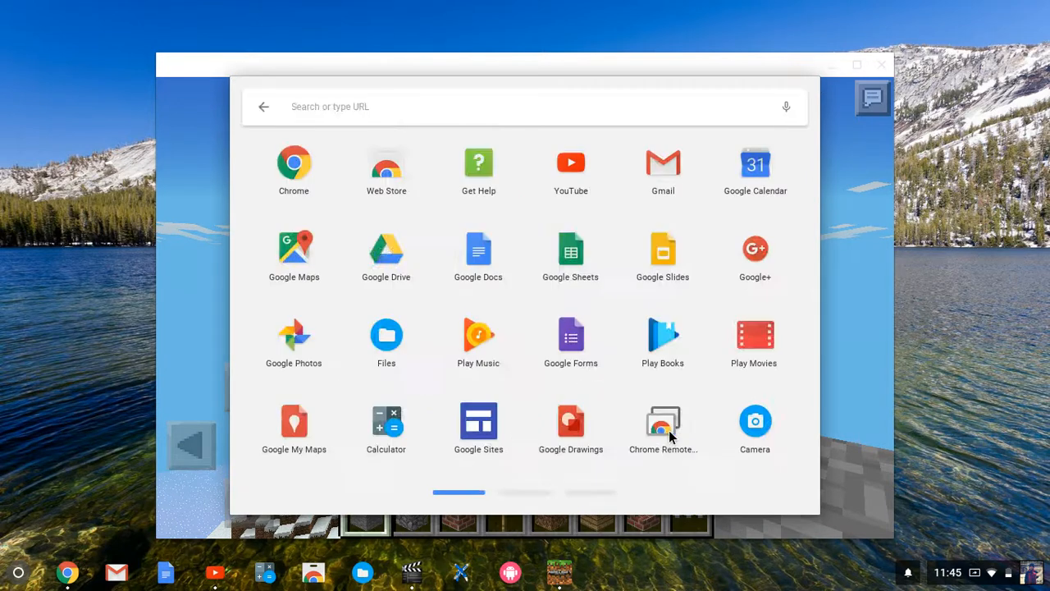
{"action": "left_click", "coordinate": [590, 492]}
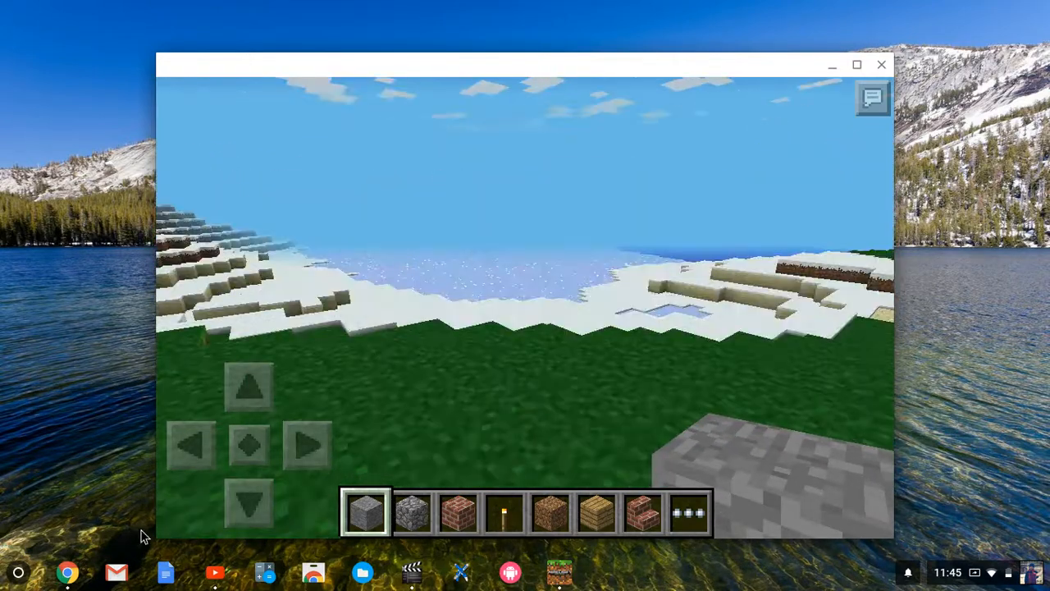
{"action": "left_click", "coordinate": [67, 571]}
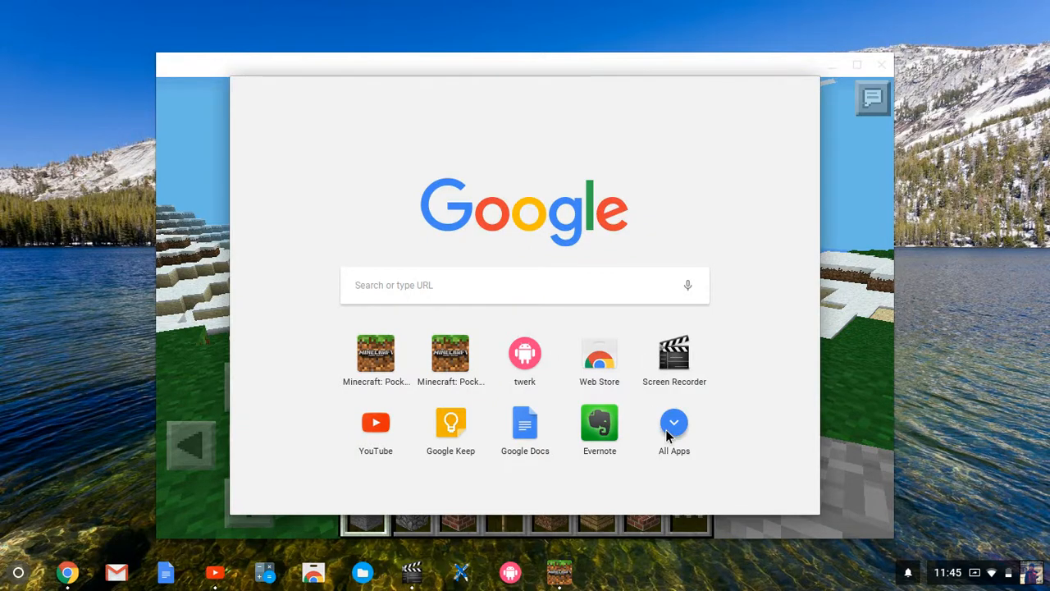
{"action": "left_click", "coordinate": [673, 423]}
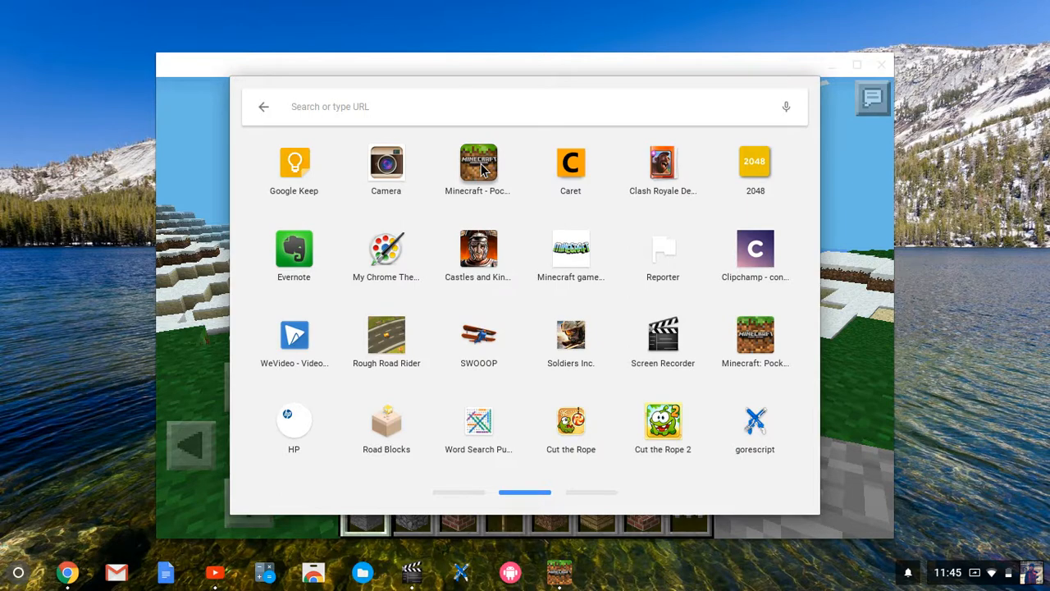
{"action": "left_click", "coordinate": [479, 163]}
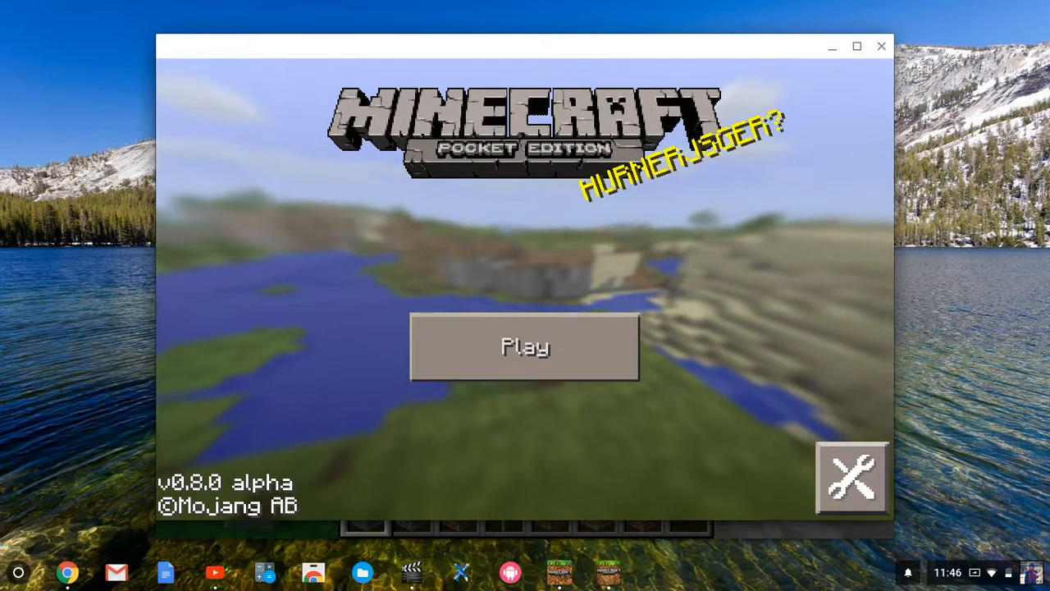
Try joining the Steve wifi world, dismiss 'Could not connect to server', and return to the world list
{"action": "left_click", "coordinate": [525, 346]}
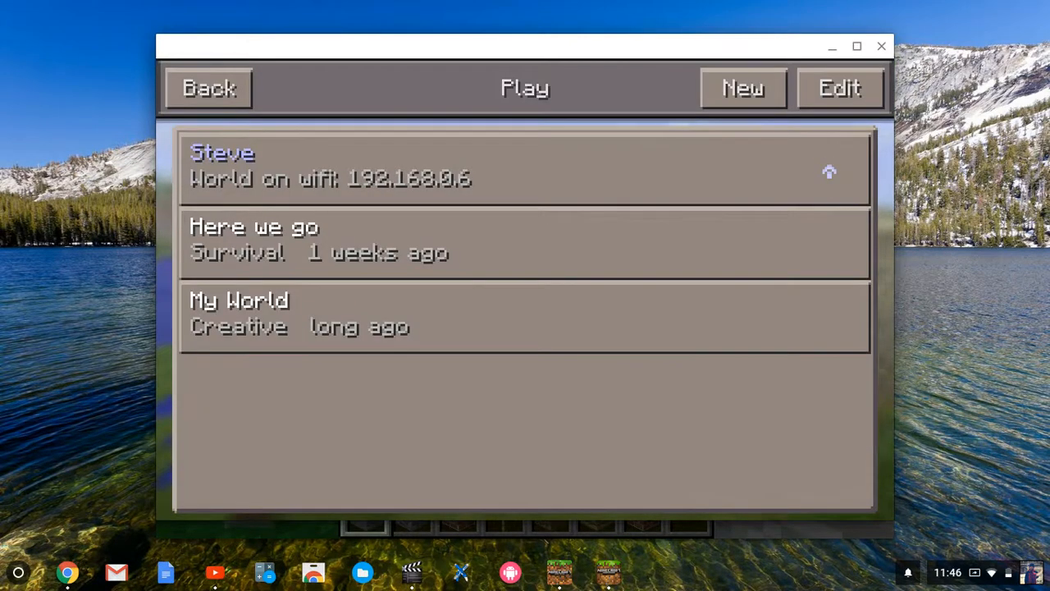
{"action": "left_click", "coordinate": [524, 165]}
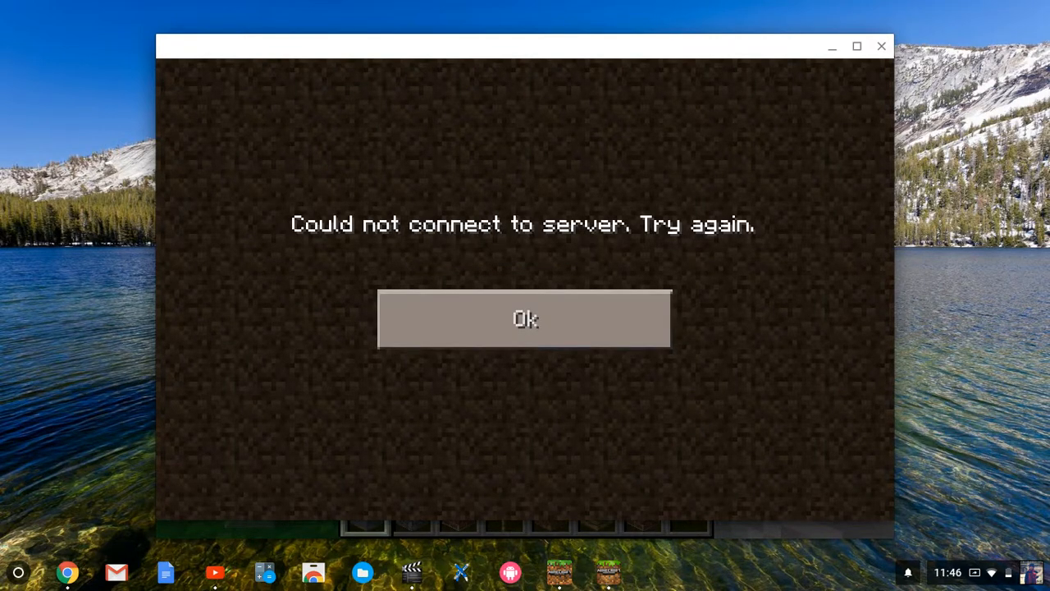
{"action": "left_click", "coordinate": [525, 319]}
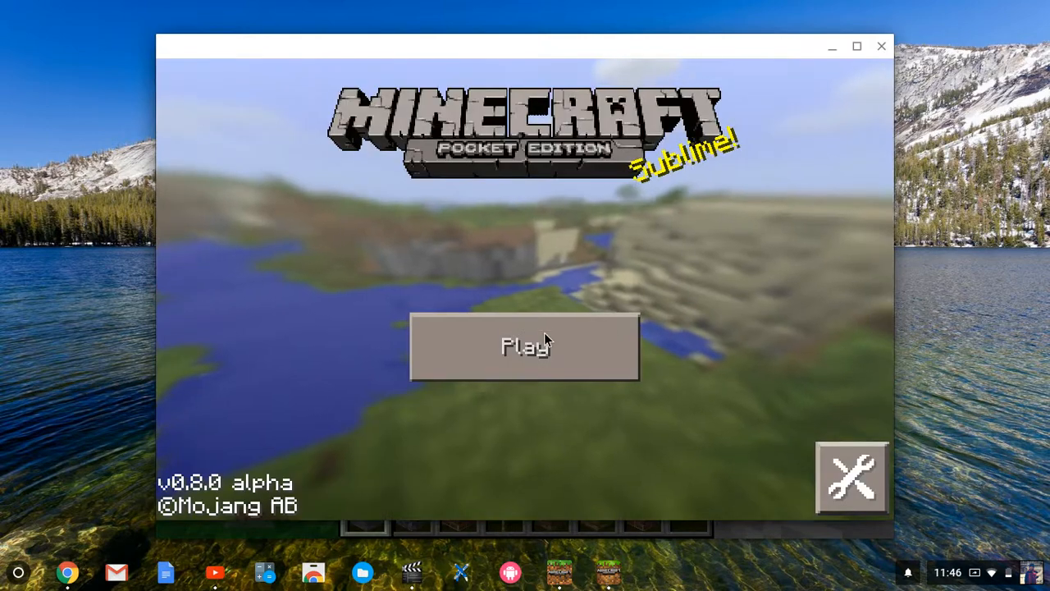
{"action": "left_click", "coordinate": [525, 344]}
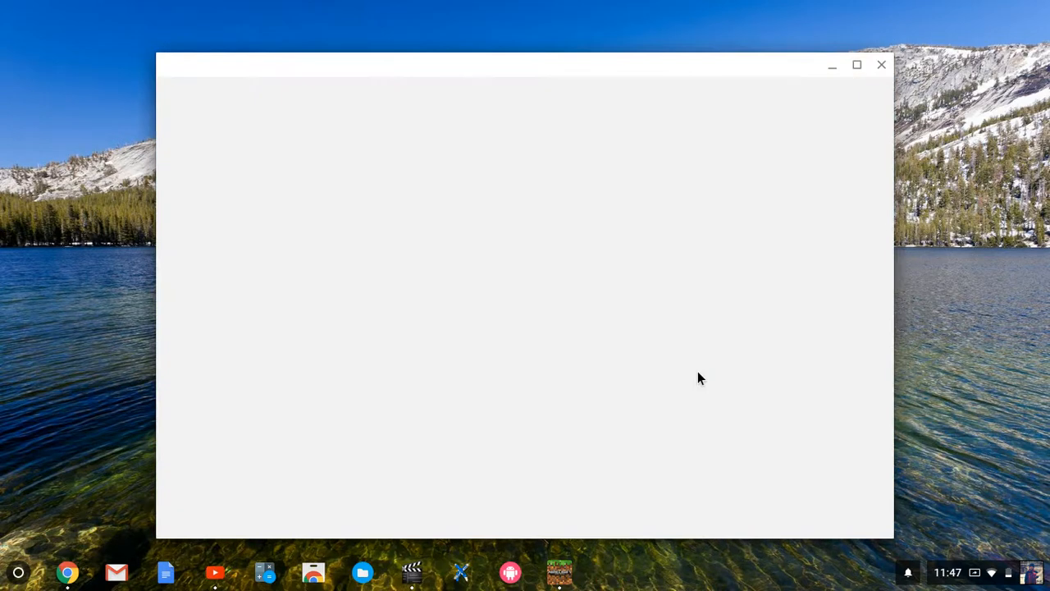
Open Chrome's Extensions page via the menu's More tools
{"action": "left_click", "coordinate": [881, 64]}
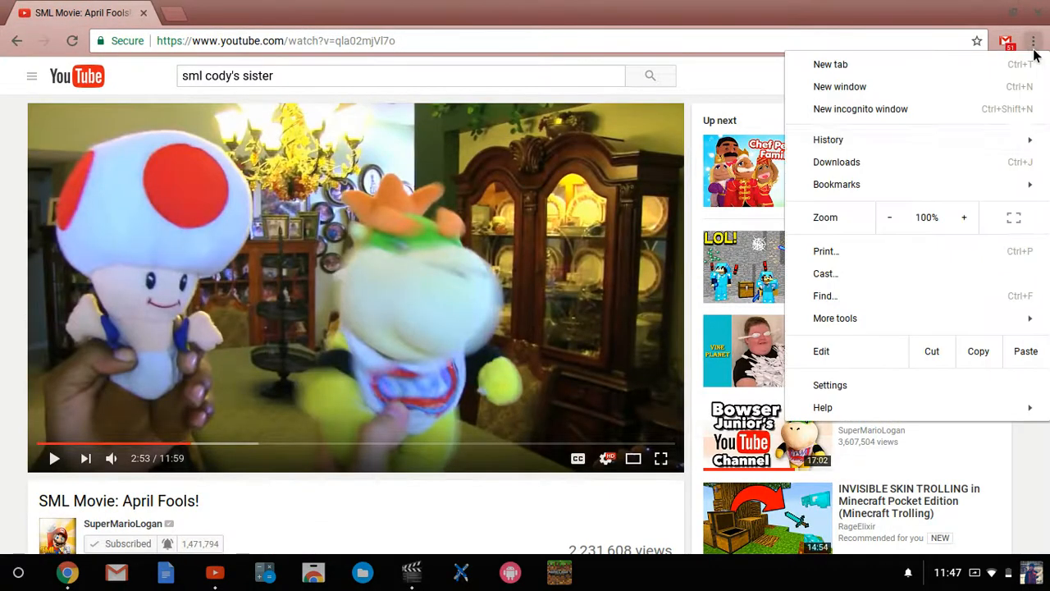
{"action": "left_click", "coordinate": [835, 319]}
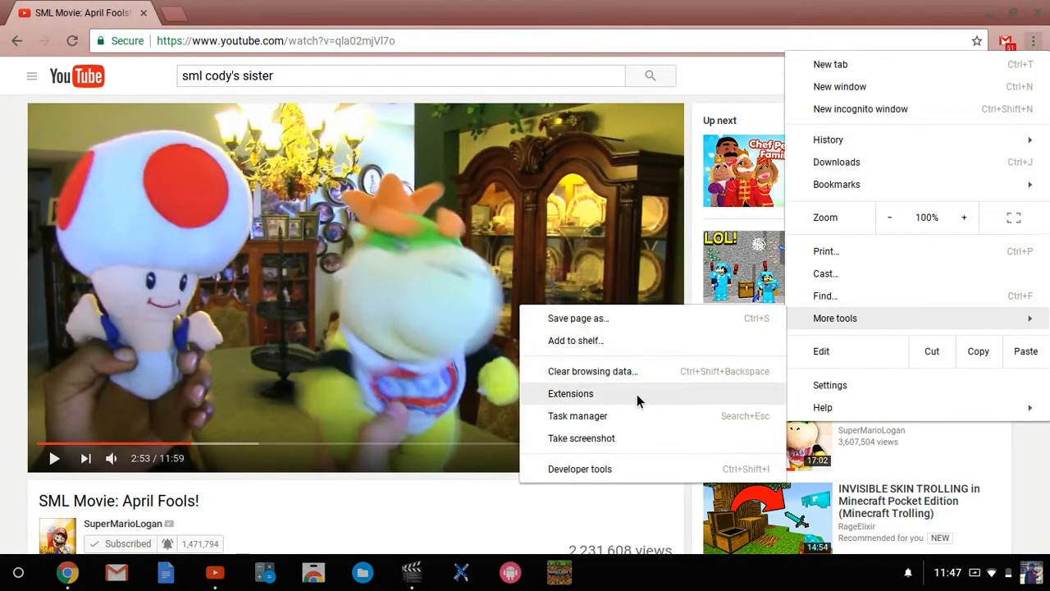
{"action": "left_click", "coordinate": [571, 394]}
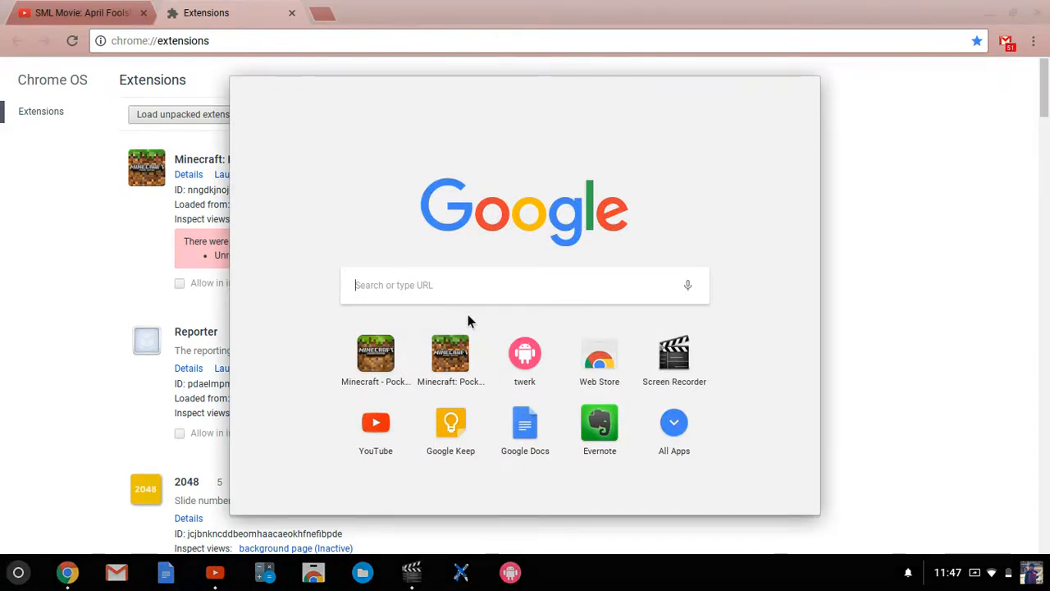
Pin the Minecraft app to the shelf, relaunch it, and bring the Extensions page back to front
{"action": "right_click", "coordinate": [525, 352]}
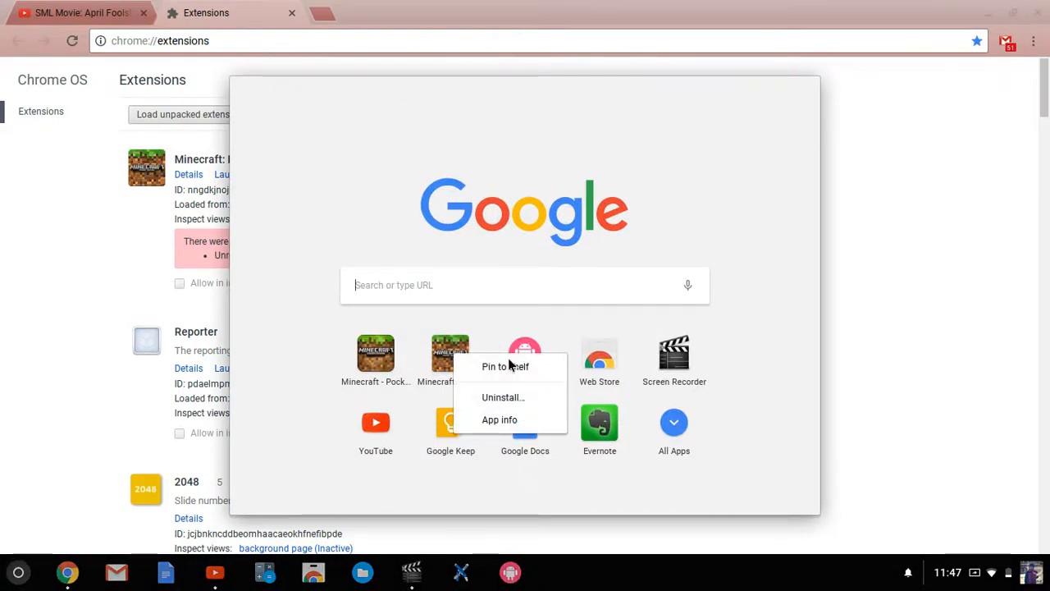
{"action": "left_click", "coordinate": [525, 353]}
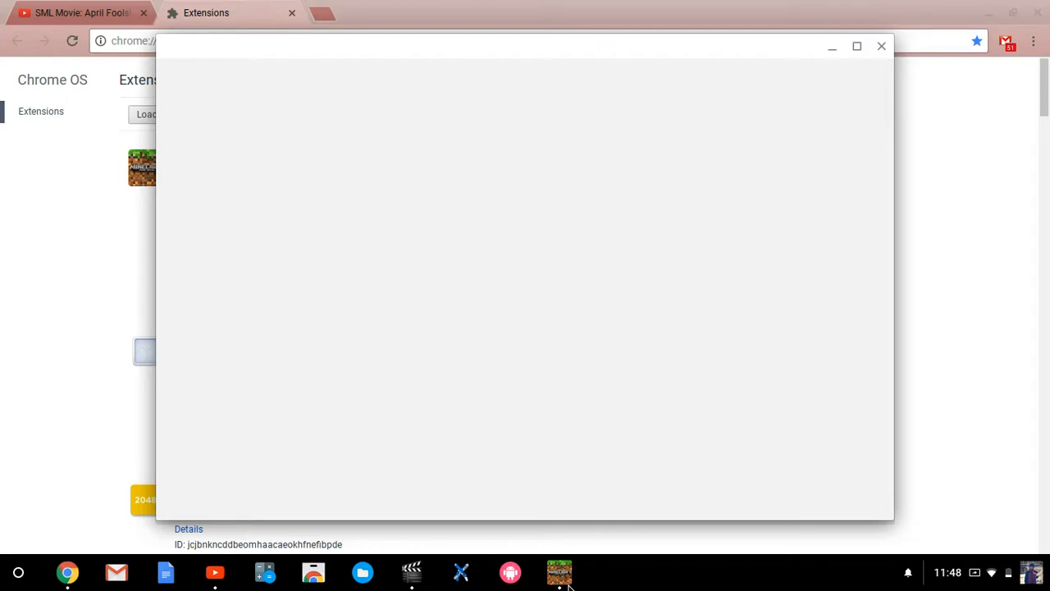
{"action": "left_click", "coordinate": [558, 571]}
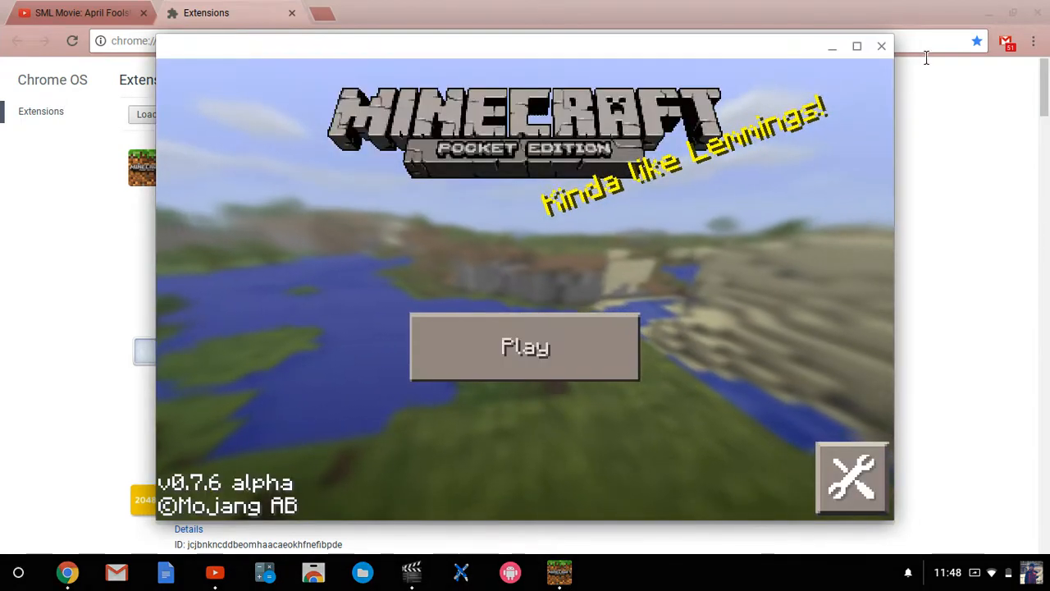
{"action": "left_click", "coordinate": [881, 46]}
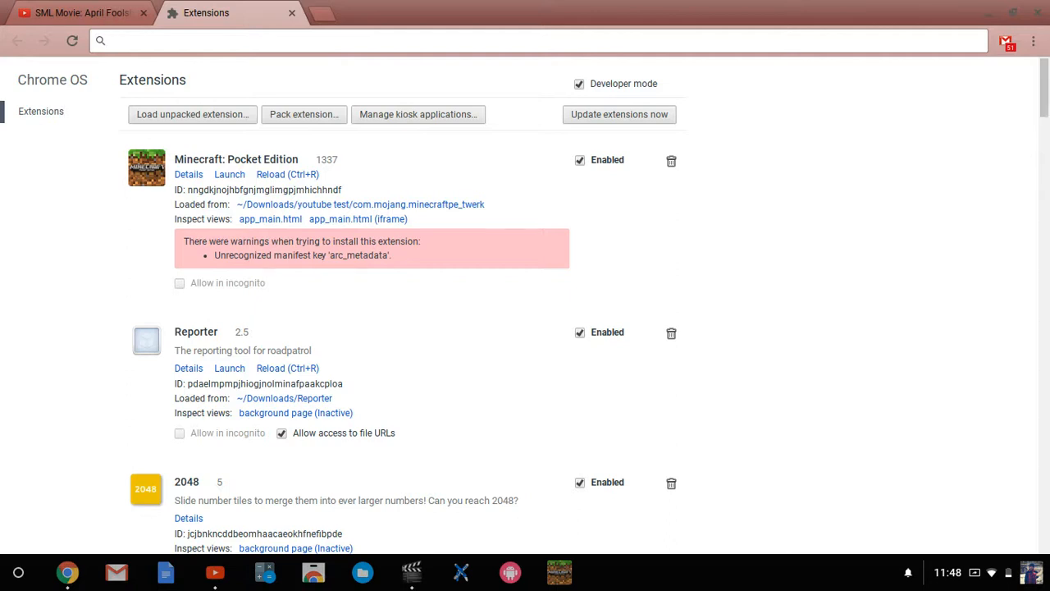
Search Google for 'minecraft pocket edition'
{"action": "type", "text": "minecraft"}
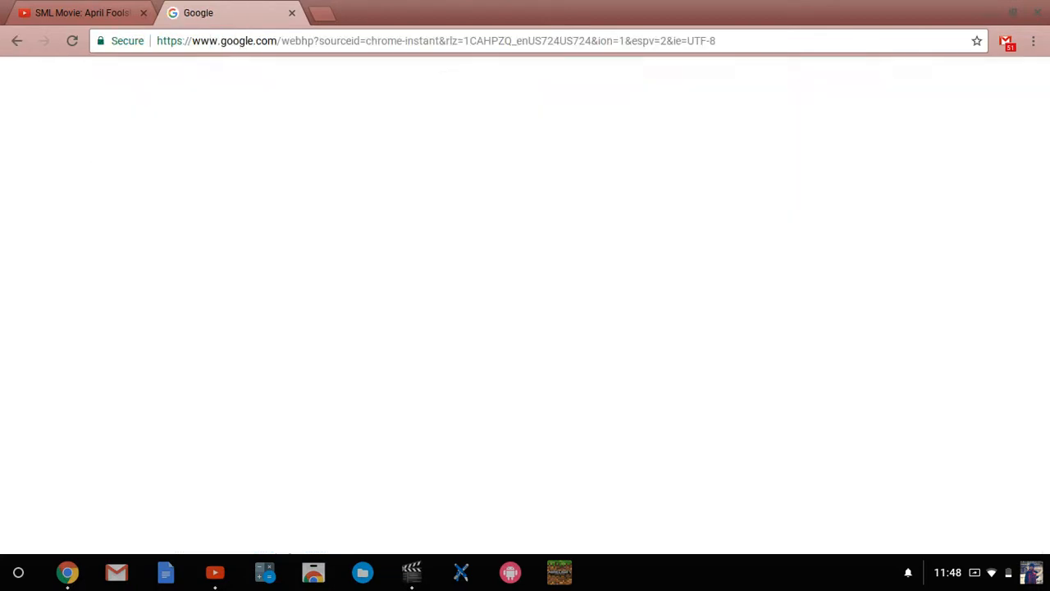
{"action": "type", "text": "minecraft pocket edition"}
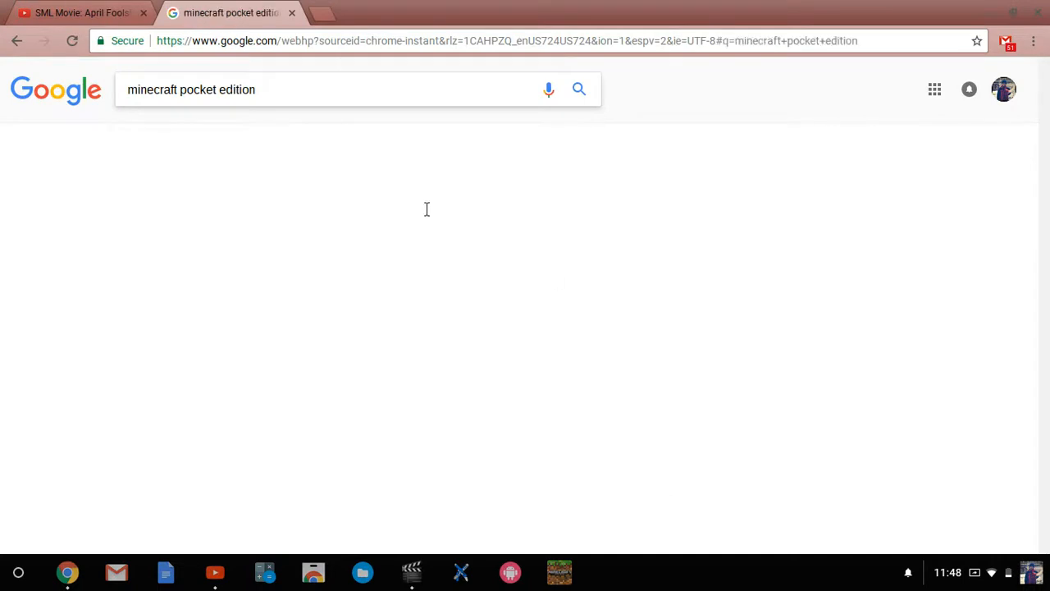
{"action": "key", "text": "Enter"}
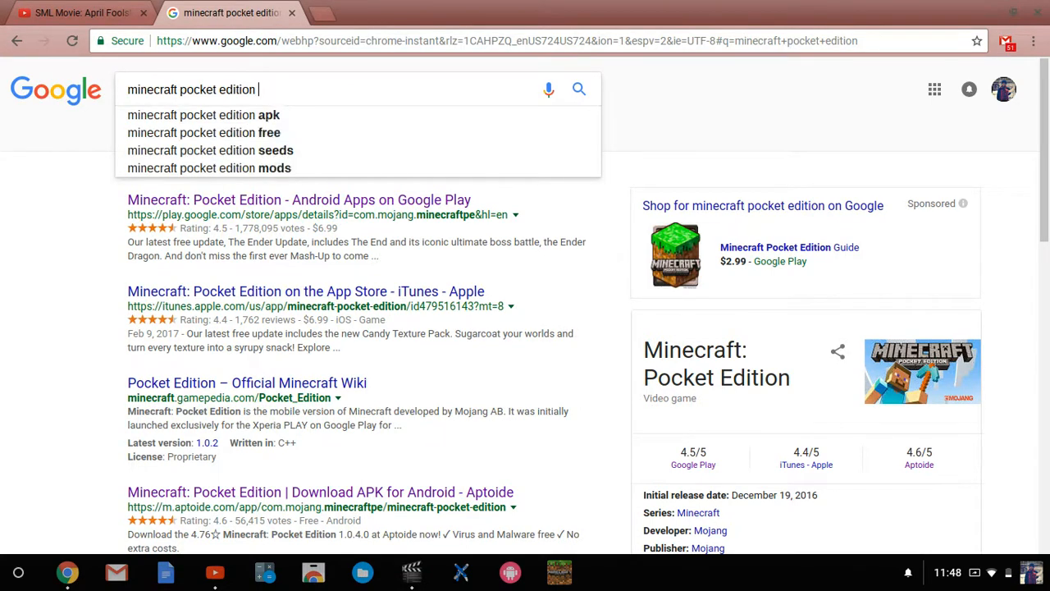
Refine the search to 'minecraft pocket edition for chromebook' and skim the results
{"action": "type", "text": "f"}
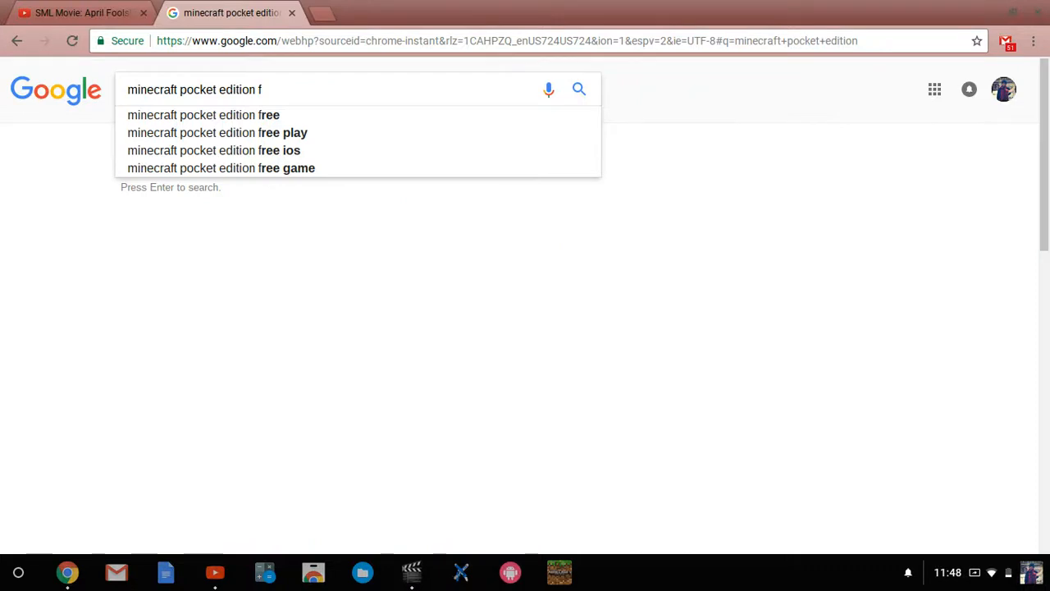
{"action": "type", "text": "or"}
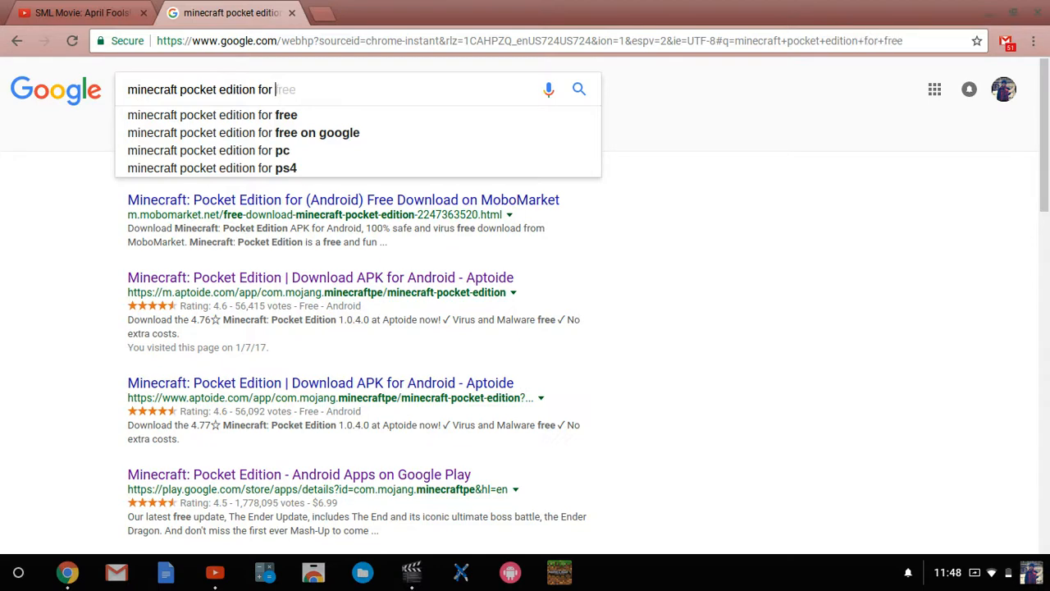
{"action": "type", "text": "ch"}
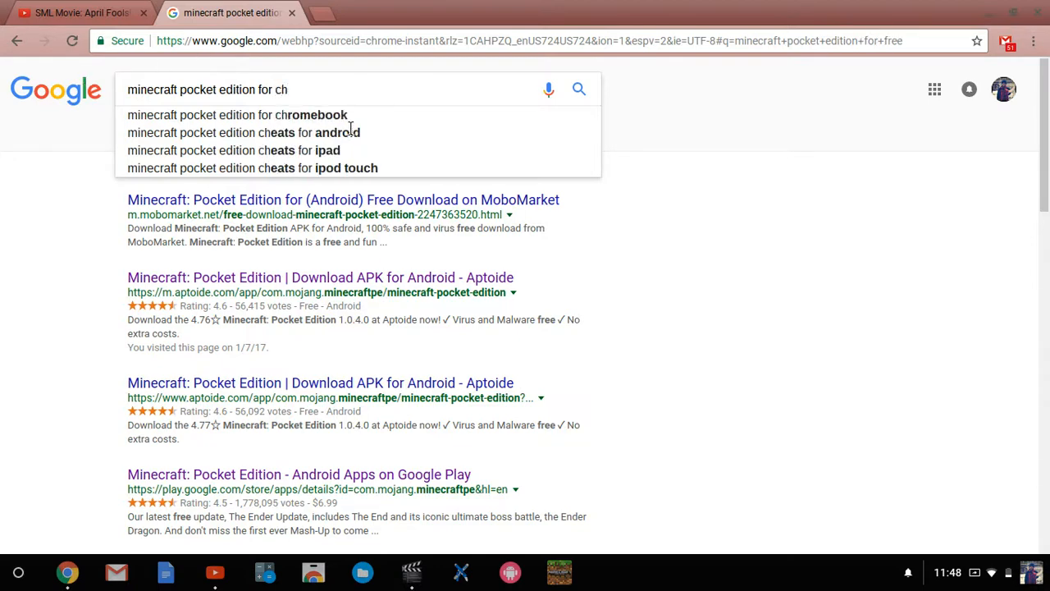
{"action": "left_click", "coordinate": [236, 115]}
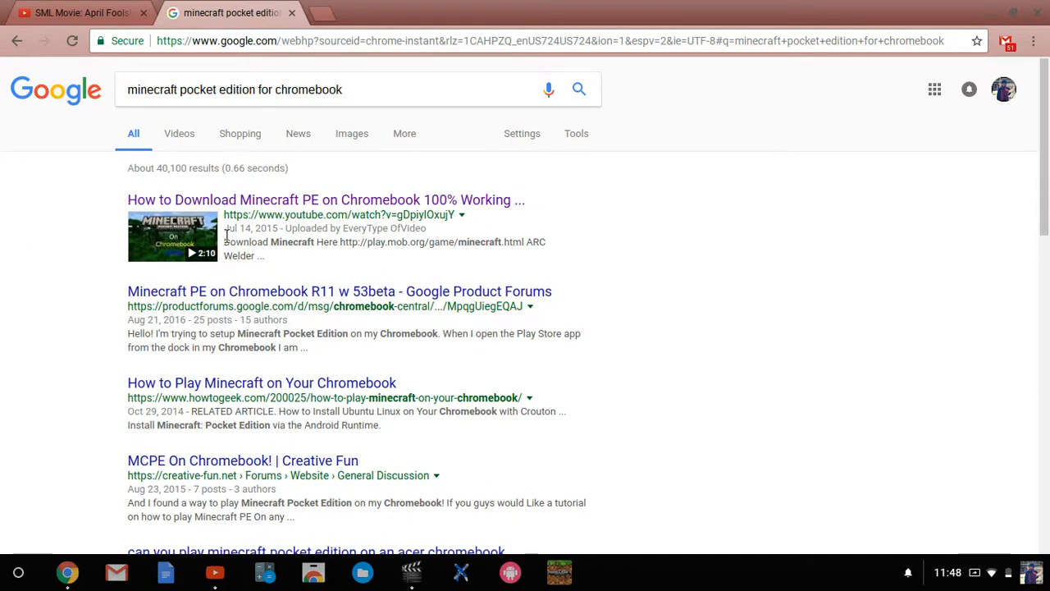
{"action": "mouse_move", "coordinate": [515, 241]}
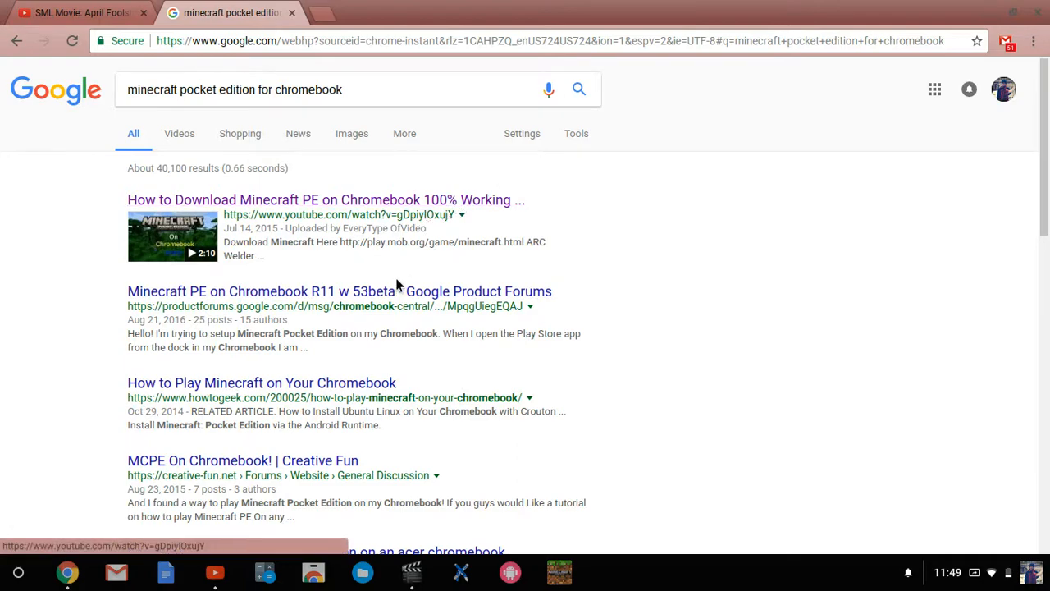
{"action": "scroll", "scroll_direction": "down", "scroll_amount": 3}
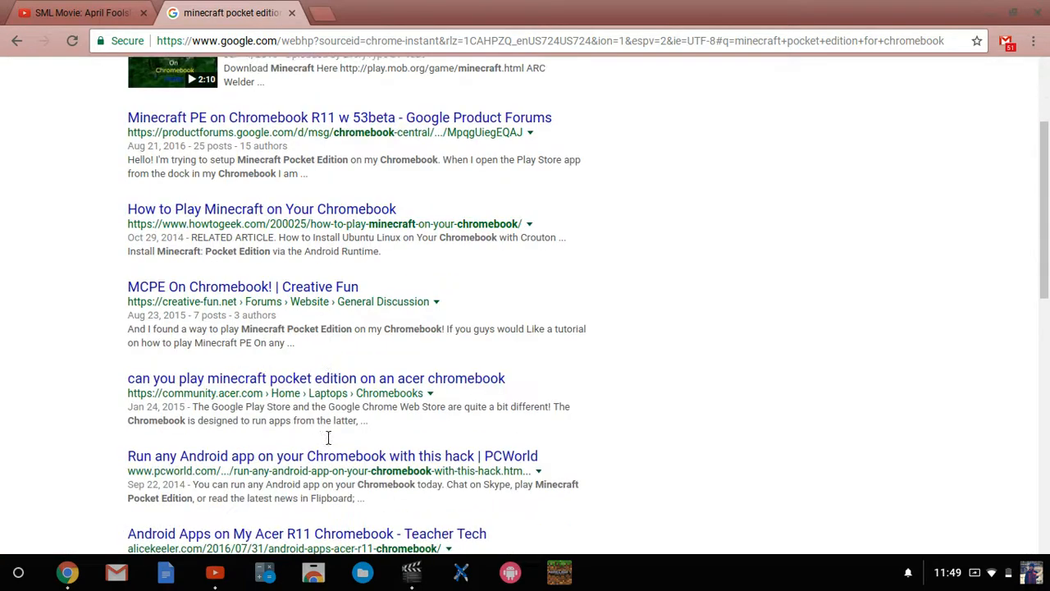
{"action": "scroll", "scroll_direction": "up", "scroll_amount": 3}
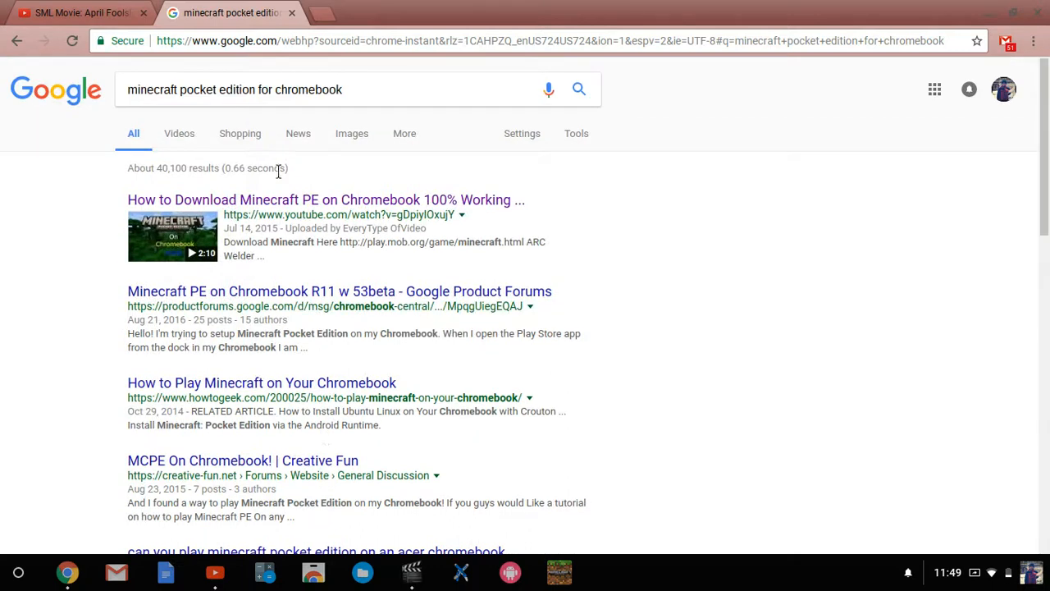
Search 'minecraft pe on chromebook 2016', then 'minecraft pocket edition 1.0.0.16 apk'
{"action": "left_click", "coordinate": [328, 88]}
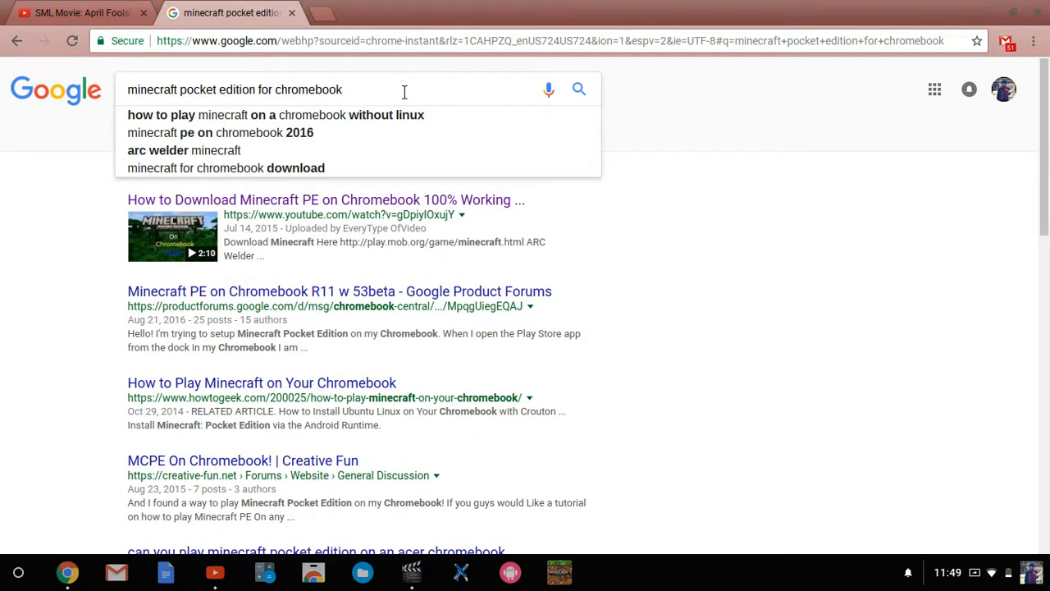
{"action": "left_click", "coordinate": [220, 131]}
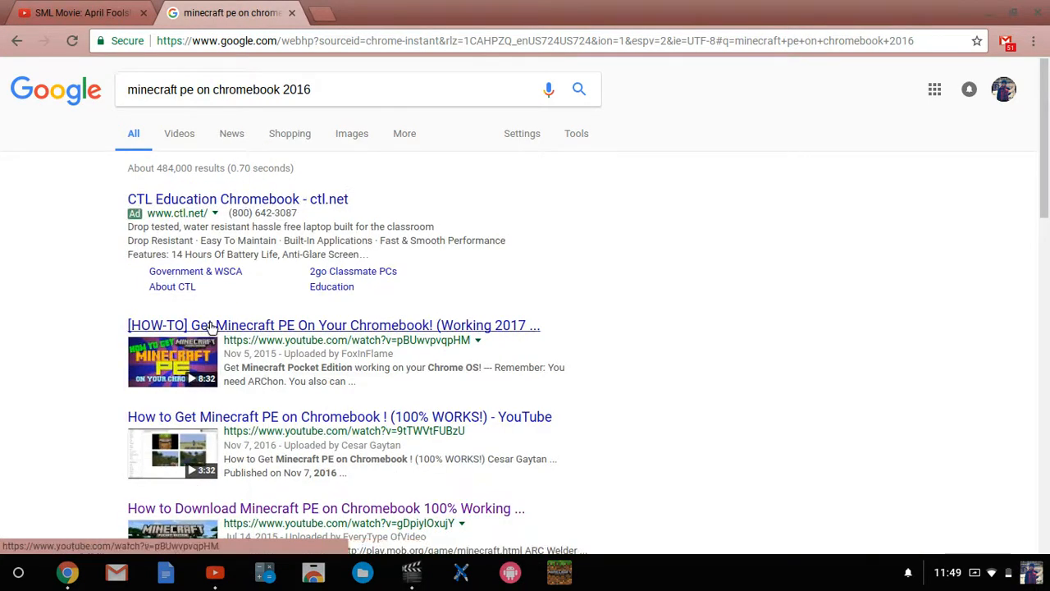
{"action": "left_click", "coordinate": [312, 88]}
{"action": "type", "text": "m"}
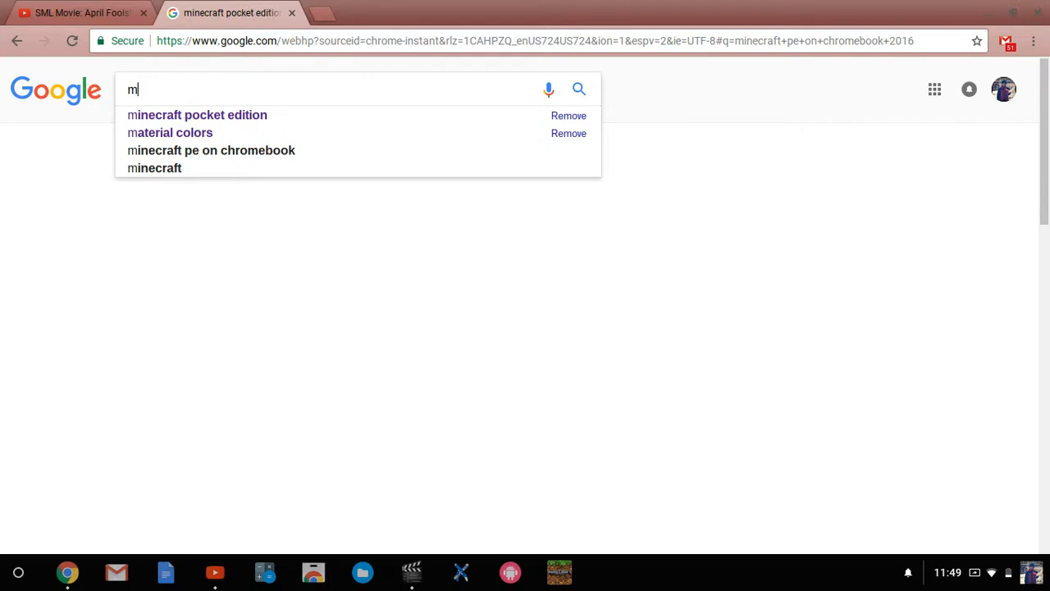
{"action": "type", "text": "incraft pocketb"}
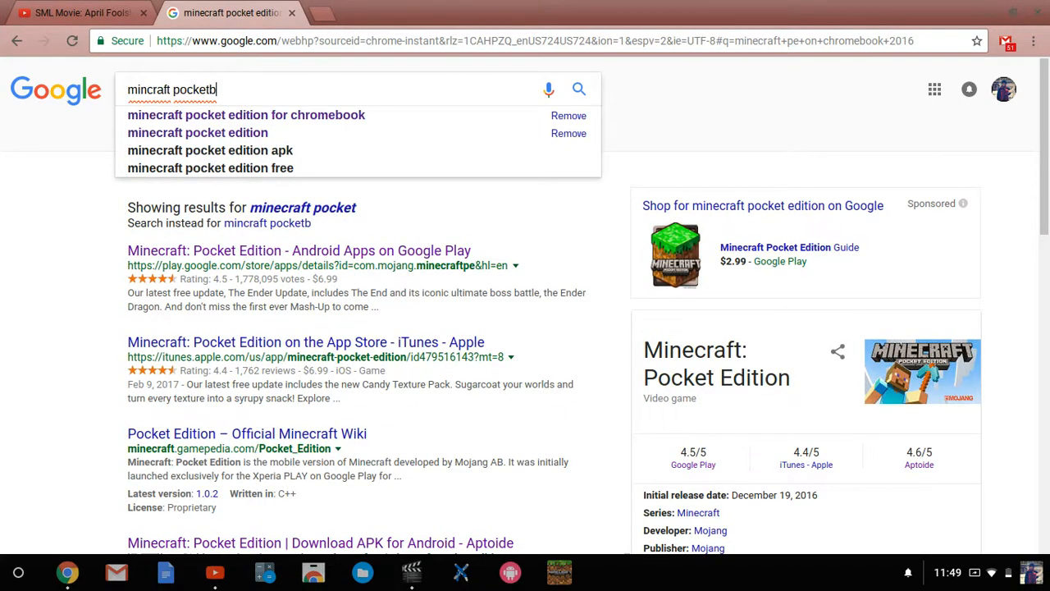
{"action": "key", "text": "Backspace"}
{"action": "type", "text": " edition 1.0.0"}
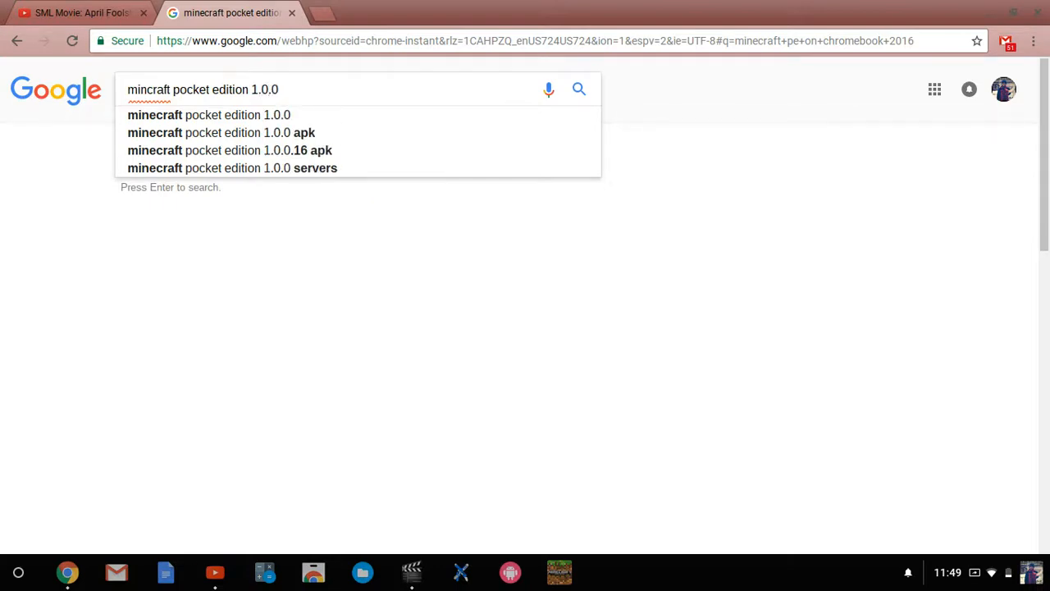
{"action": "left_click", "coordinate": [232, 151]}
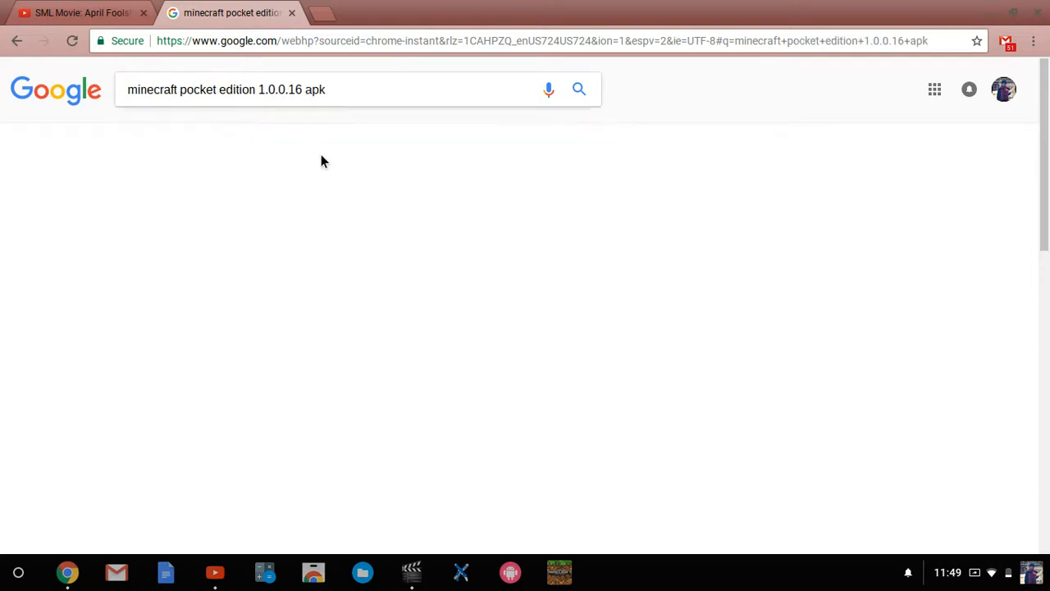
{"action": "mouse_move", "coordinate": [402, 95]}
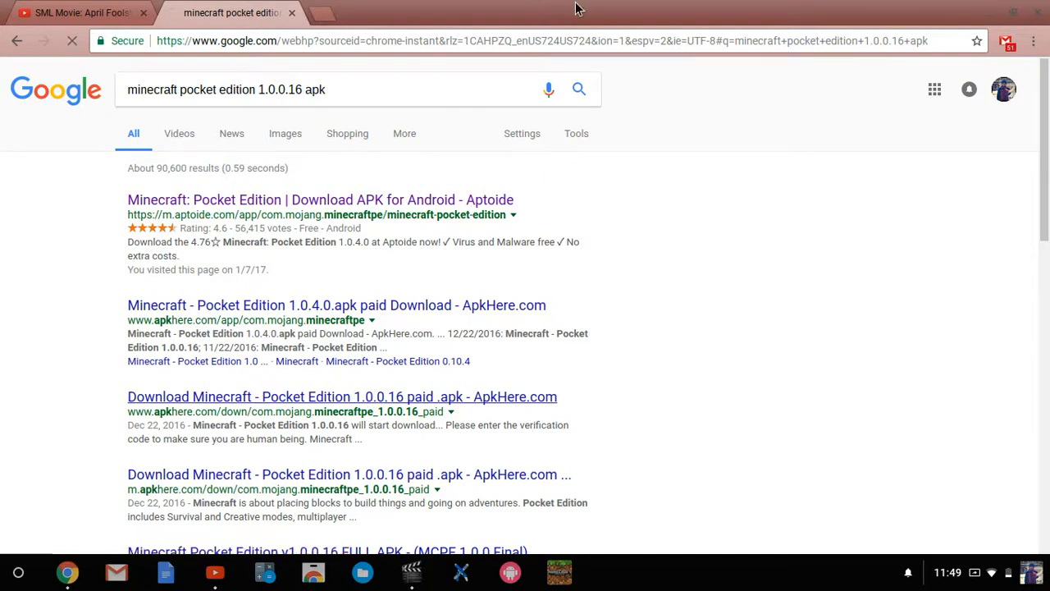
On the ApkHere 1.0.0.16 page, enter verification code 12EFQ and start the download
{"action": "left_click", "coordinate": [341, 395]}
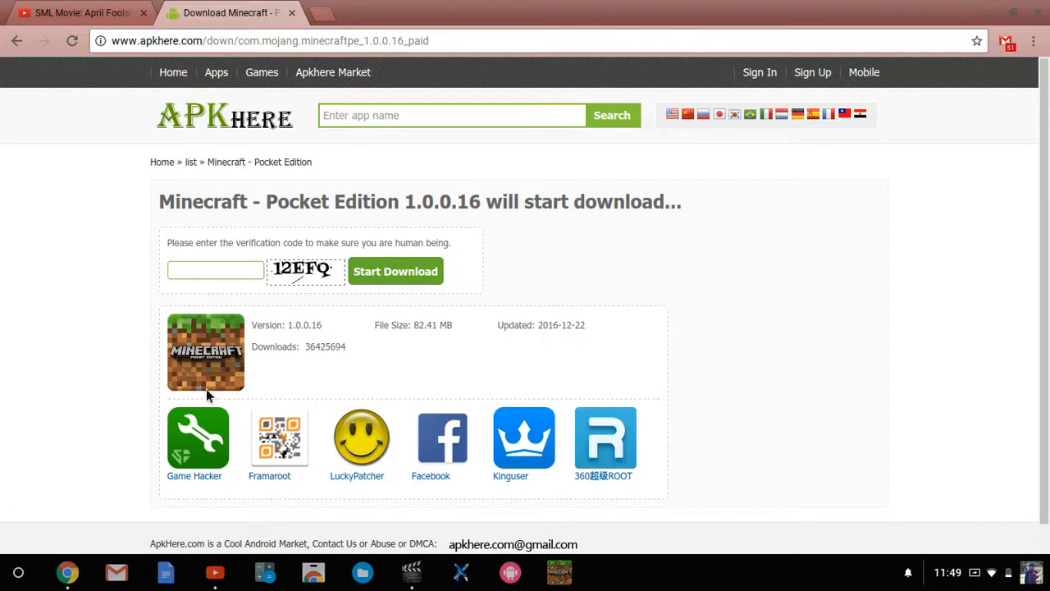
{"action": "mouse_move", "coordinate": [444, 364]}
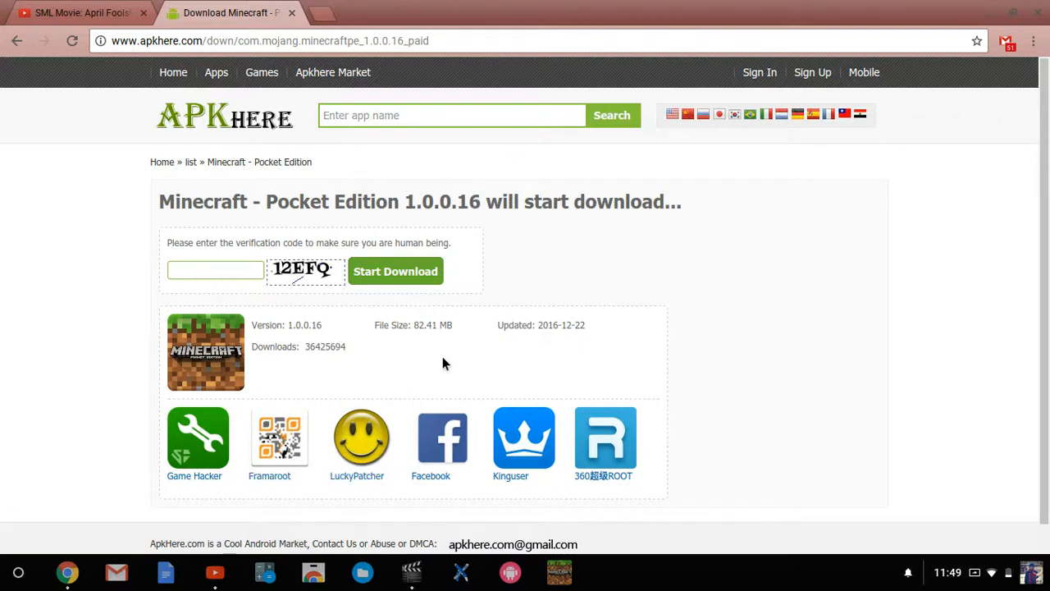
{"action": "mouse_move", "coordinate": [386, 233]}
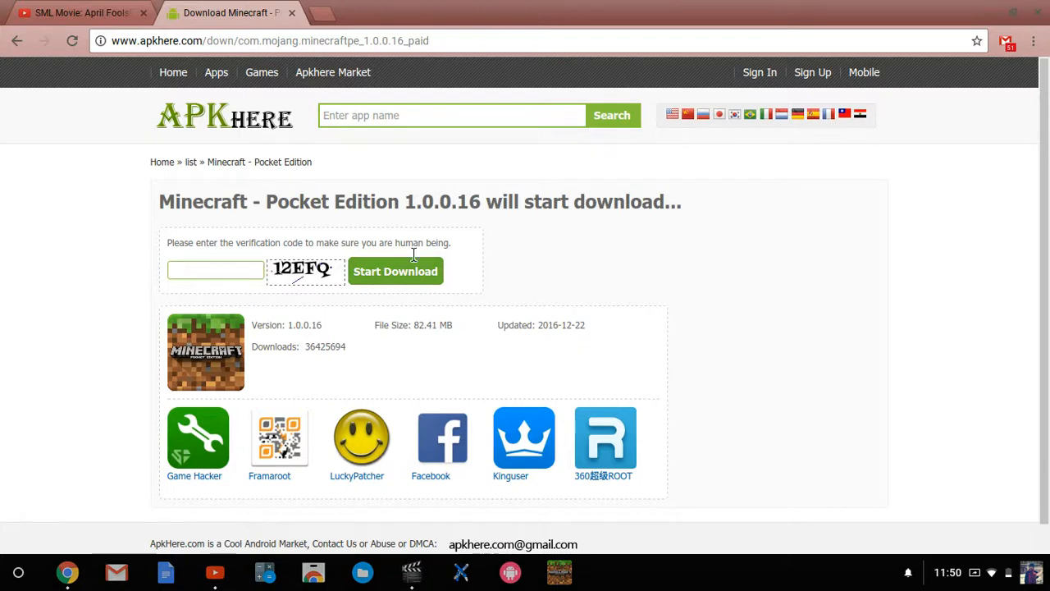
{"action": "mouse_move", "coordinate": [303, 340]}
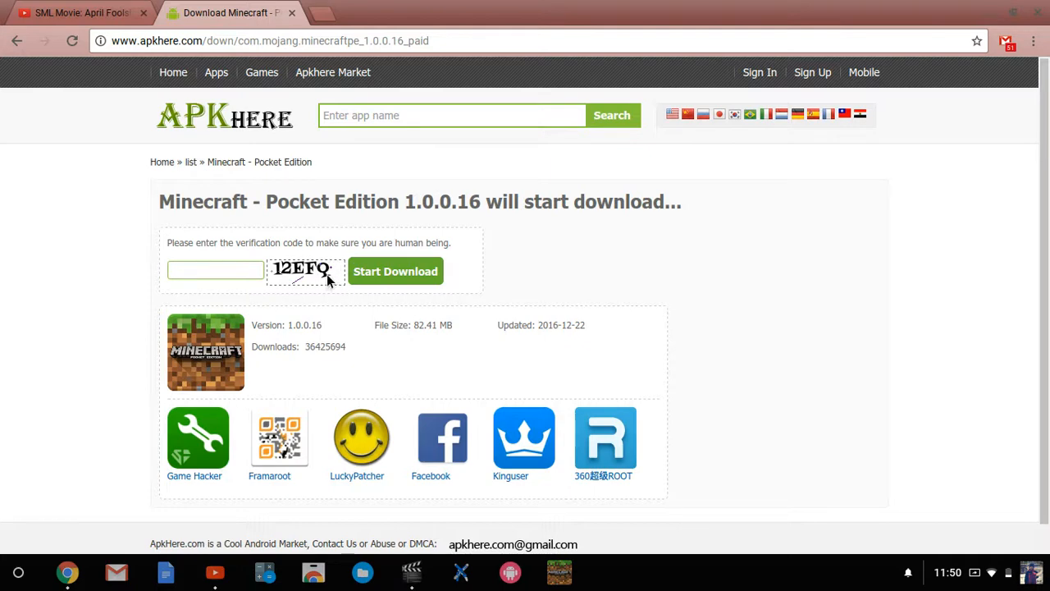
{"action": "mouse_move", "coordinate": [425, 303]}
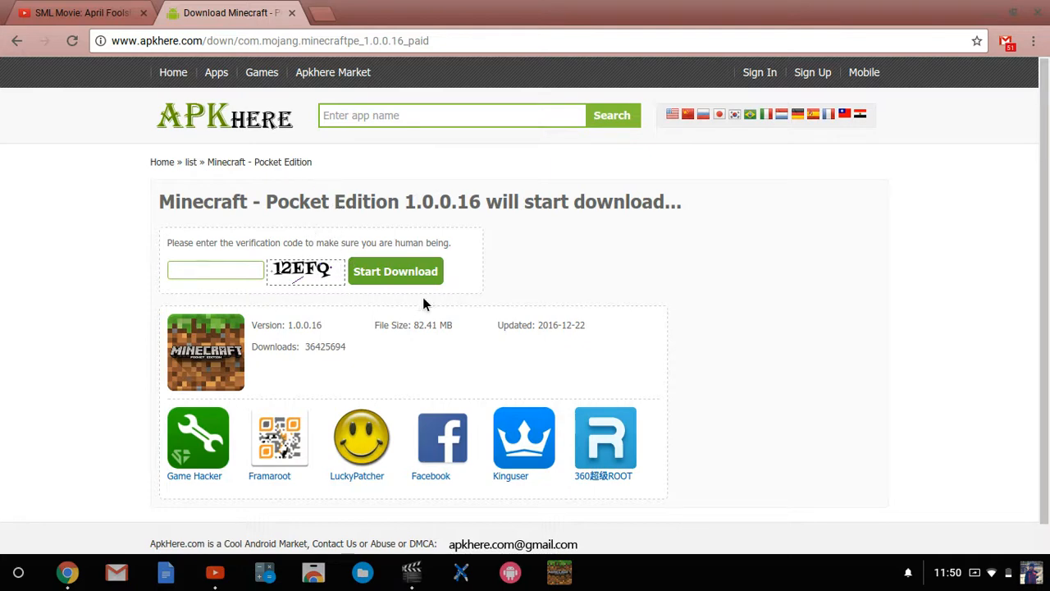
{"action": "left_click", "coordinate": [215, 269]}
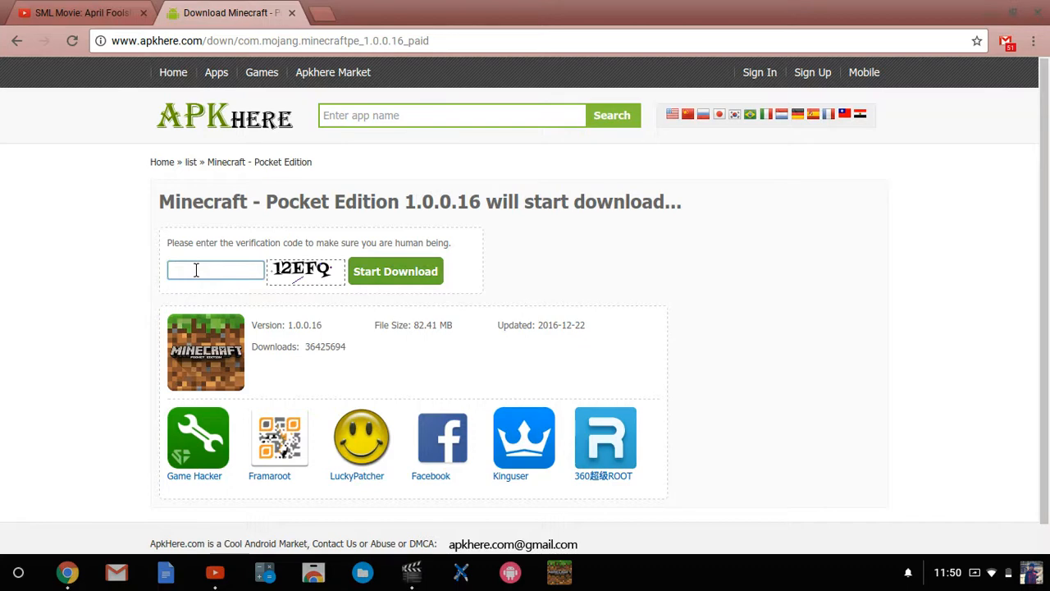
{"action": "type", "text": "12"}
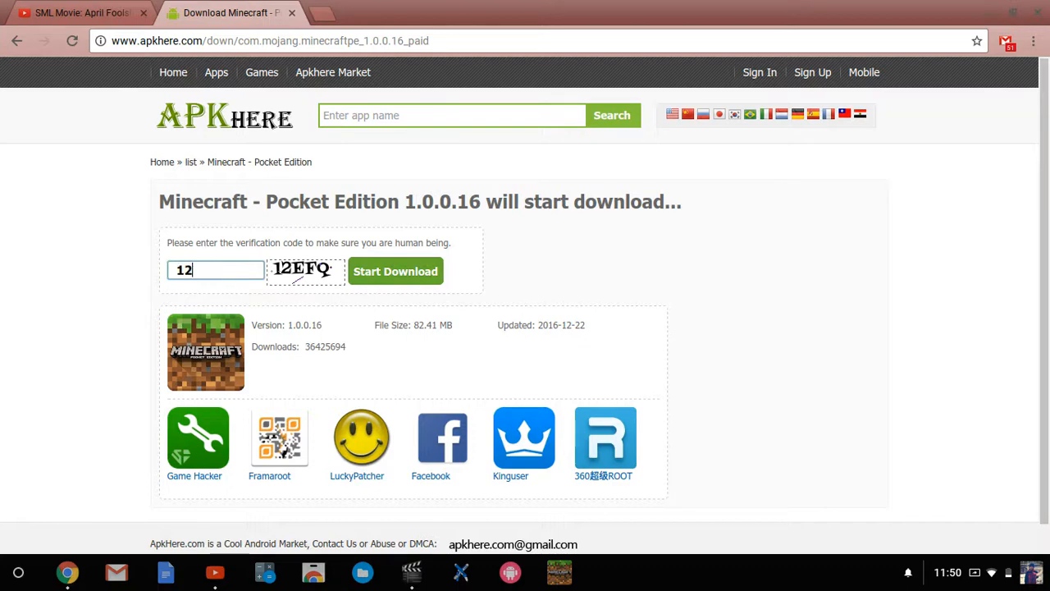
{"action": "type", "text": "EF"}
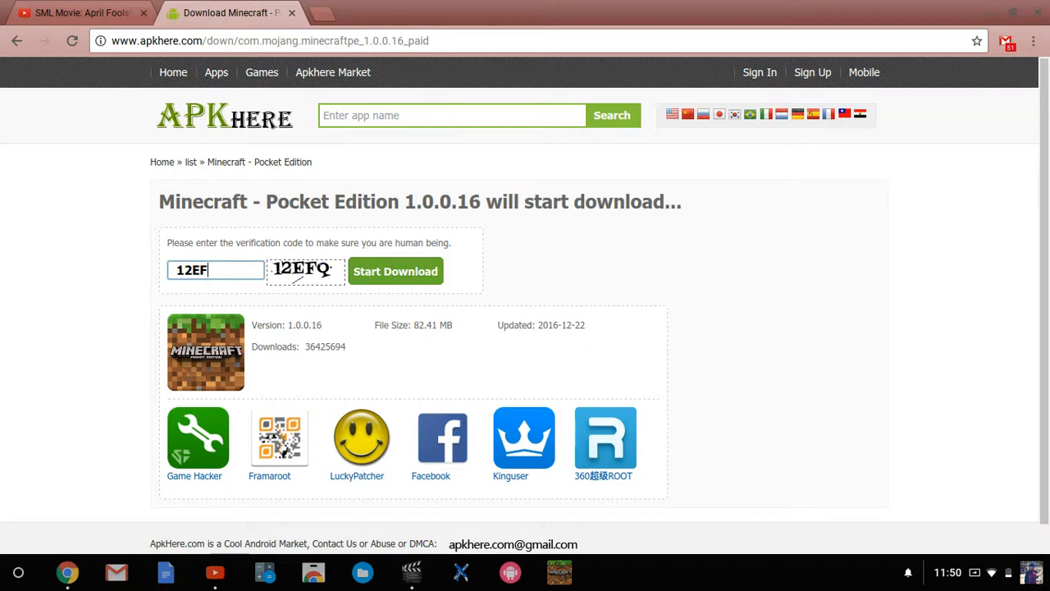
{"action": "type", "text": "Q"}
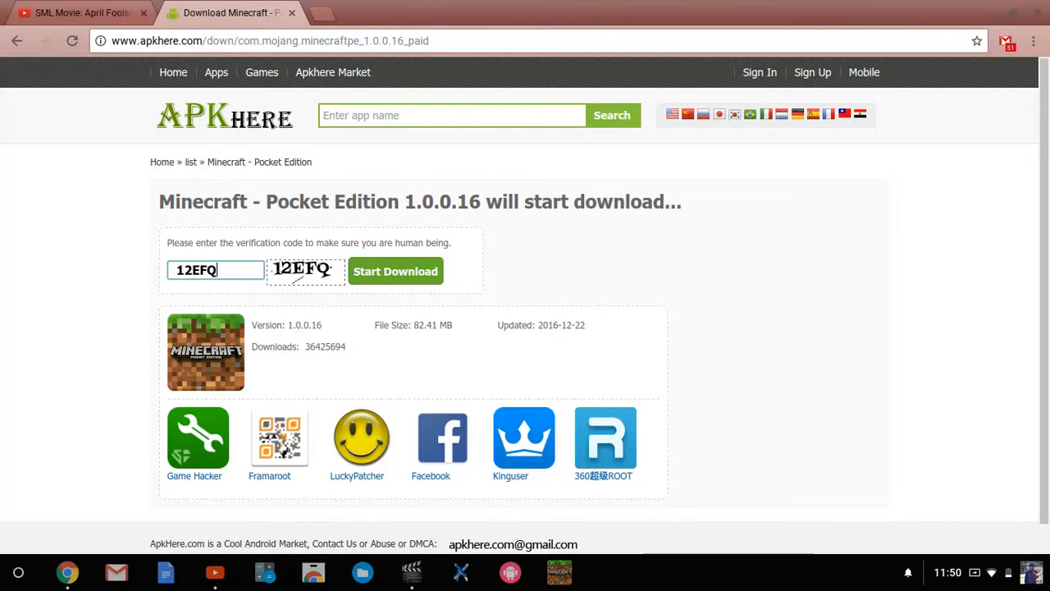
{"action": "left_click", "coordinate": [395, 273]}
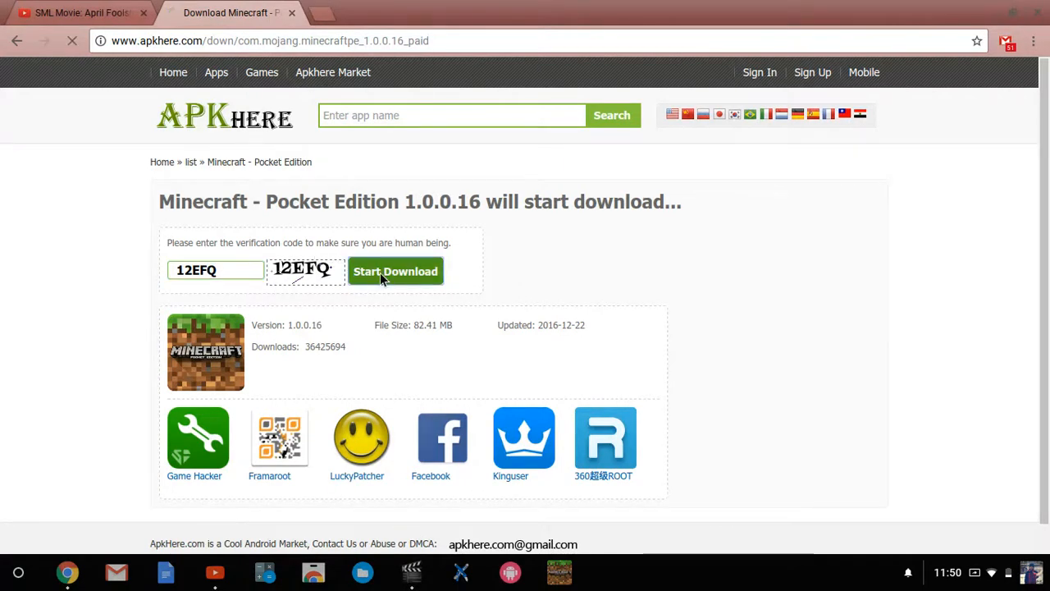
{"action": "left_click", "coordinate": [396, 271]}
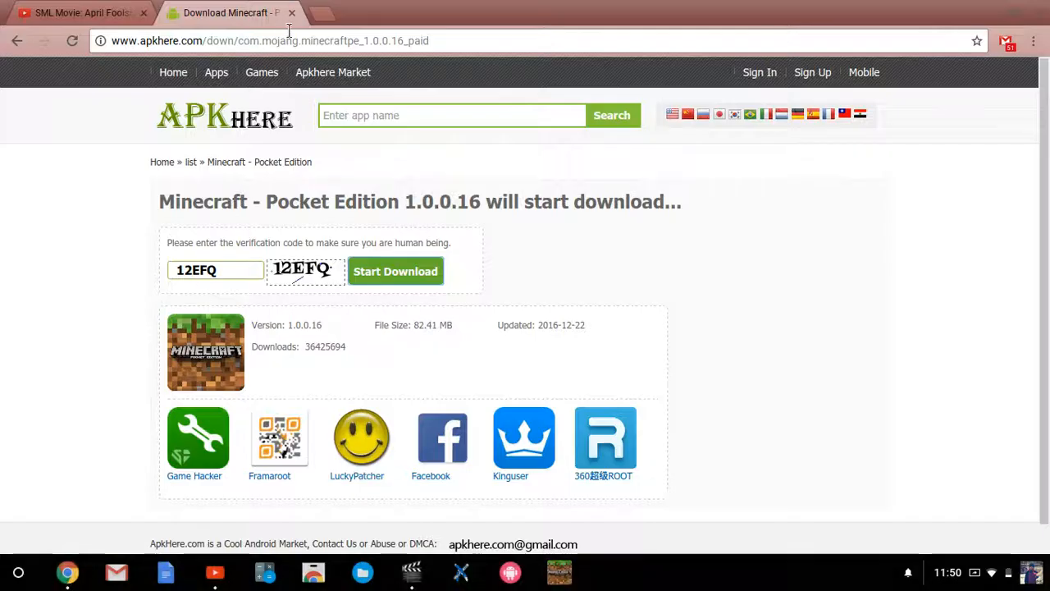
Close the Chrome window and dismiss quick settings, leaving the bare desktop
{"action": "left_click", "coordinate": [79, 13]}
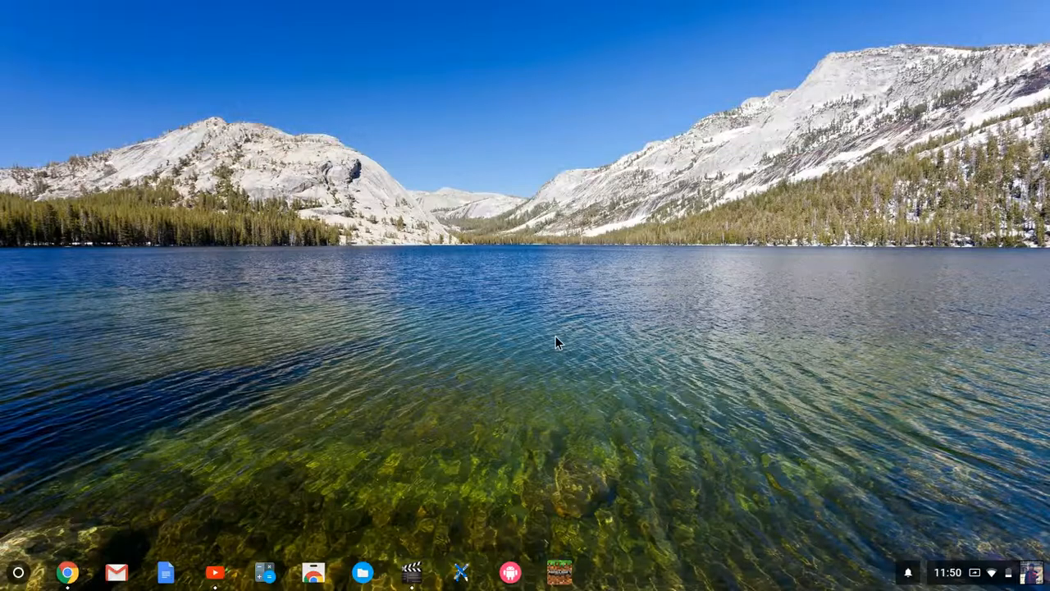
{"action": "mouse_move", "coordinate": [558, 299]}
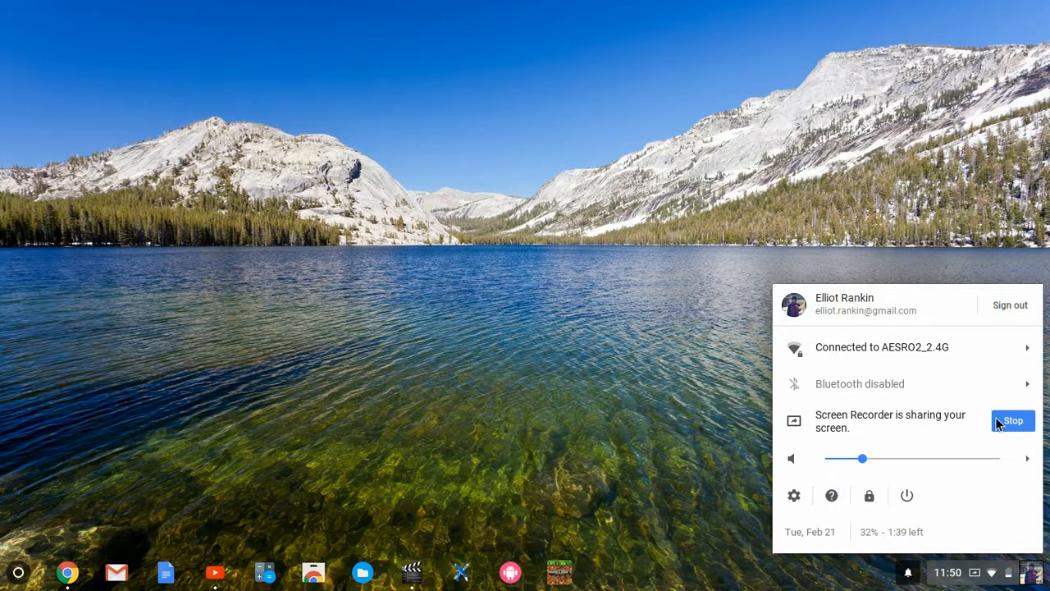
{"action": "left_click", "coordinate": [1012, 420]}
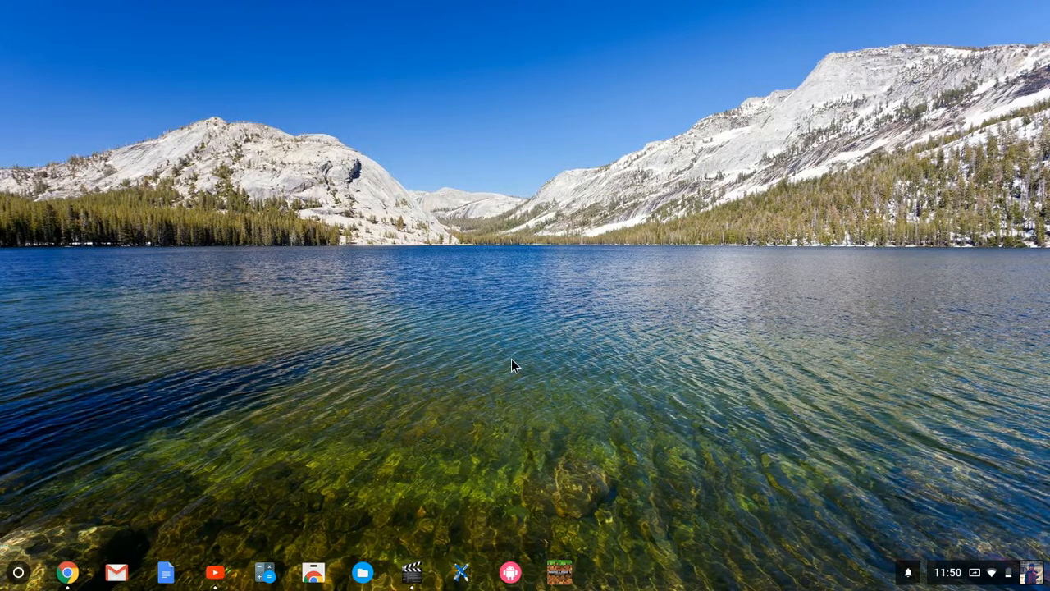
{"action": "mouse_move", "coordinate": [491, 502]}
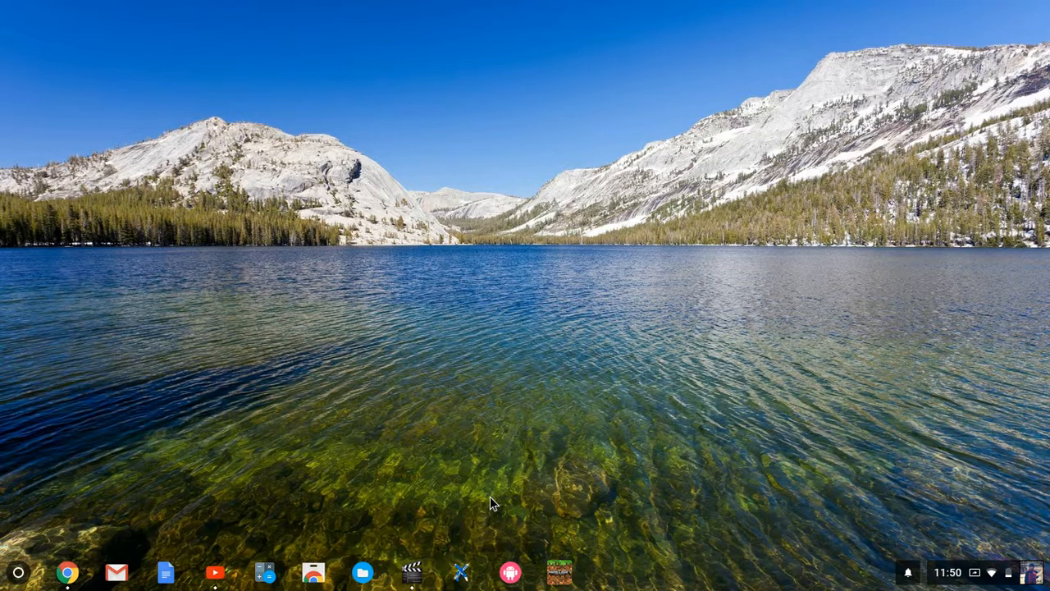
{"action": "mouse_move", "coordinate": [758, 141]}
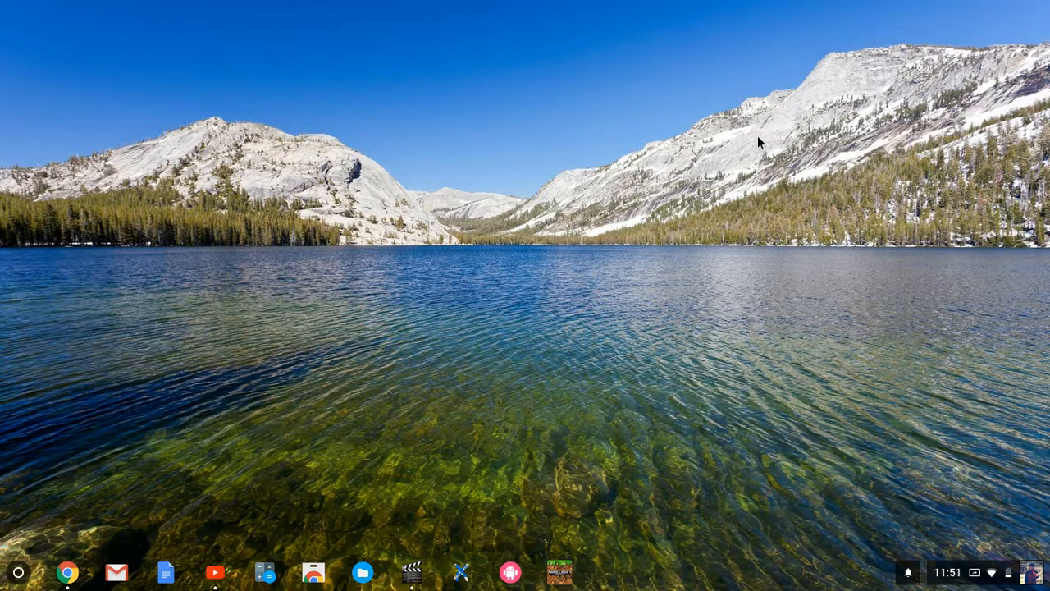
{"action": "mouse_move", "coordinate": [292, 459]}
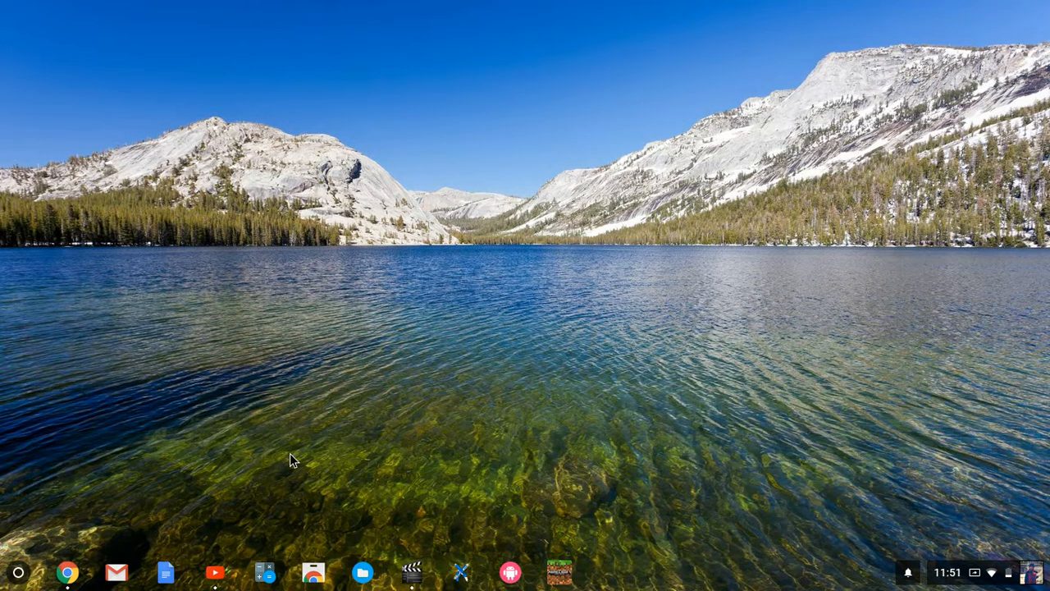
{"action": "mouse_move", "coordinate": [558, 195]}
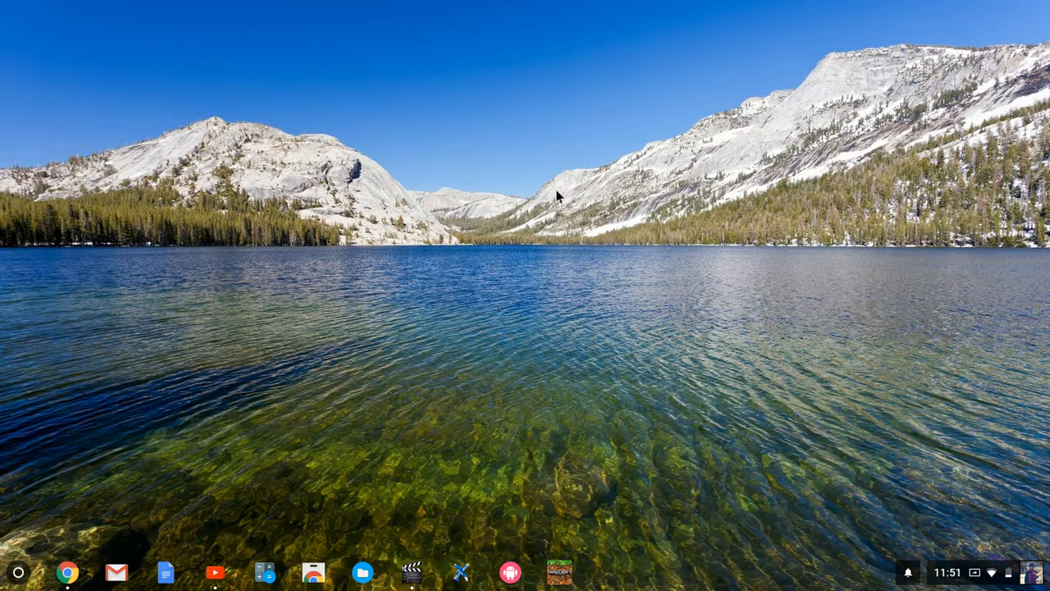
{"action": "mouse_move", "coordinate": [344, 326]}
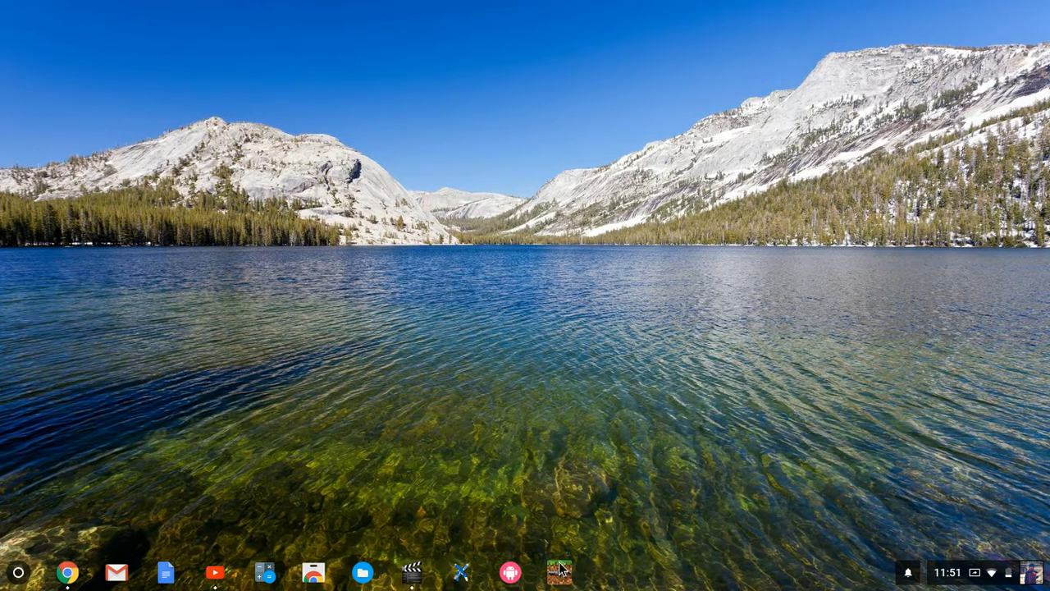
{"action": "mouse_move", "coordinate": [894, 320]}
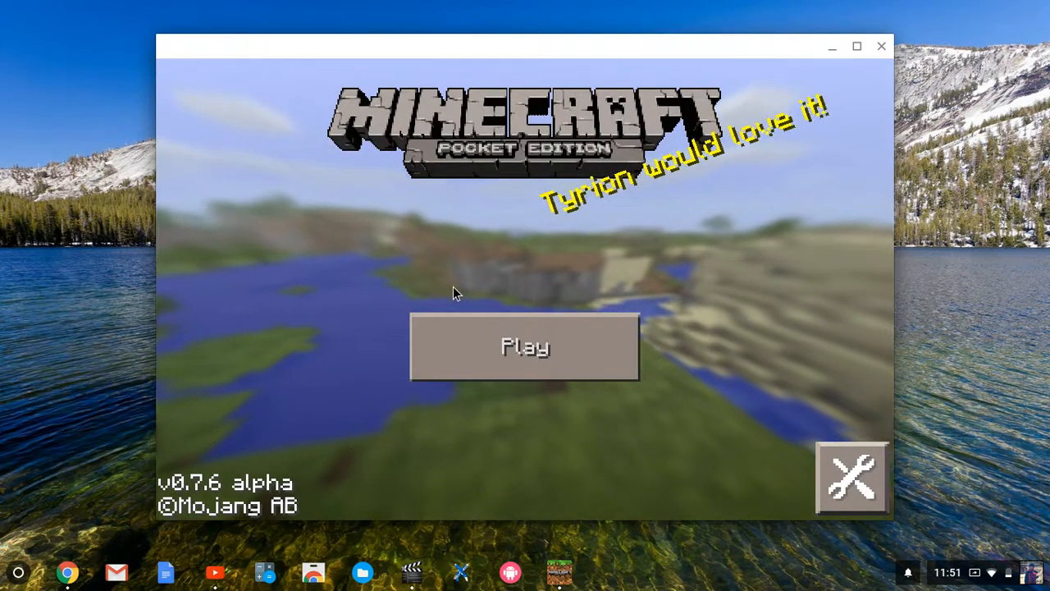
Begin a new world from the Play list and clear its default name
{"action": "left_click", "coordinate": [525, 344]}
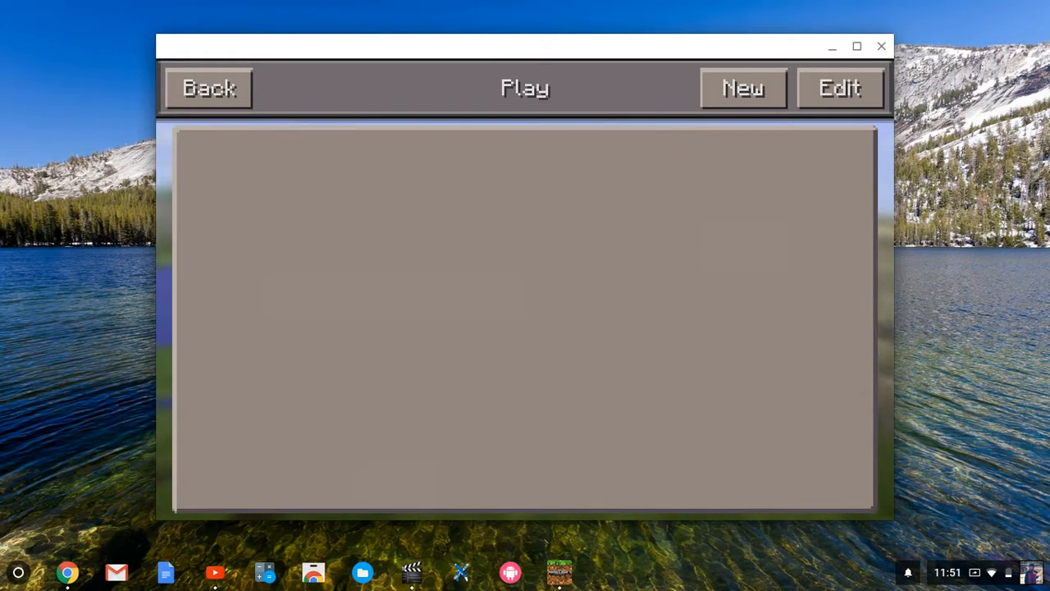
{"action": "left_click", "coordinate": [741, 89]}
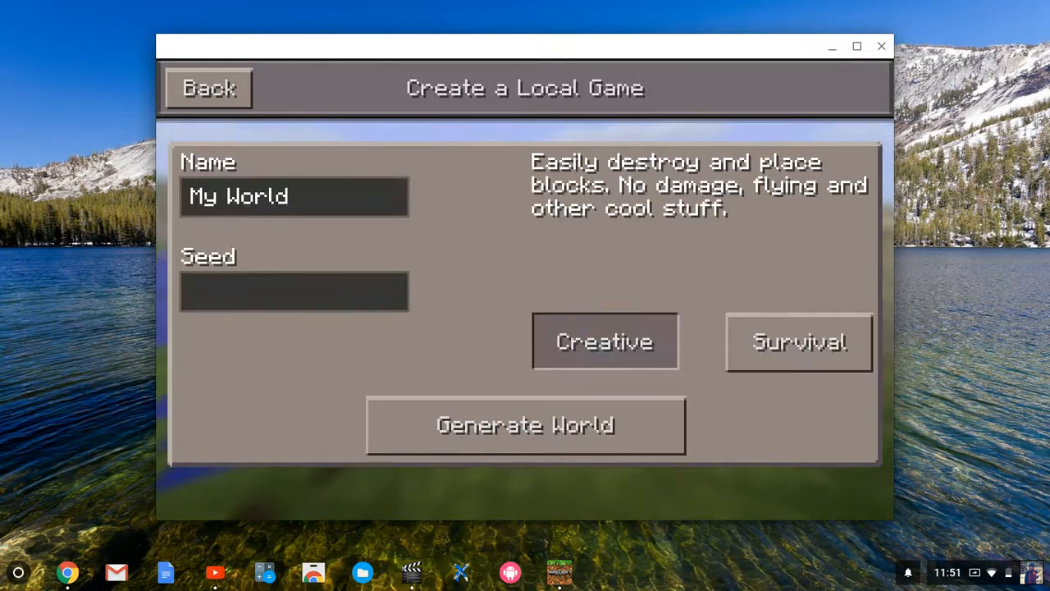
{"action": "left_click", "coordinate": [293, 195]}
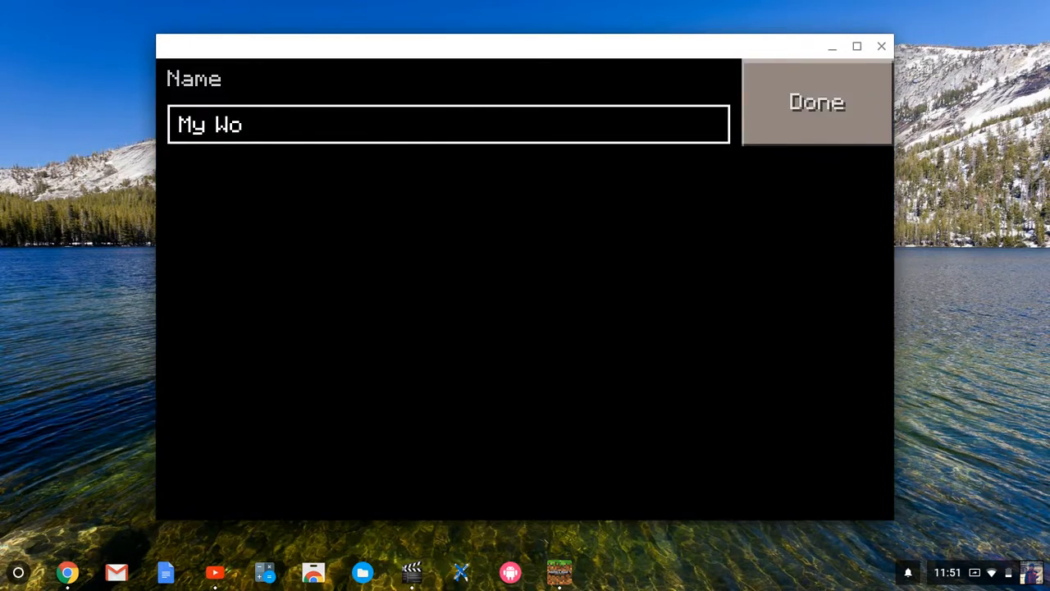
{"action": "left_click", "coordinate": [449, 123]}
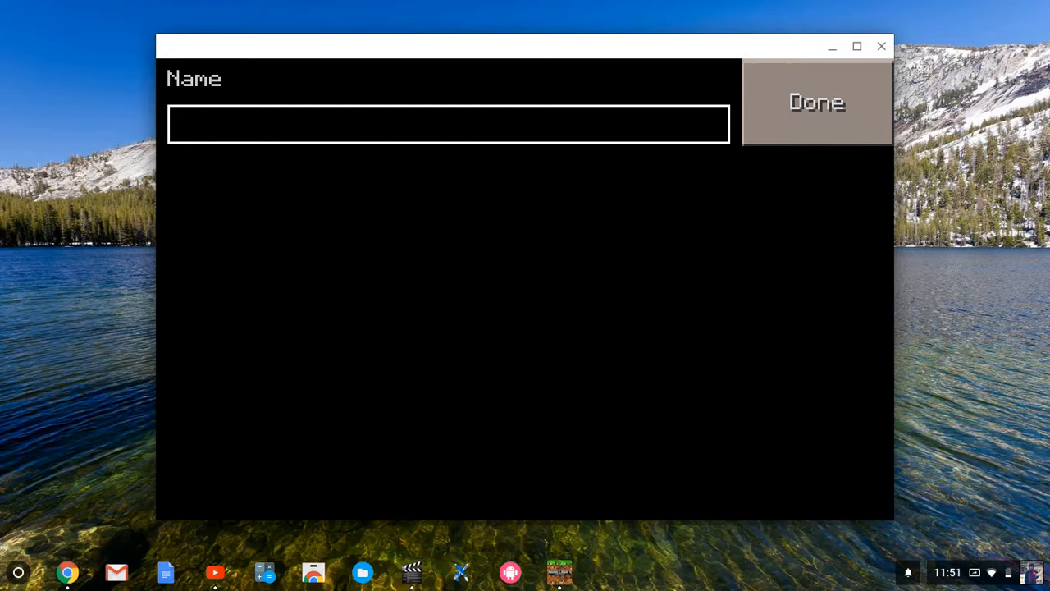
Name the world 'Youtube letsplay', keep Creative, and generate it
{"action": "type", "text": "Youtube"}
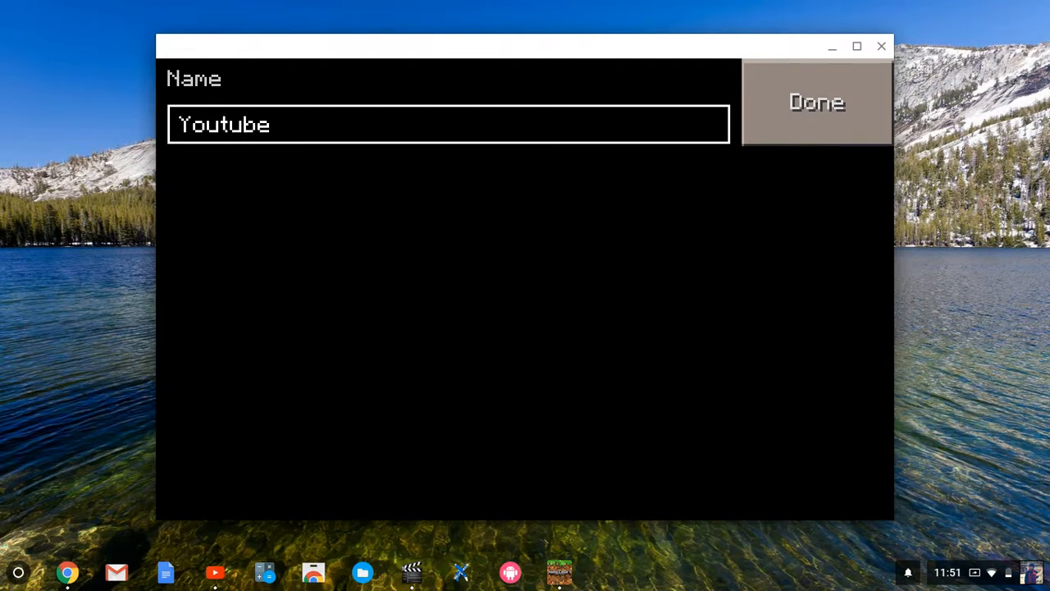
{"action": "type", "text": "ley"}
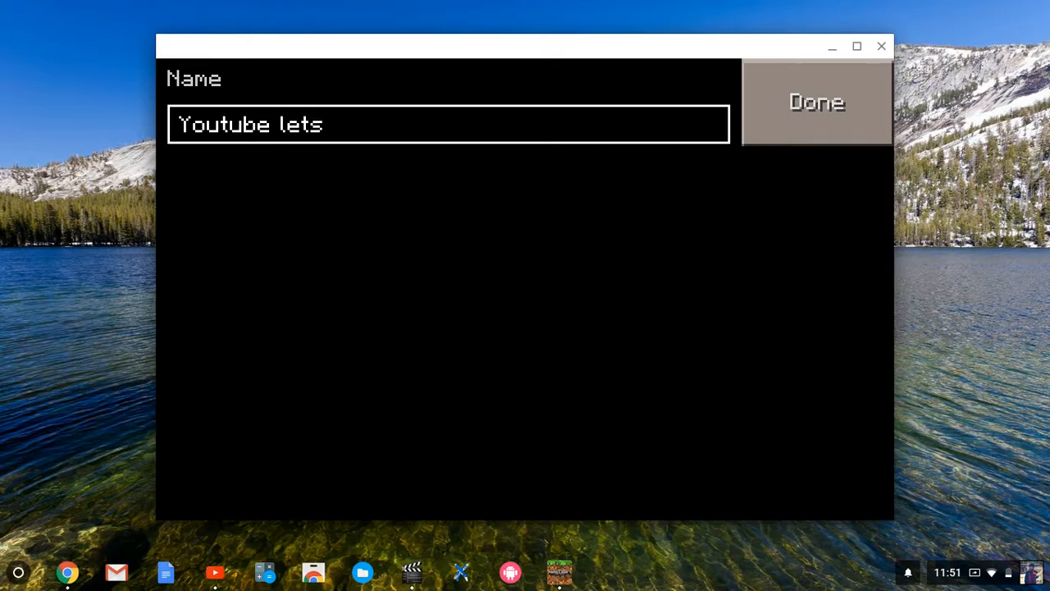
{"action": "type", "text": "pla"}
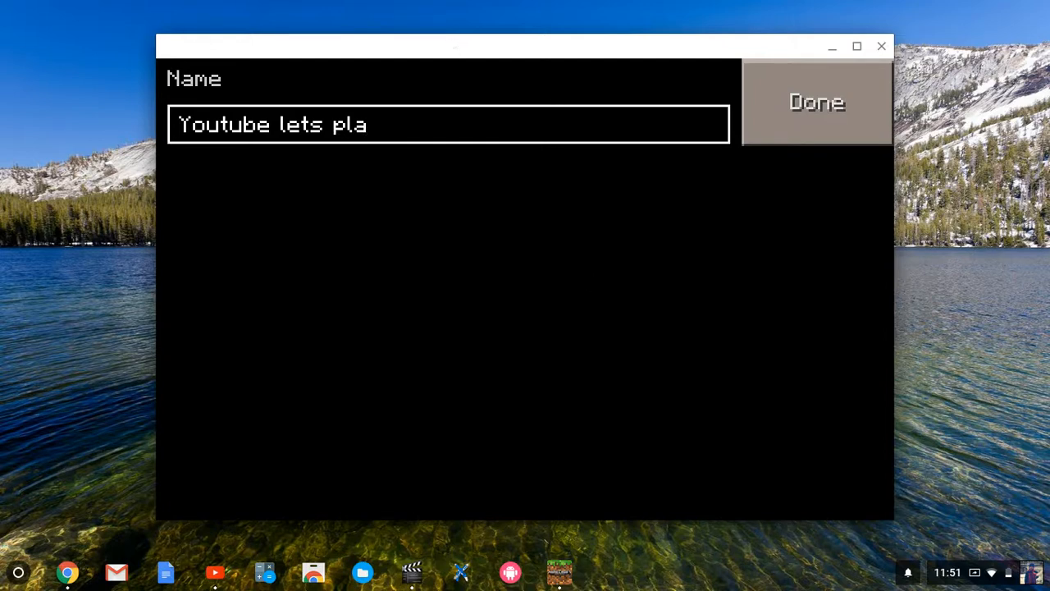
{"action": "key", "text": "Backspace"}
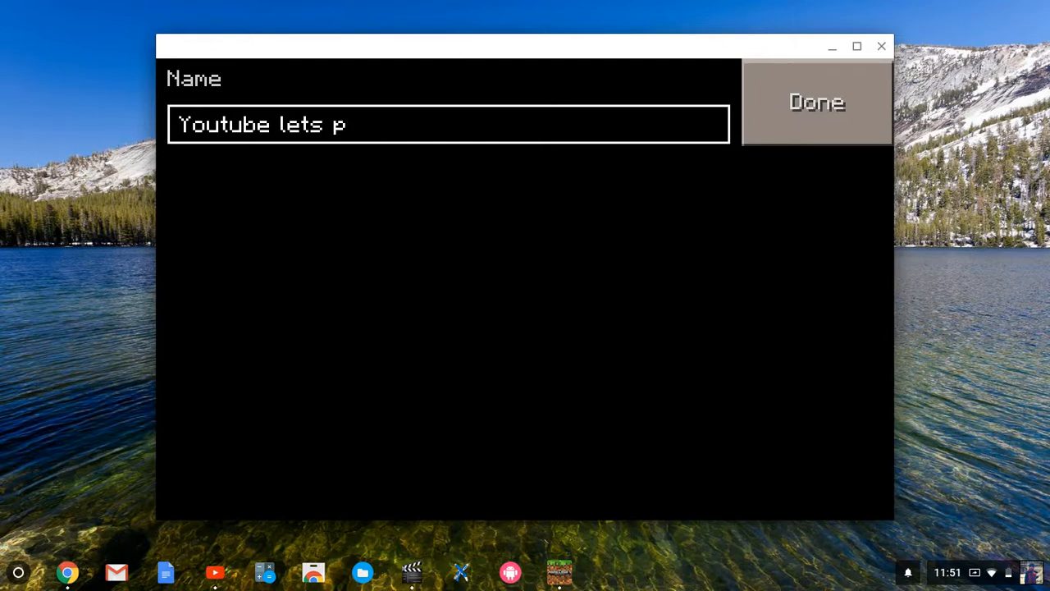
{"action": "key", "text": "backspace"}
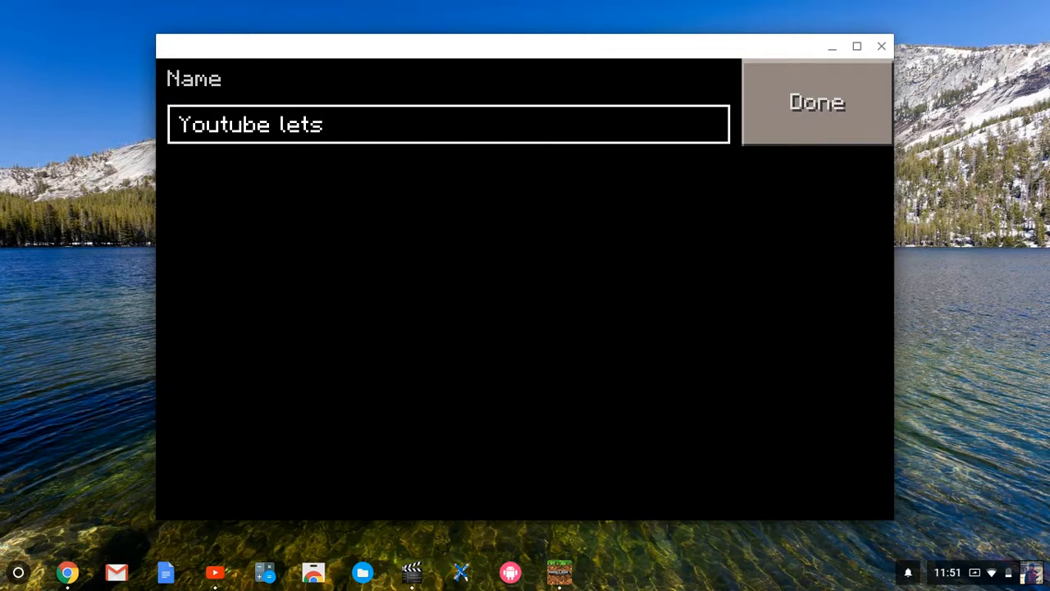
{"action": "type", "text": "p"}
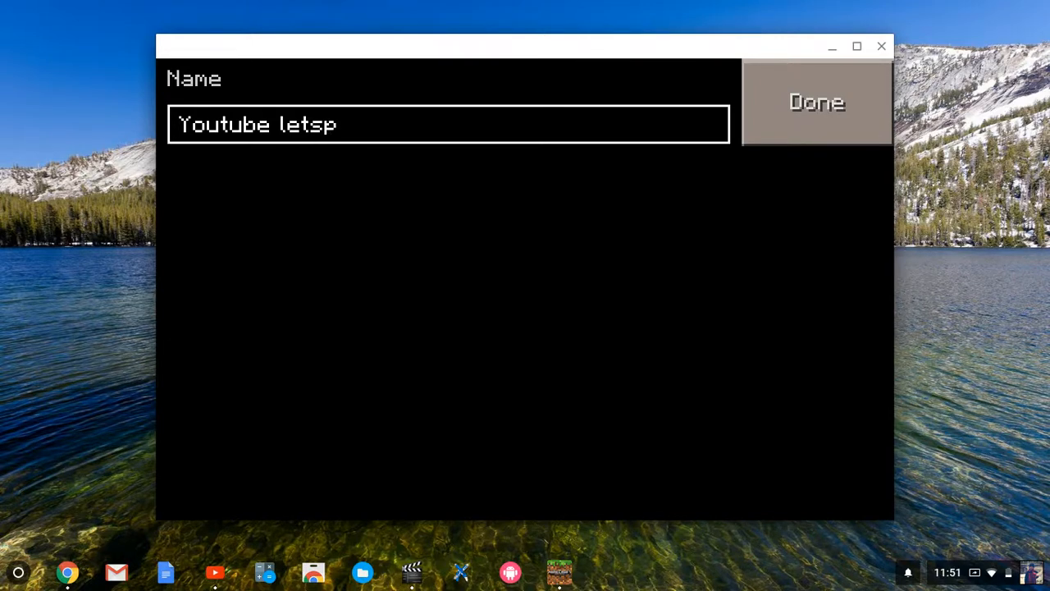
{"action": "type", "text": "la"}
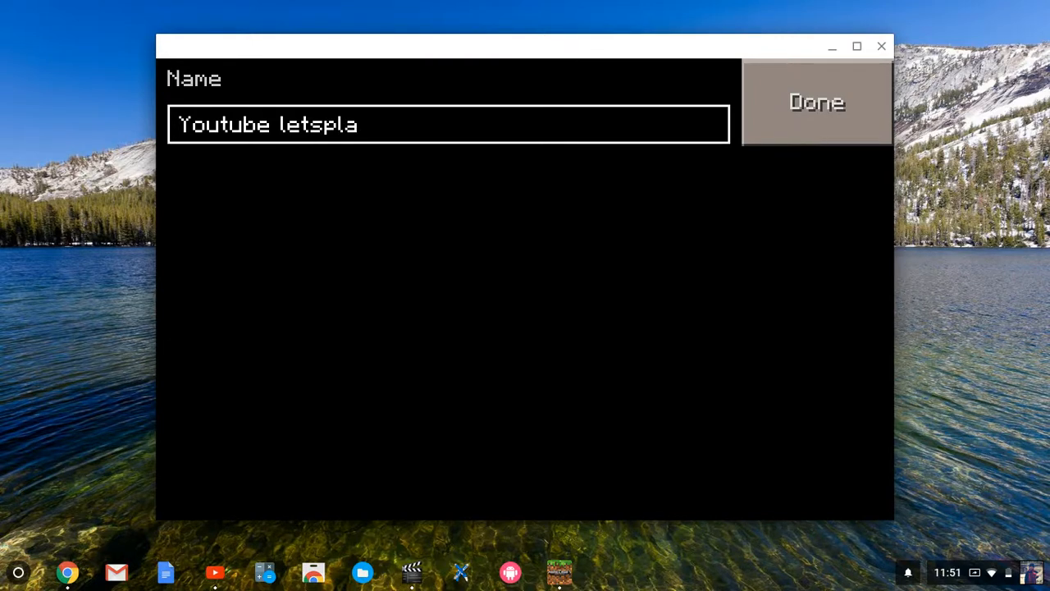
{"action": "type", "text": "y"}
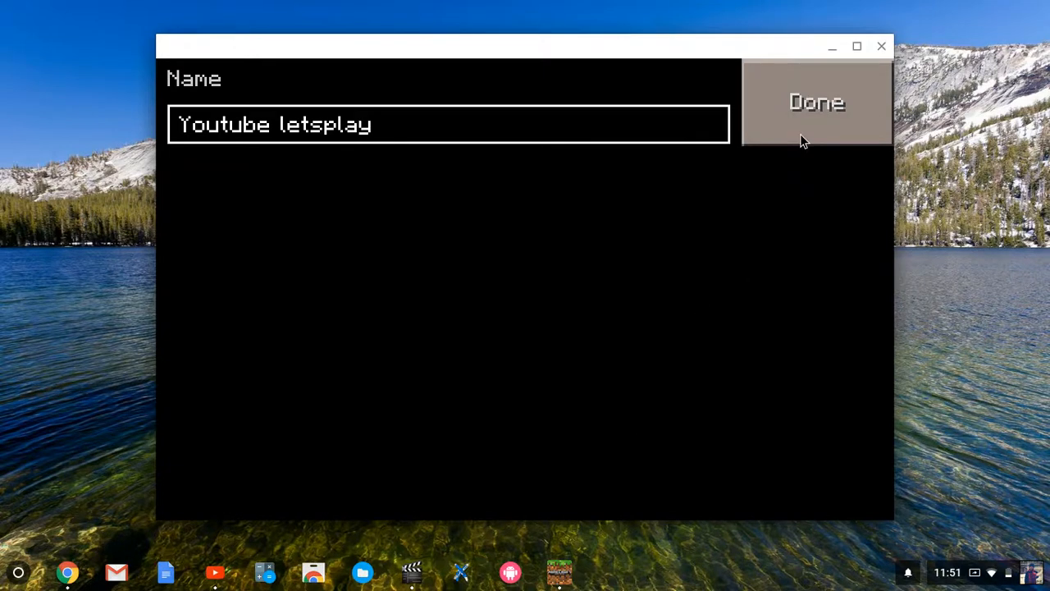
{"action": "left_click", "coordinate": [816, 102]}
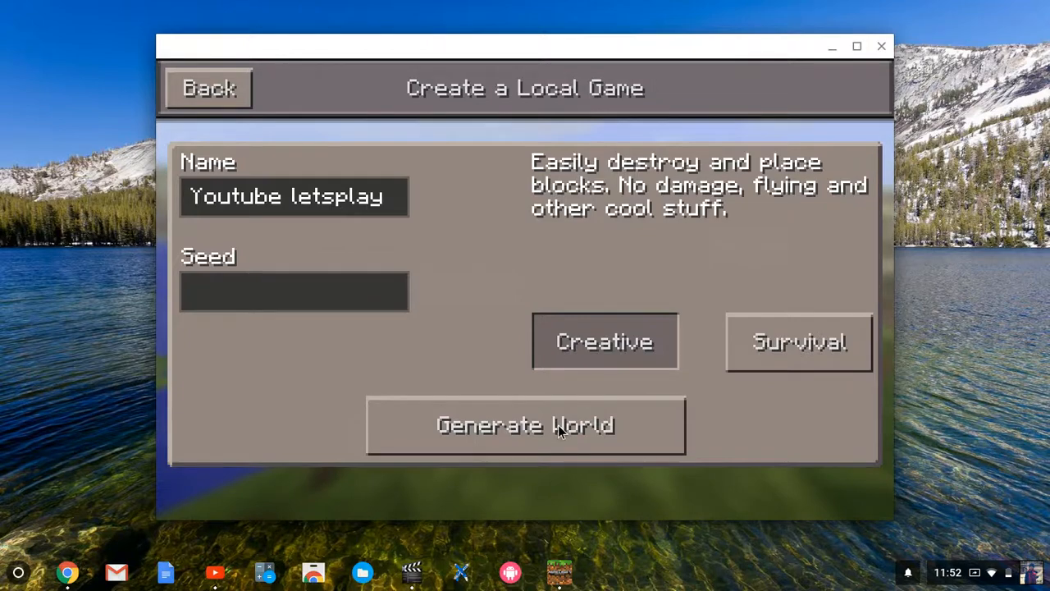
{"action": "left_click", "coordinate": [525, 425]}
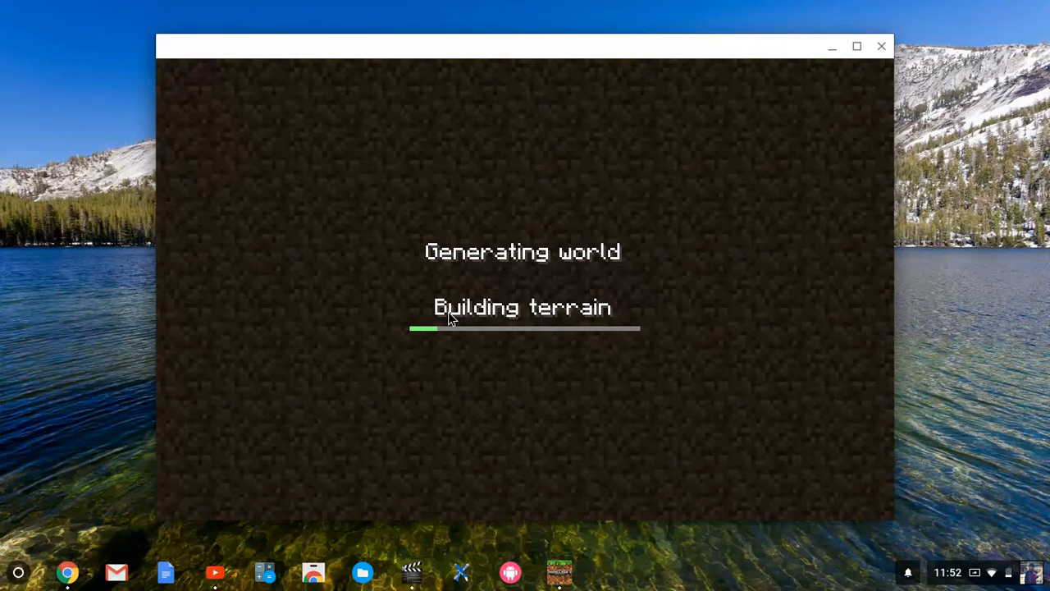
{"action": "mouse_move", "coordinate": [219, 583]}
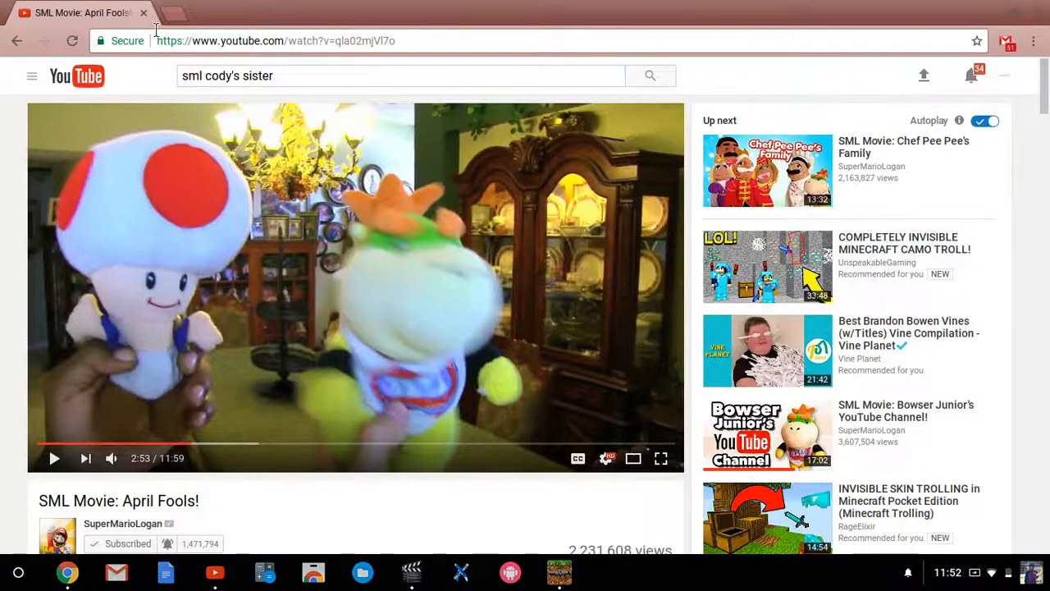
Open a new browser tab for youtube.com beside the April Fools video tab
{"action": "left_click", "coordinate": [172, 14]}
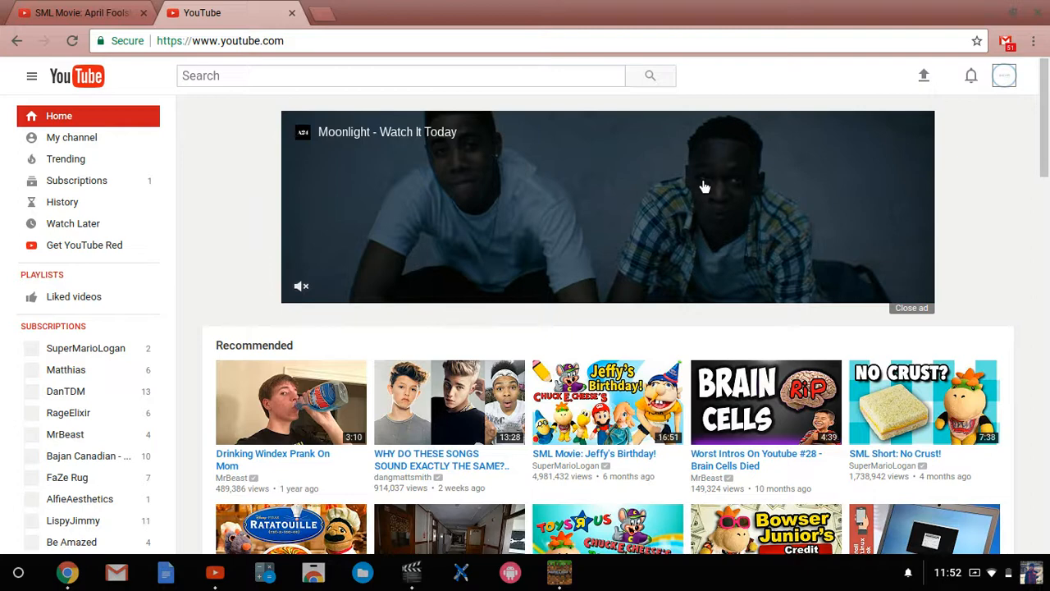
{"action": "mouse_move", "coordinate": [988, 13]}
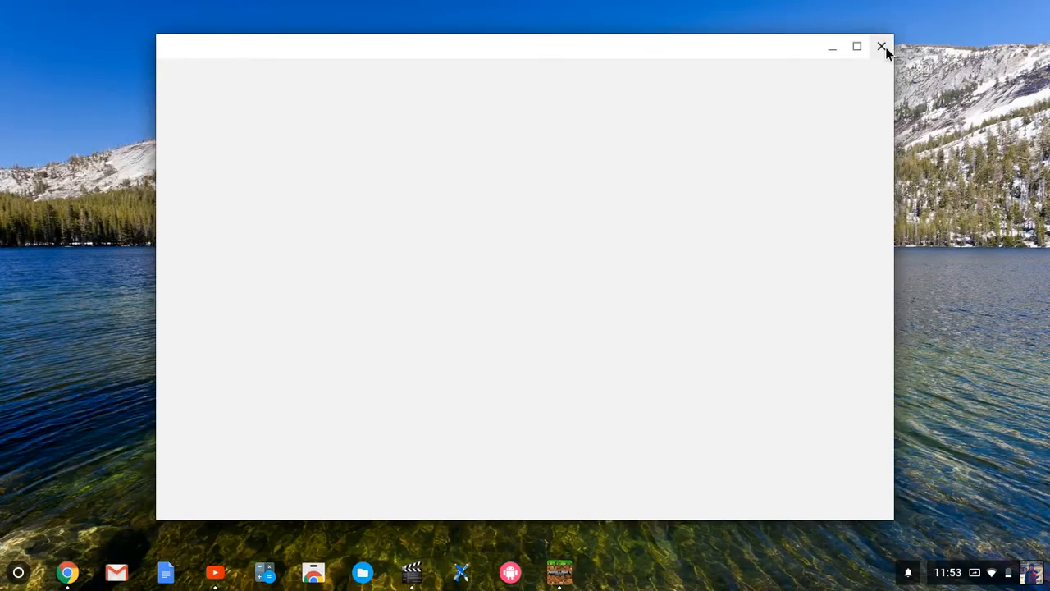
Close the blank game window and view the downloaded Minecraft PE 1.0.0.16 APK in Downloads, dismissing the unsupported-file message
{"action": "left_click", "coordinate": [883, 46]}
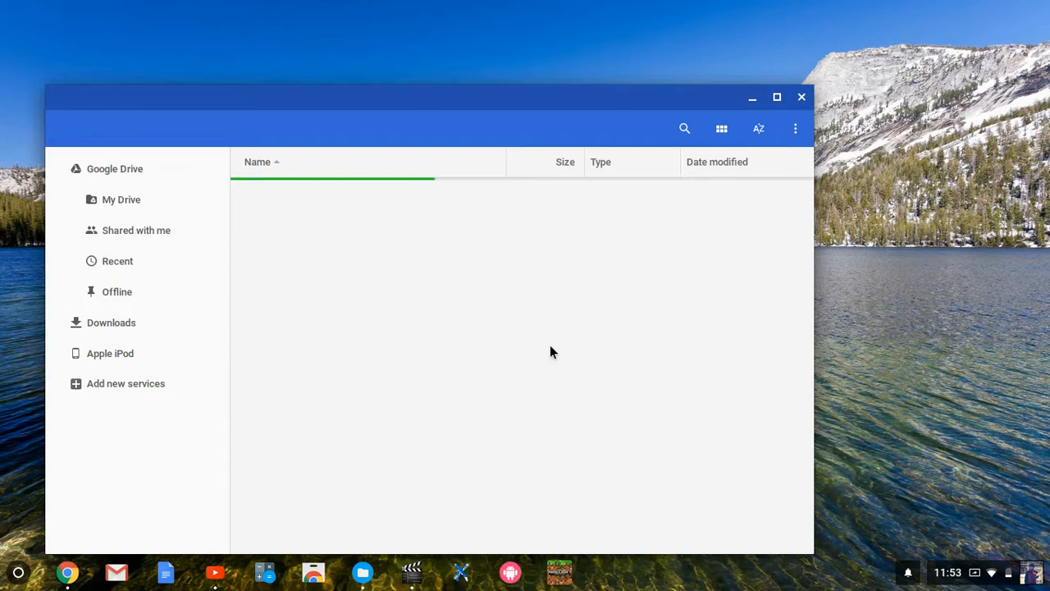
{"action": "left_click", "coordinate": [111, 321]}
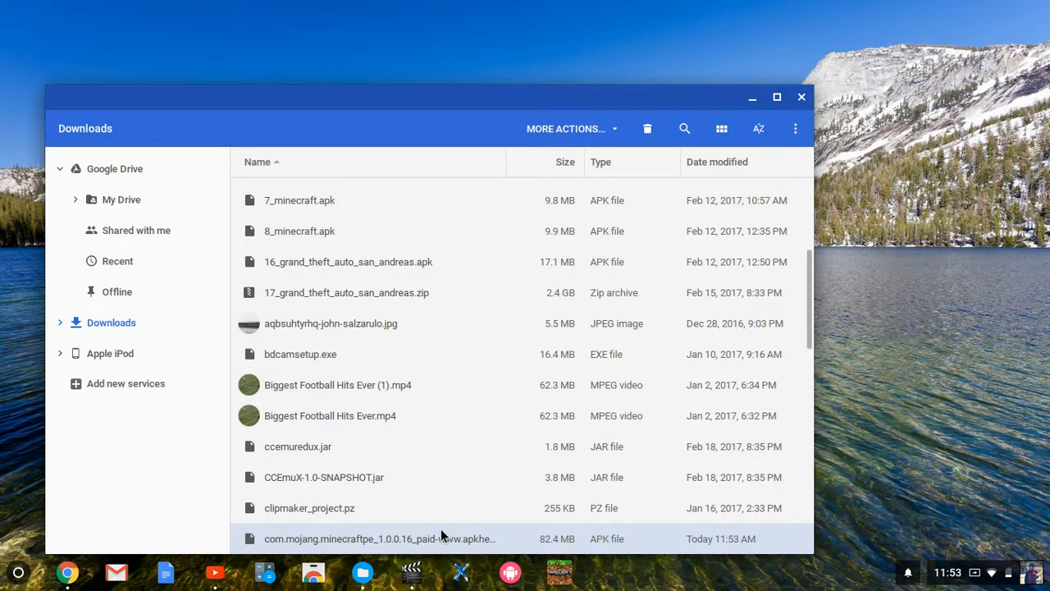
{"action": "double_click", "coordinate": [379, 538]}
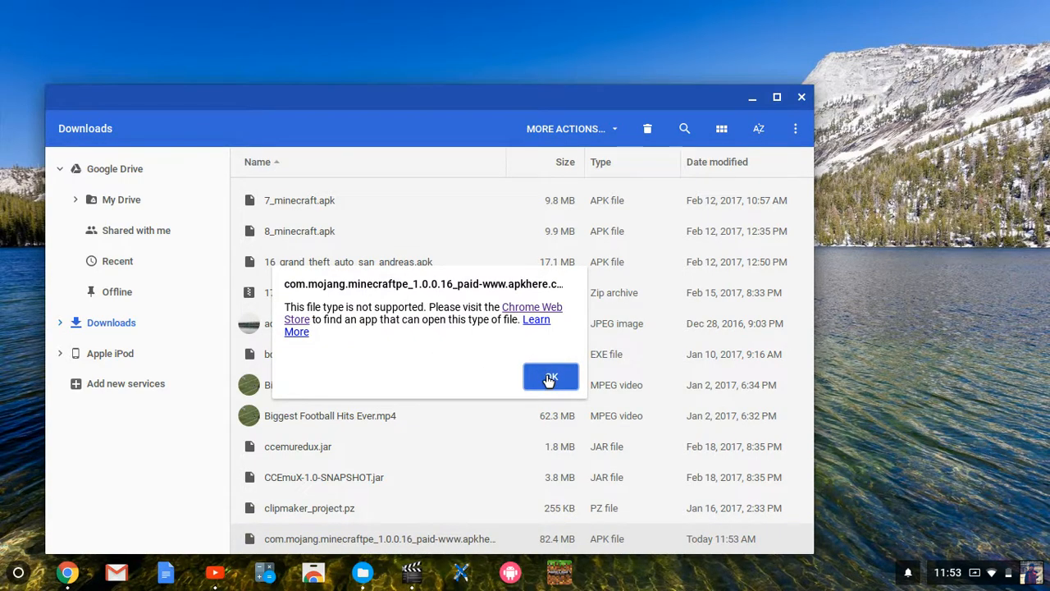
{"action": "left_click", "coordinate": [552, 375]}
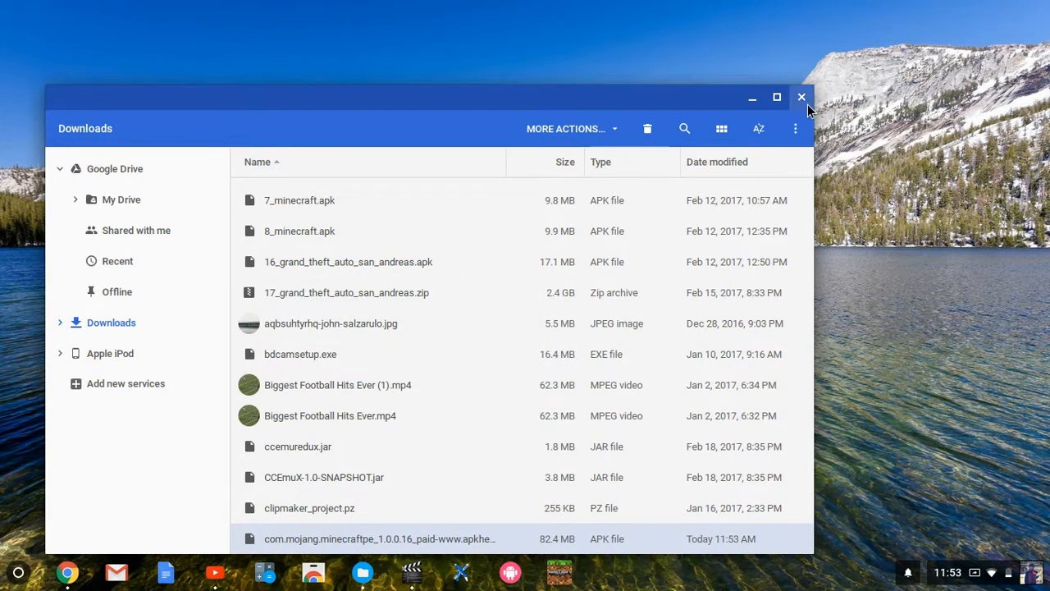
Close the Files window, leaving only the Chrome OS desktop
{"action": "left_click", "coordinate": [801, 96]}
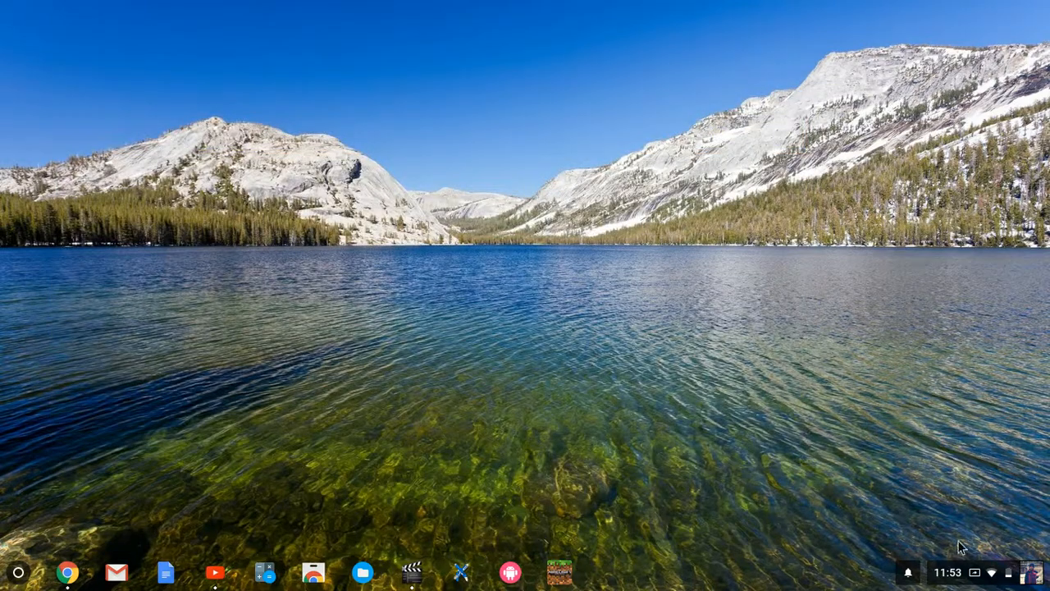
{"action": "mouse_move", "coordinate": [525, 469]}
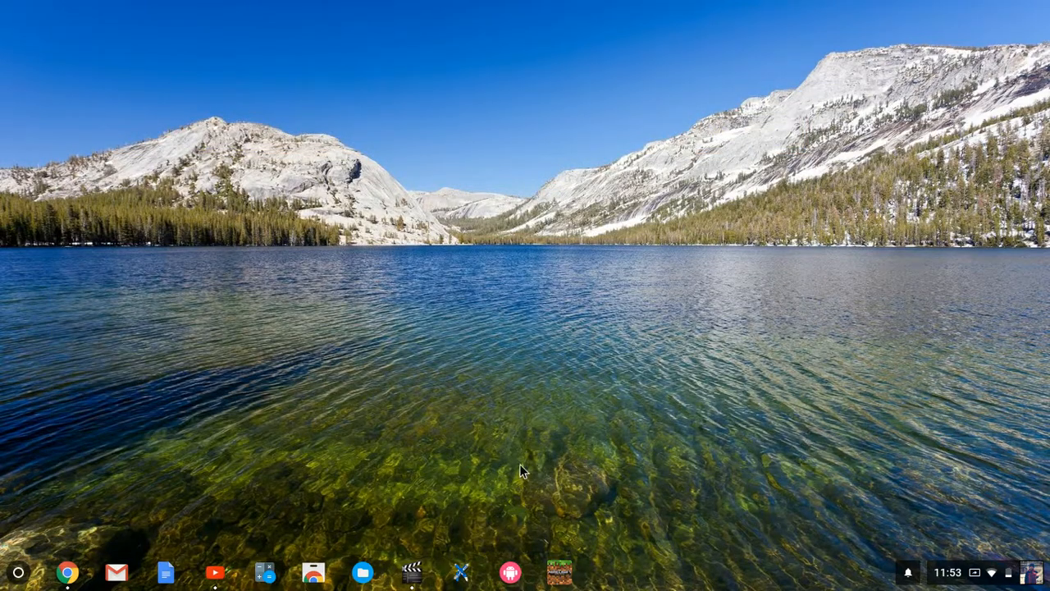
{"action": "mouse_move", "coordinate": [1007, 519]}
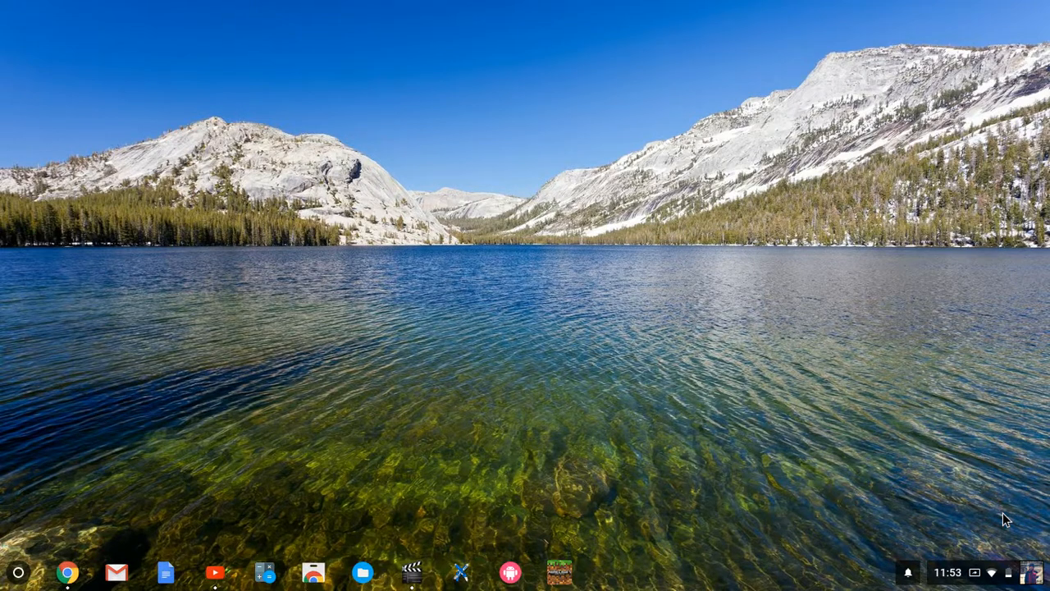
{"action": "mouse_move", "coordinate": [276, 495]}
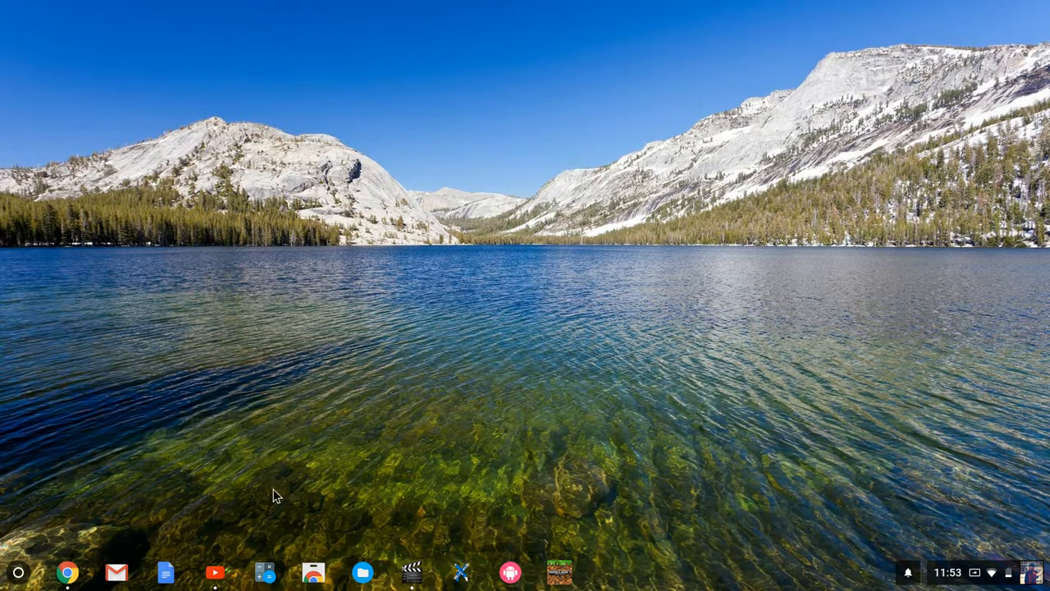
{"action": "mouse_move", "coordinate": [301, 223]}
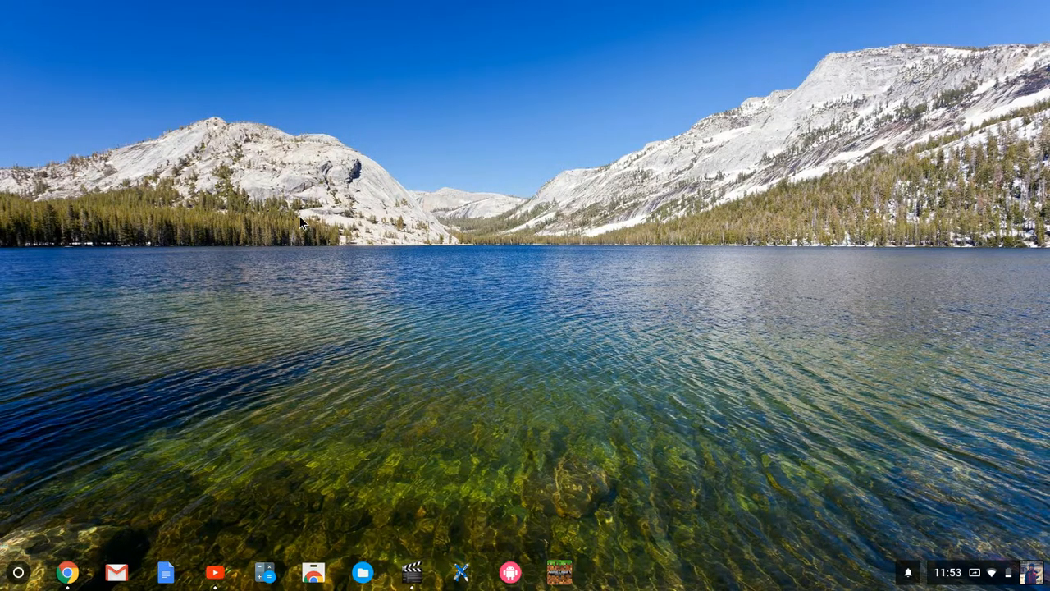